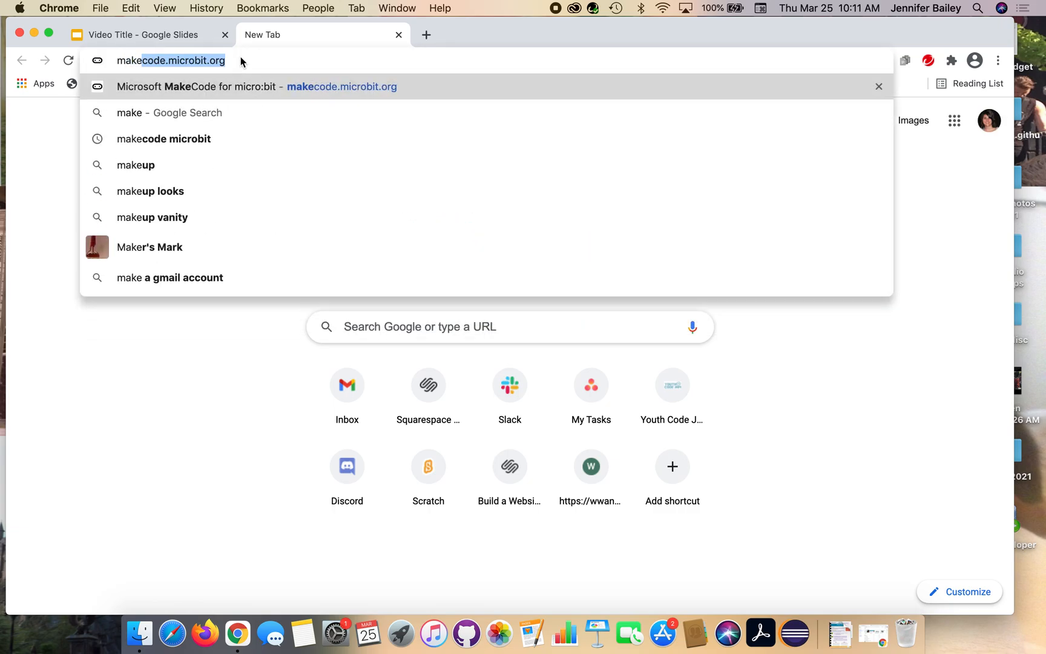
- Enter the makecode.microbit.org address in Chrome's address bar
text(makecode.c)
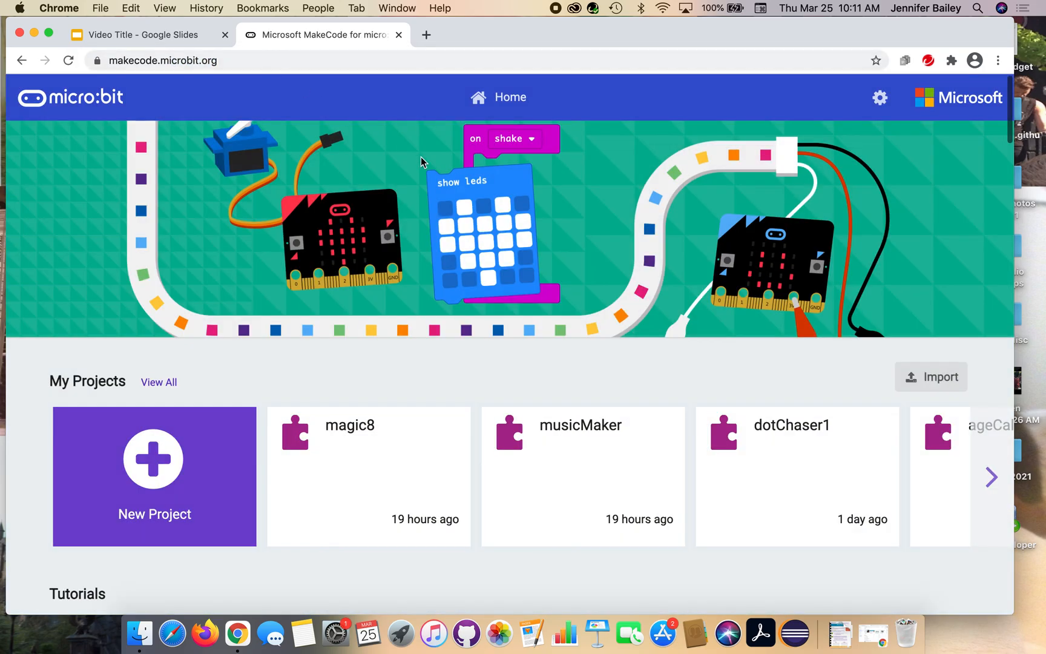
mouse_move(319, 278)
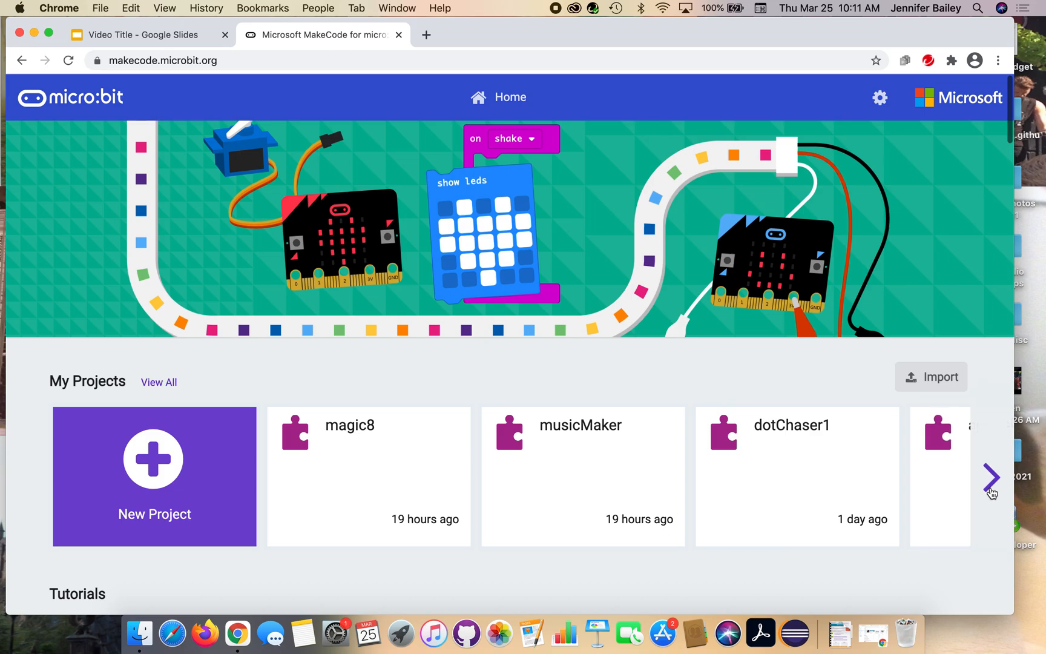
mouse_move(696, 502)
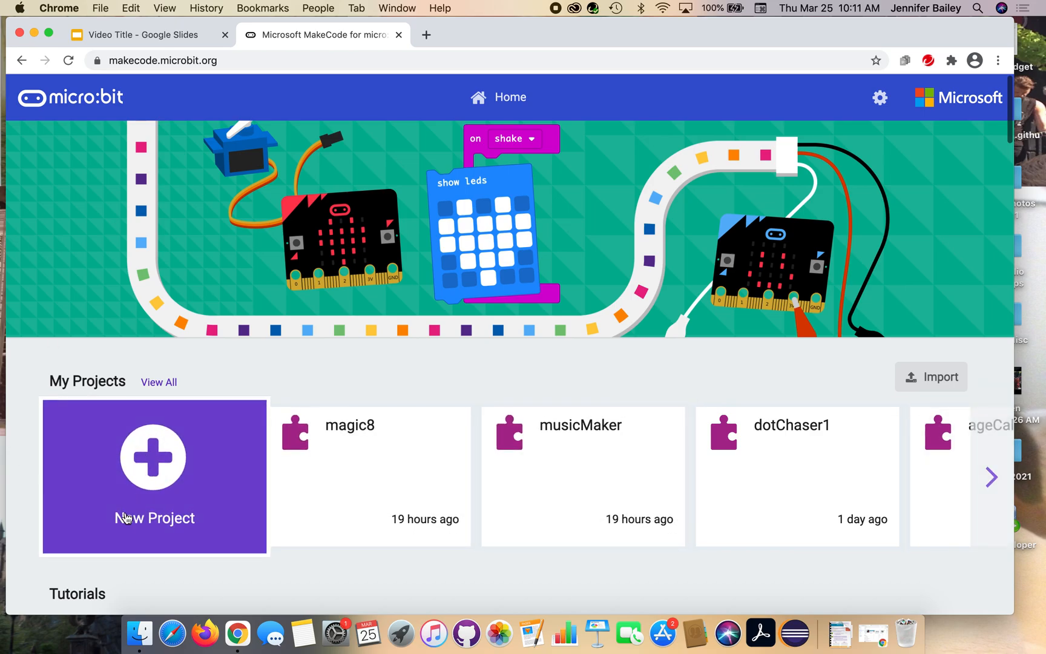
- Create a new project named 'magic8'
click(154, 477)
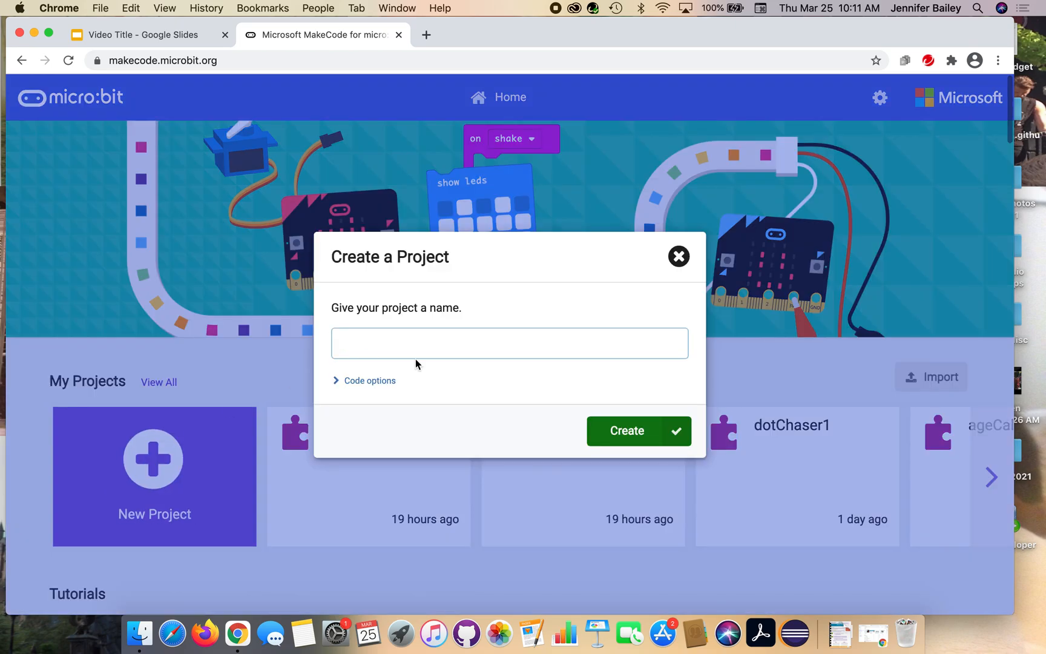
text(ma)
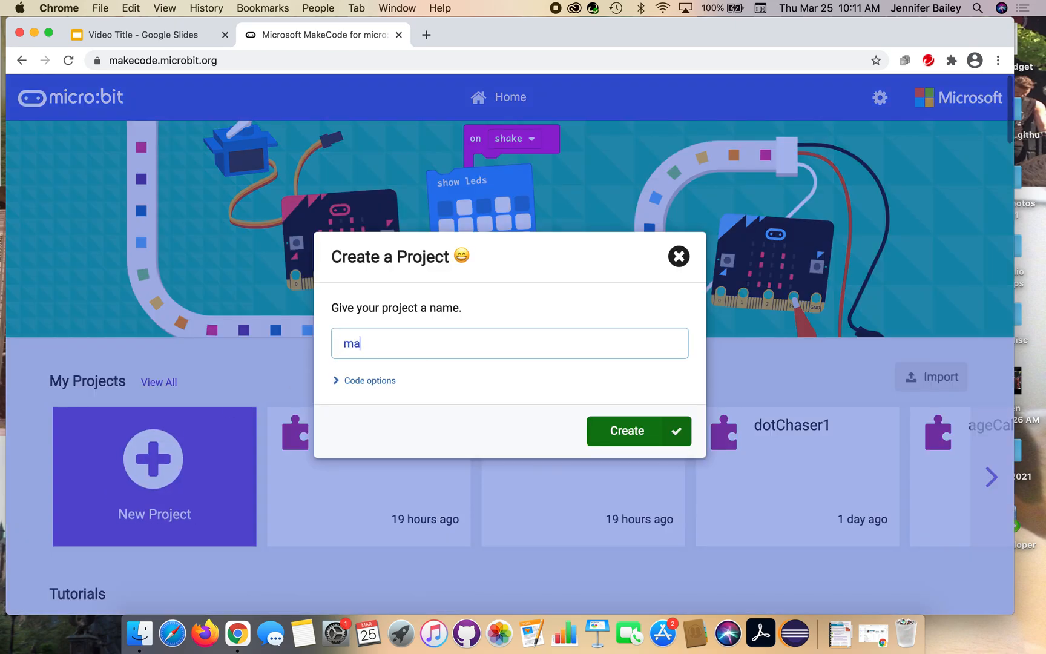
text(gic8)
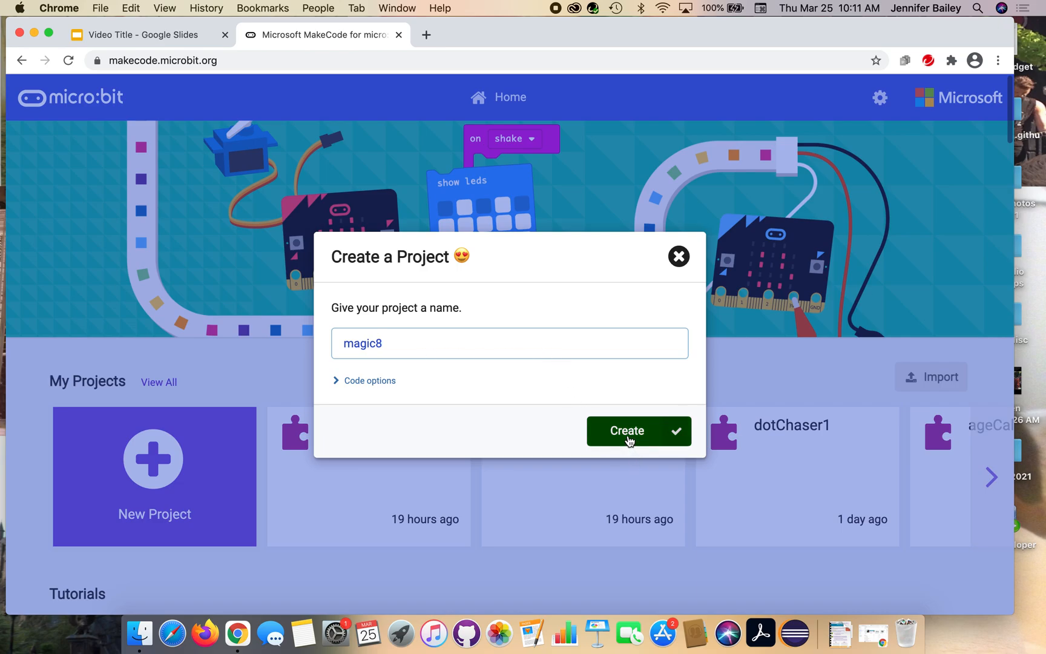
click(627, 431)
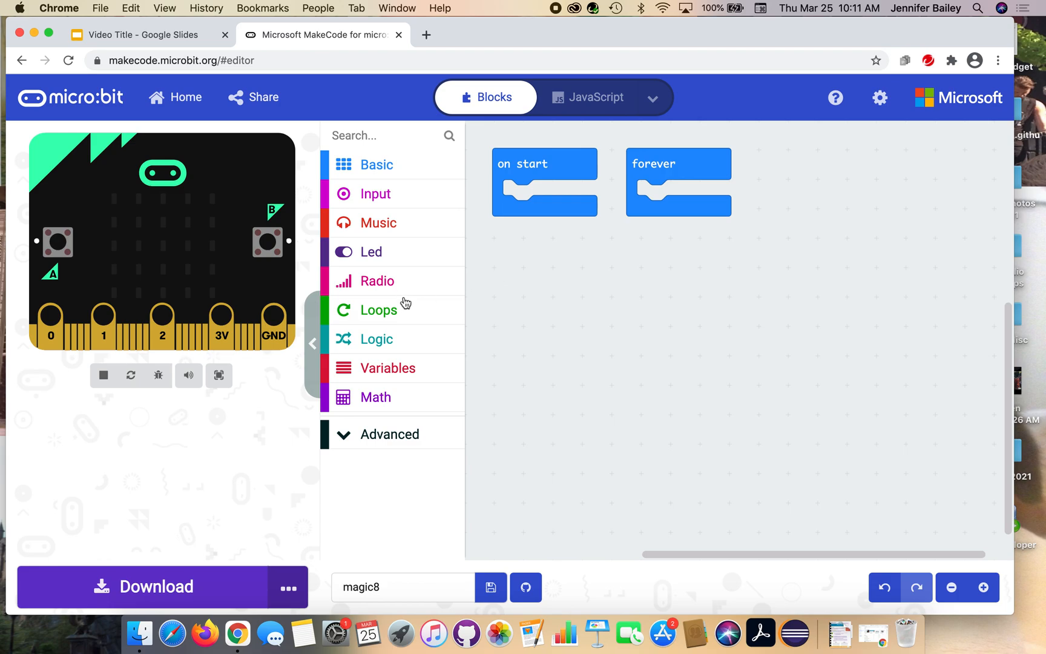
mouse_move(403, 295)
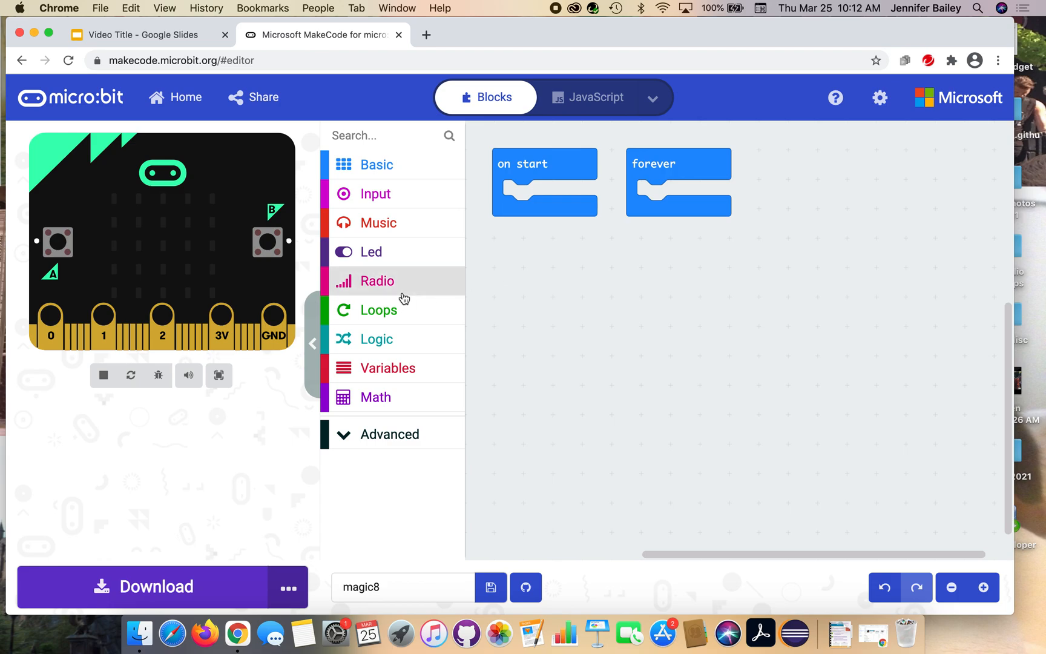
mouse_move(409, 355)
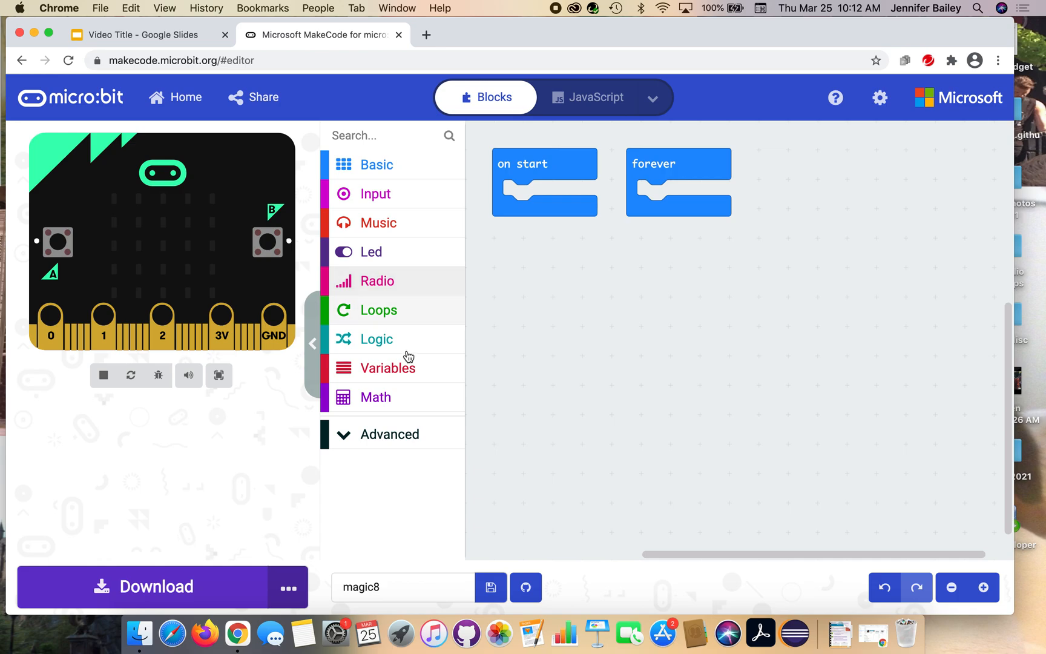
mouse_move(402, 376)
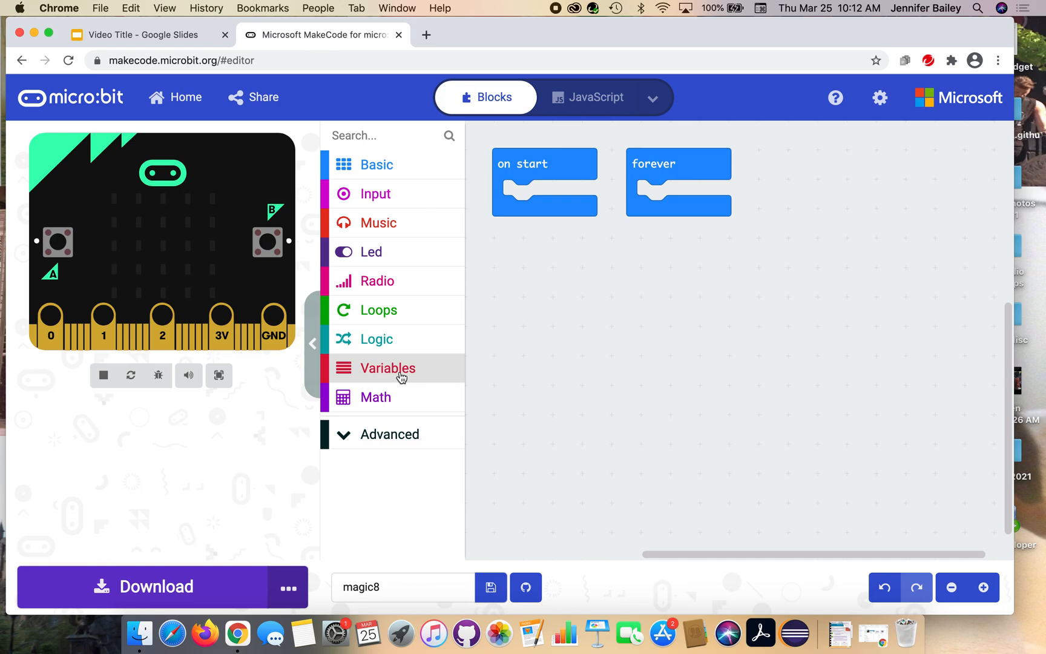
- Show the Variables category flyout in the toolbox
click(388, 368)
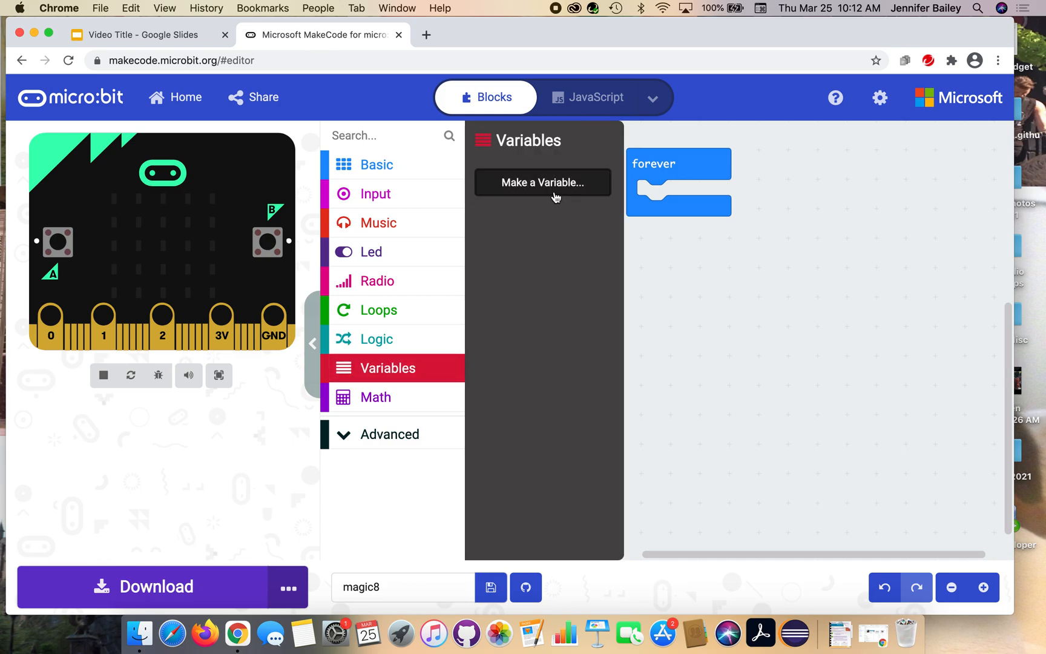
mouse_move(425, 327)
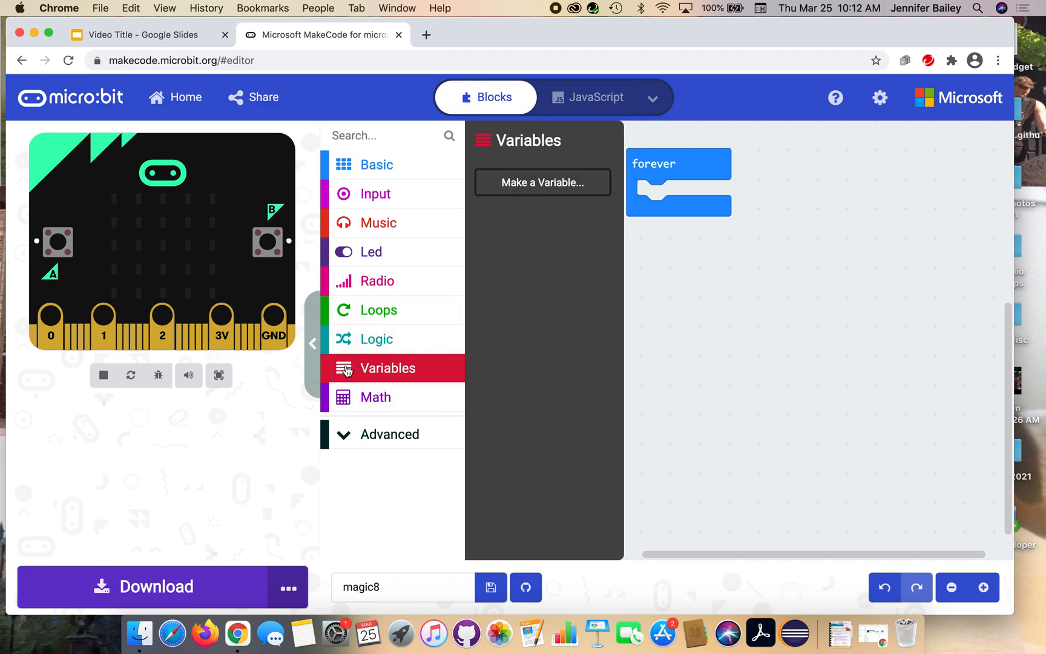
mouse_move(544, 211)
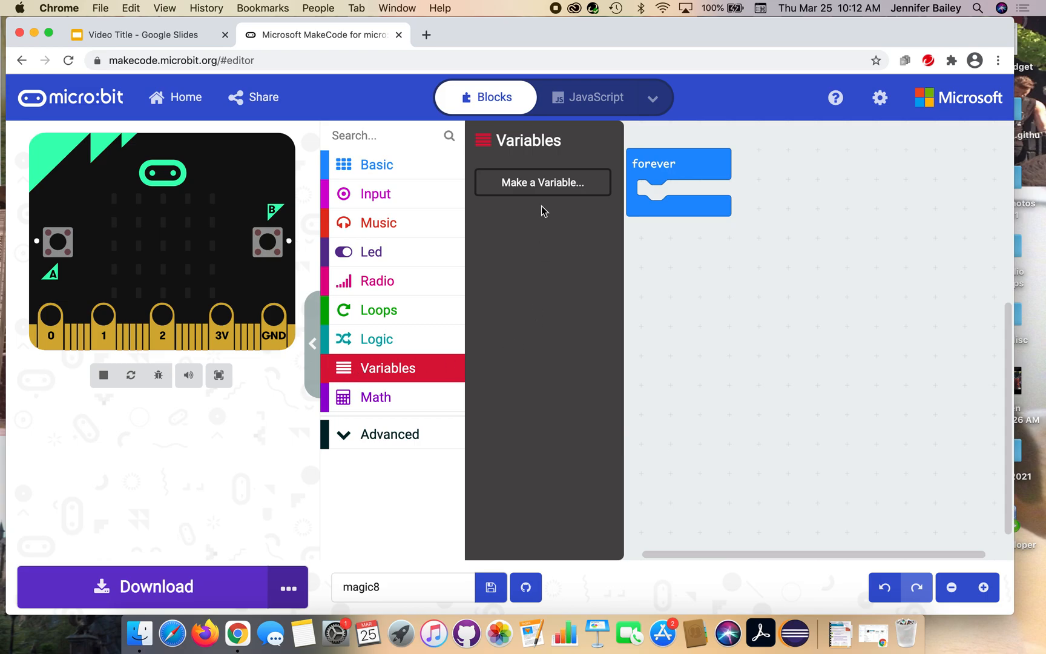
- Make two variables named 'choice' and 'magicAnswers'
click(542, 182)
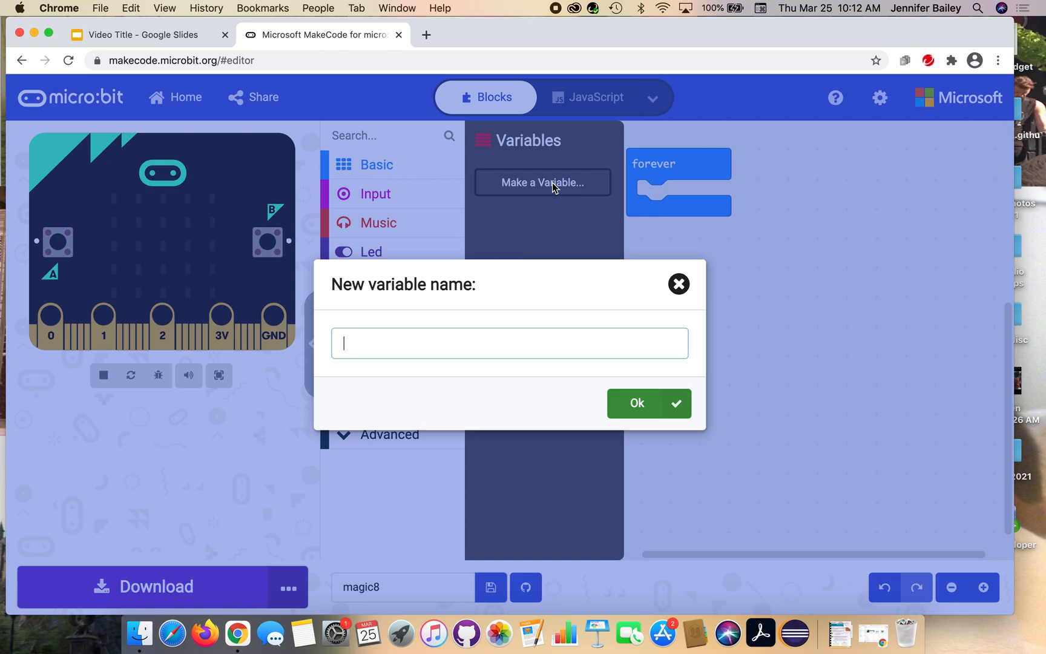
text(choice)
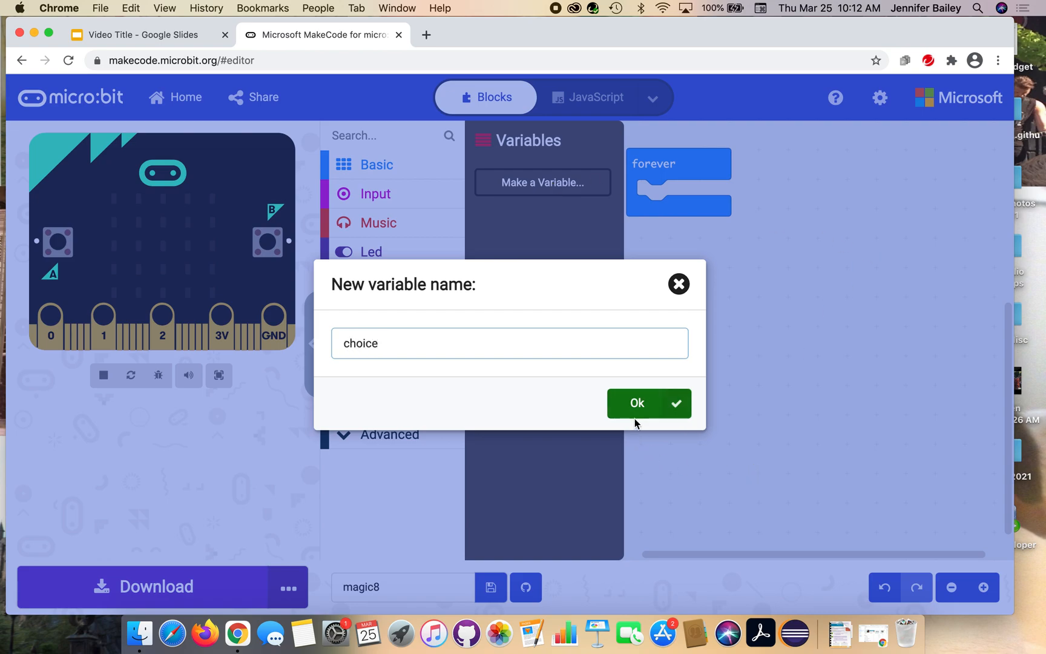
click(649, 403)
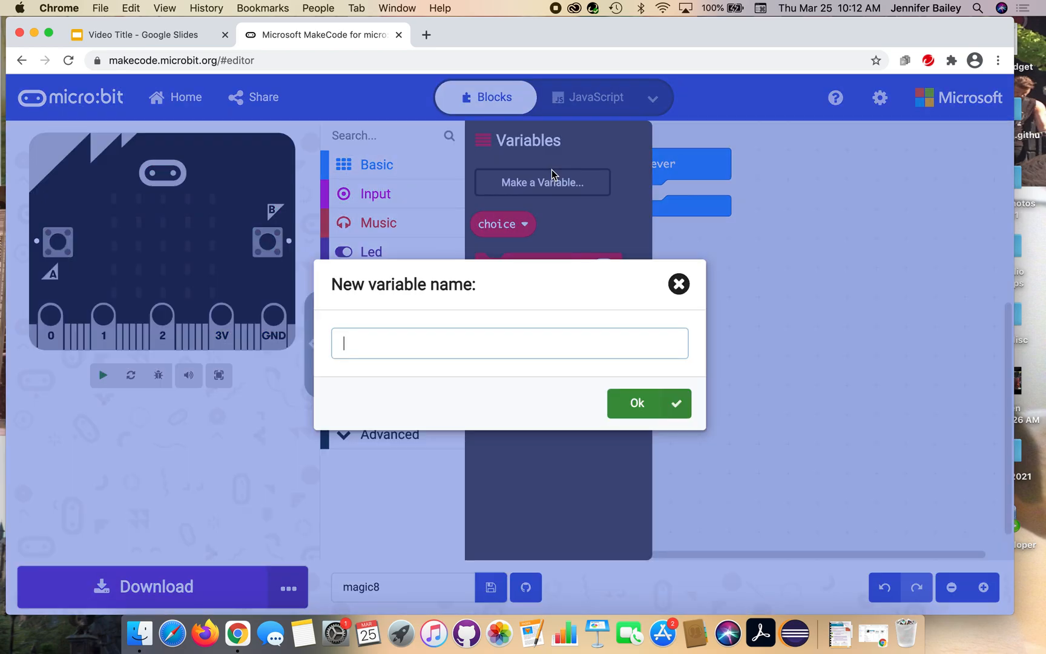
text(magicAnswer)
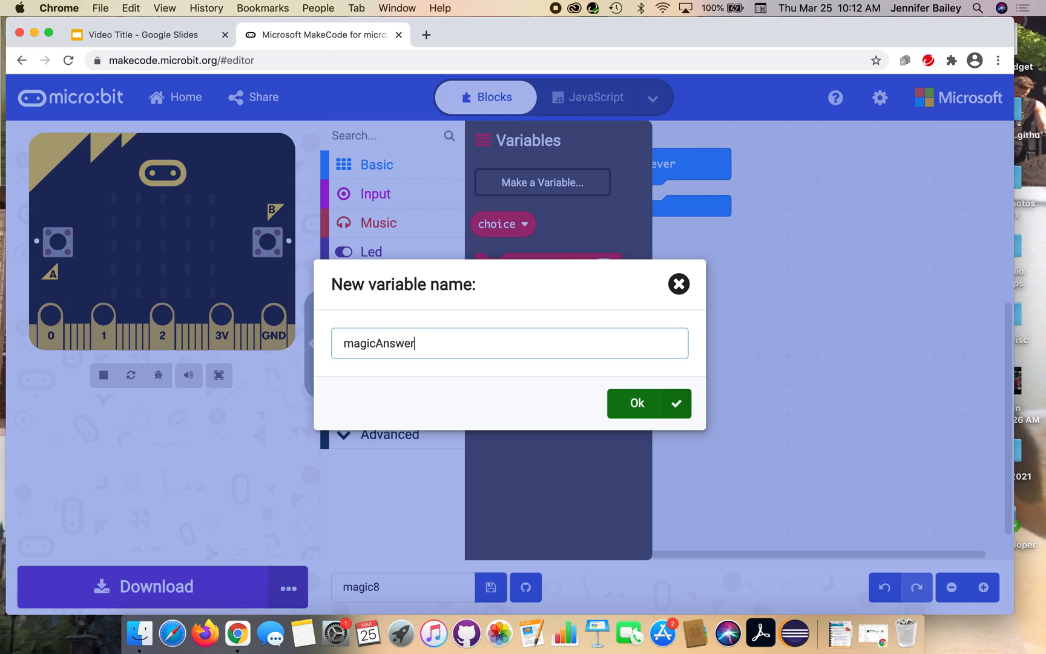
click(637, 403)
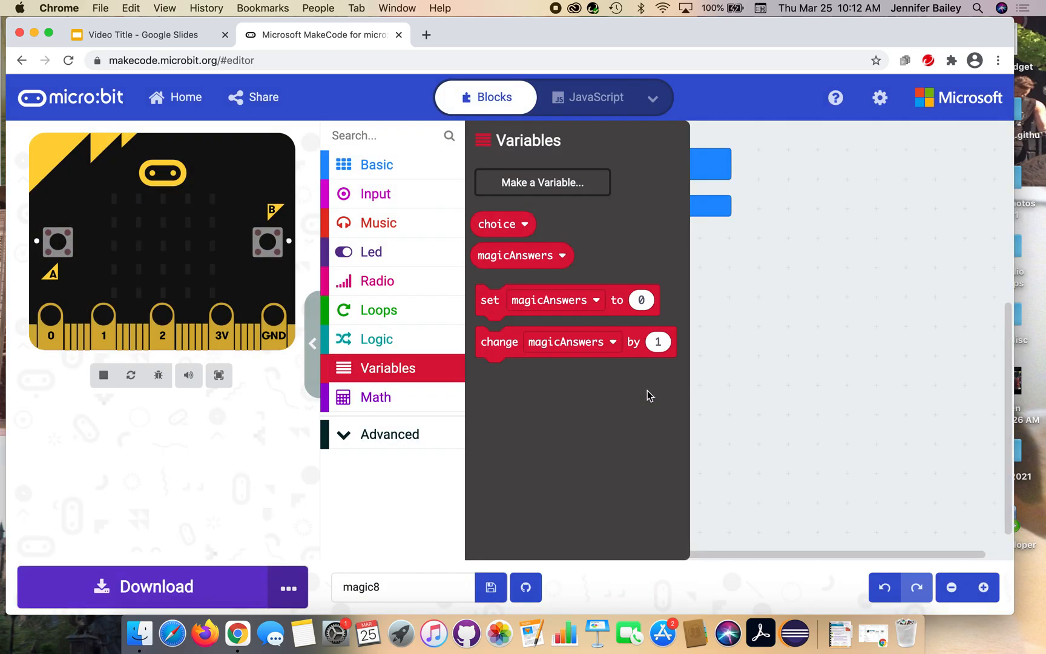
click(103, 375)
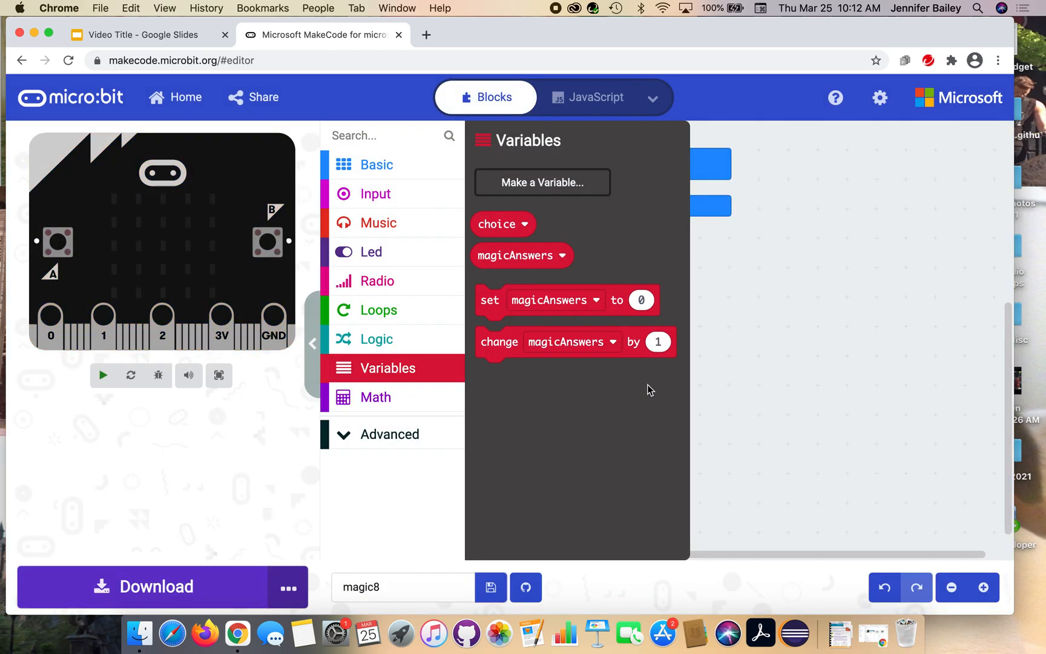
click(102, 375)
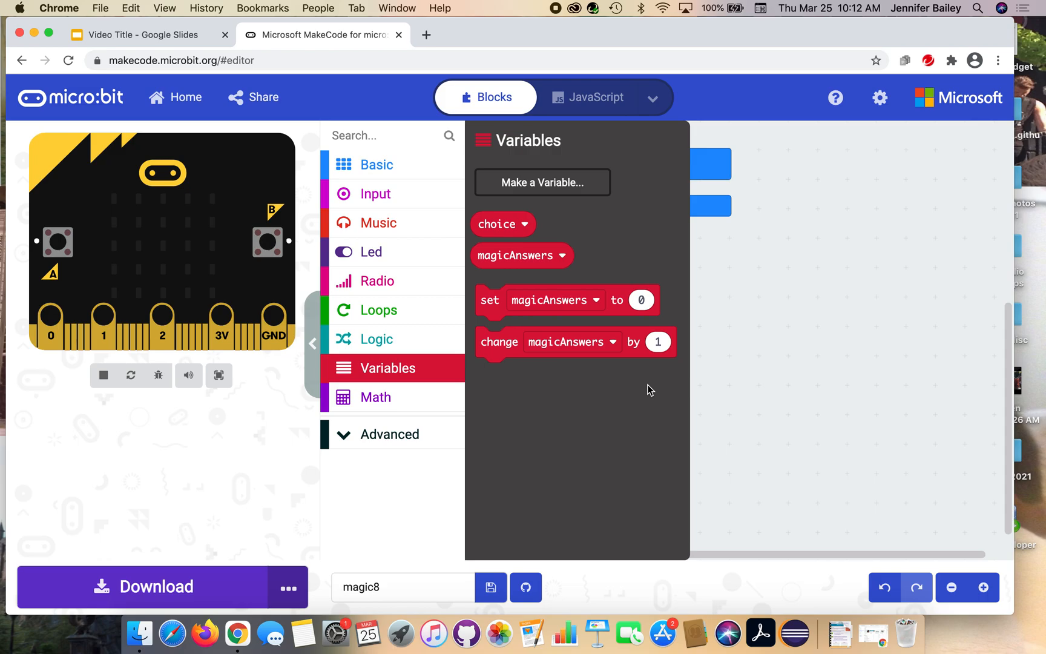
click(499, 341)
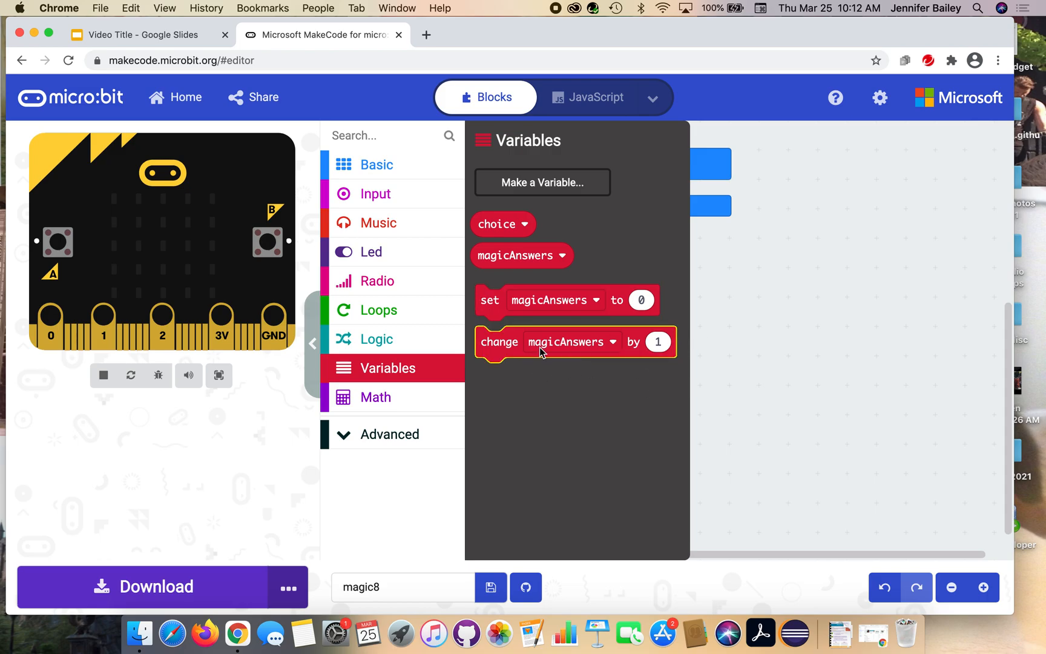
mouse_move(540, 353)
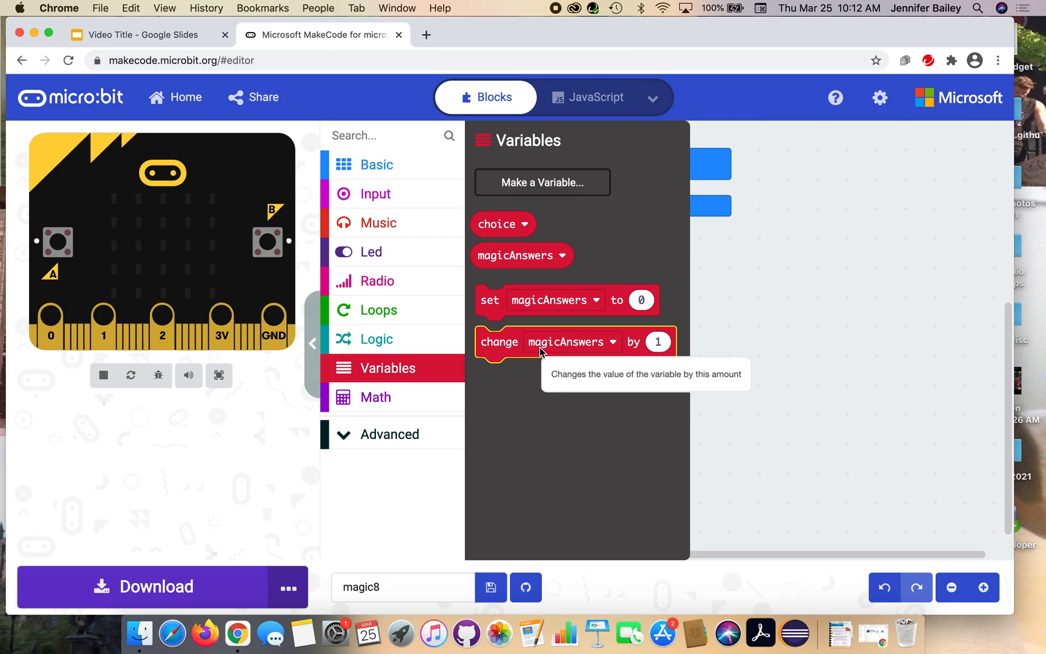
mouse_move(596, 371)
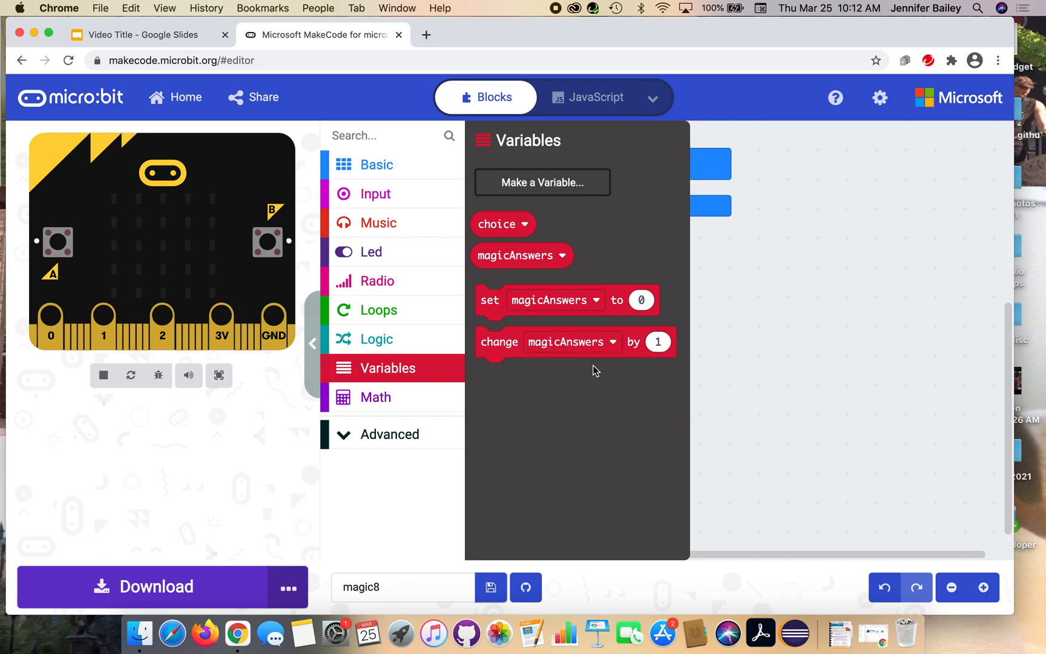
mouse_move(587, 348)
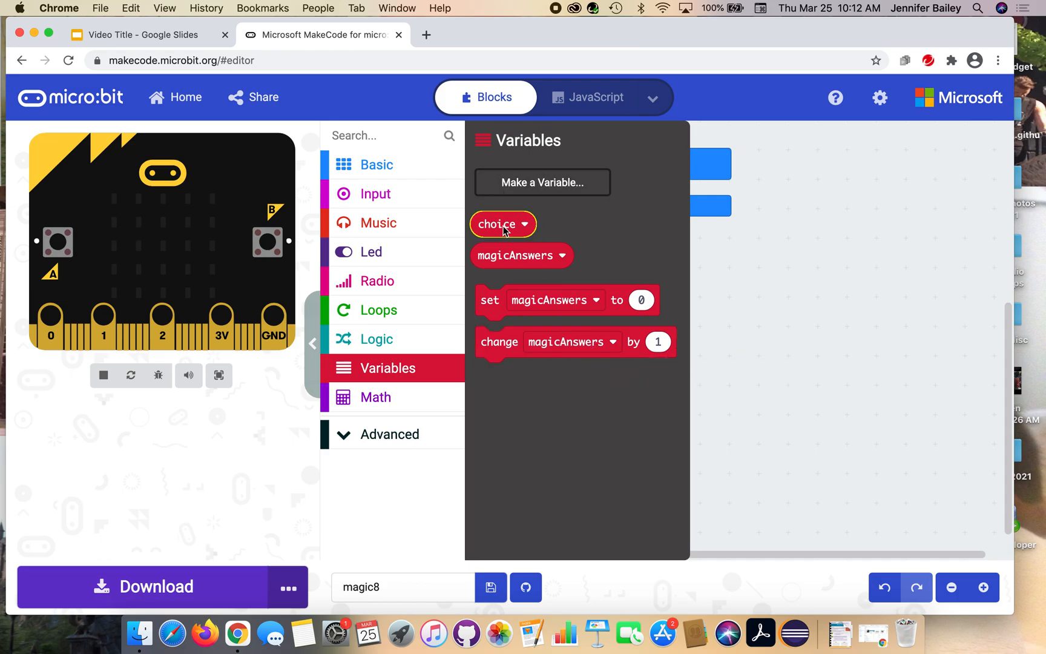
mouse_move(508, 263)
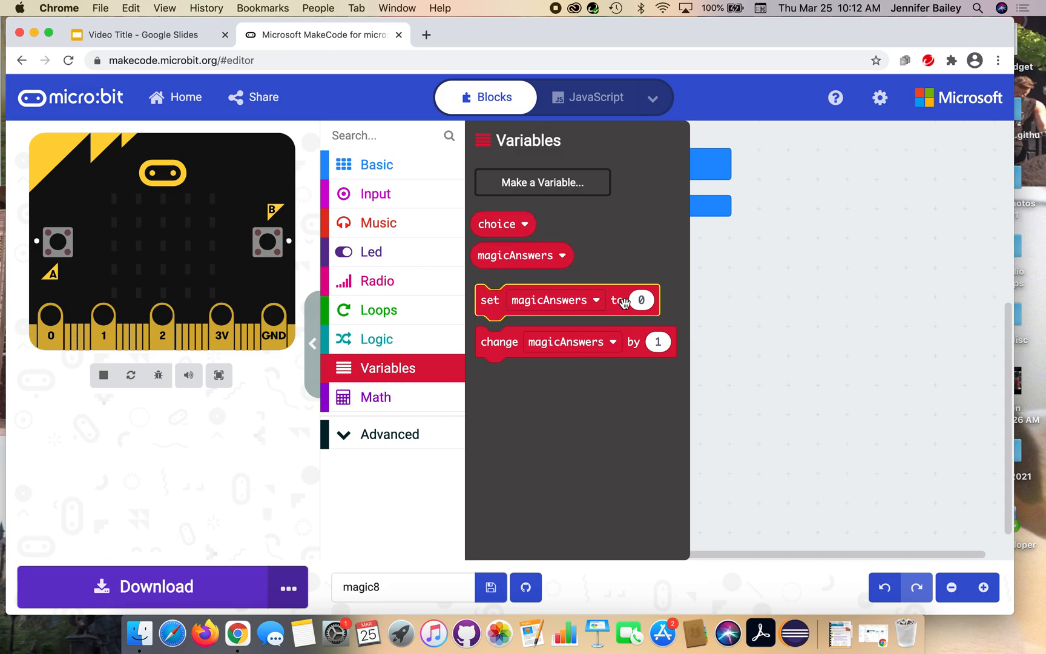
mouse_move(618, 308)
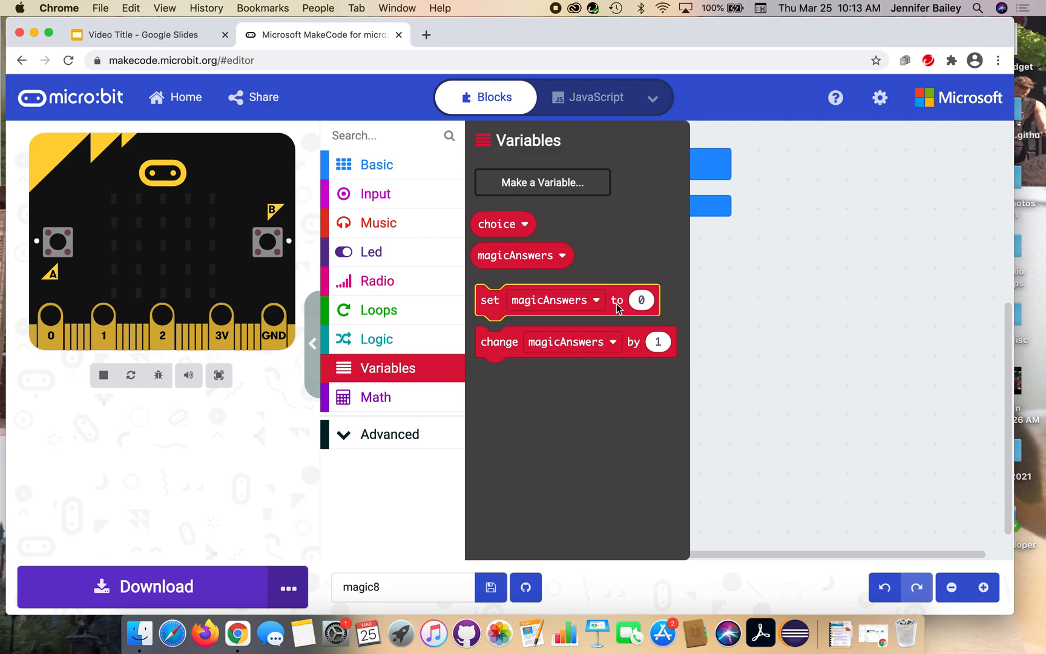
mouse_move(394, 383)
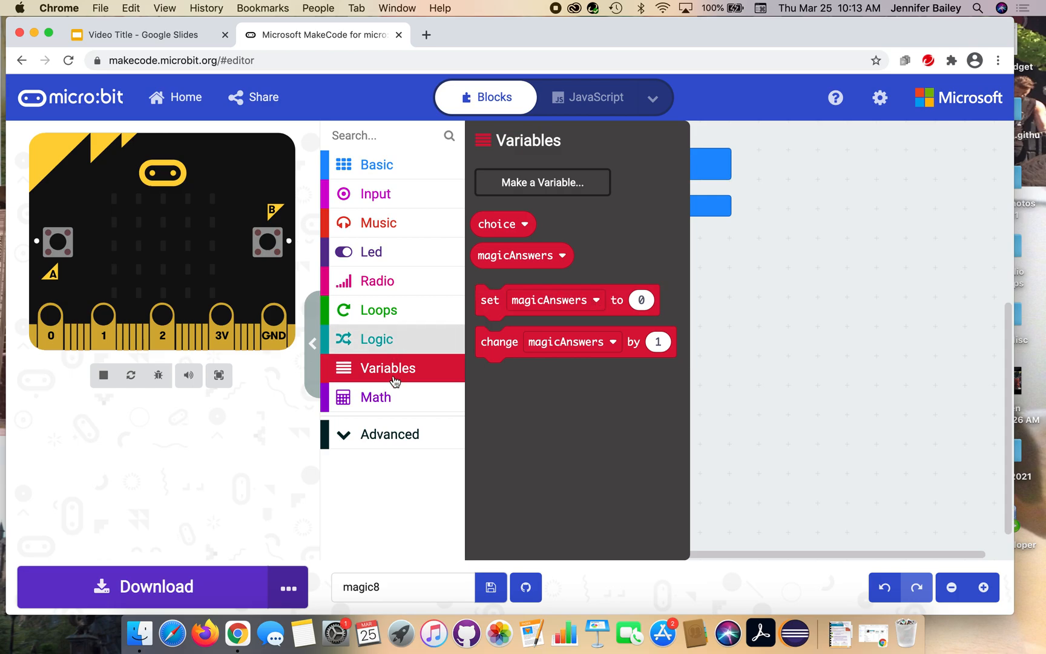
- Show the Arrays category flyout in the toolbox
click(389, 435)
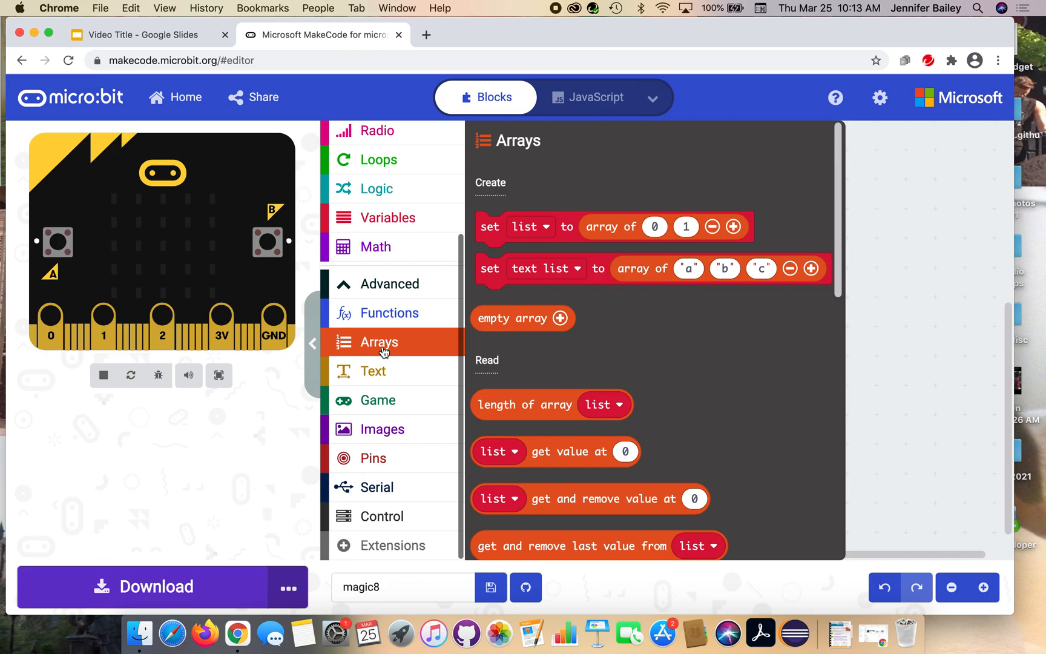
mouse_move(482, 294)
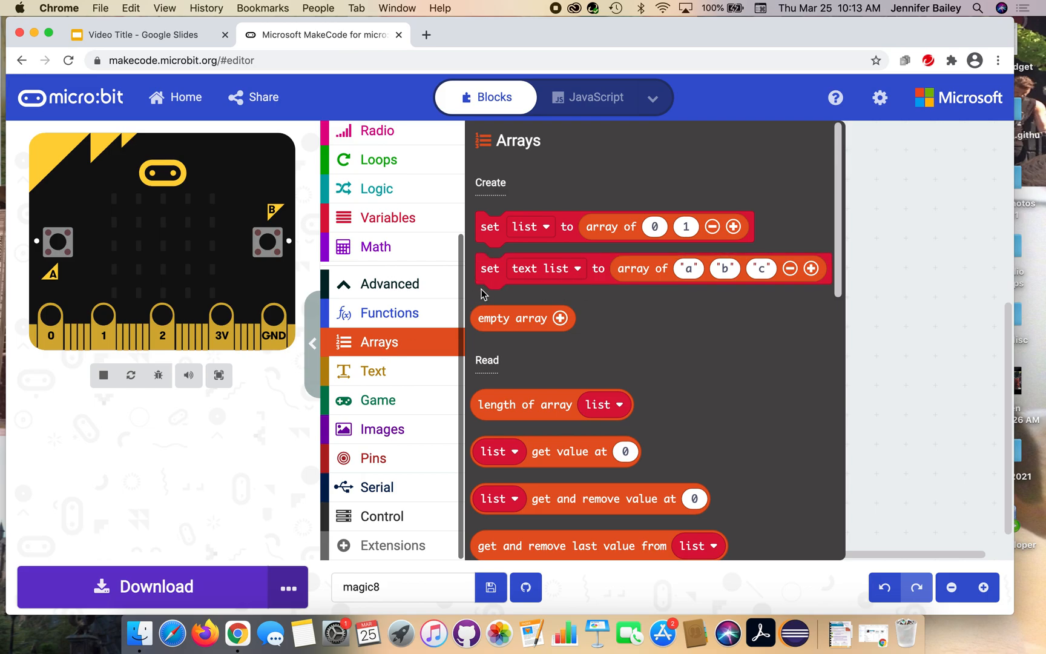
mouse_move(511, 190)
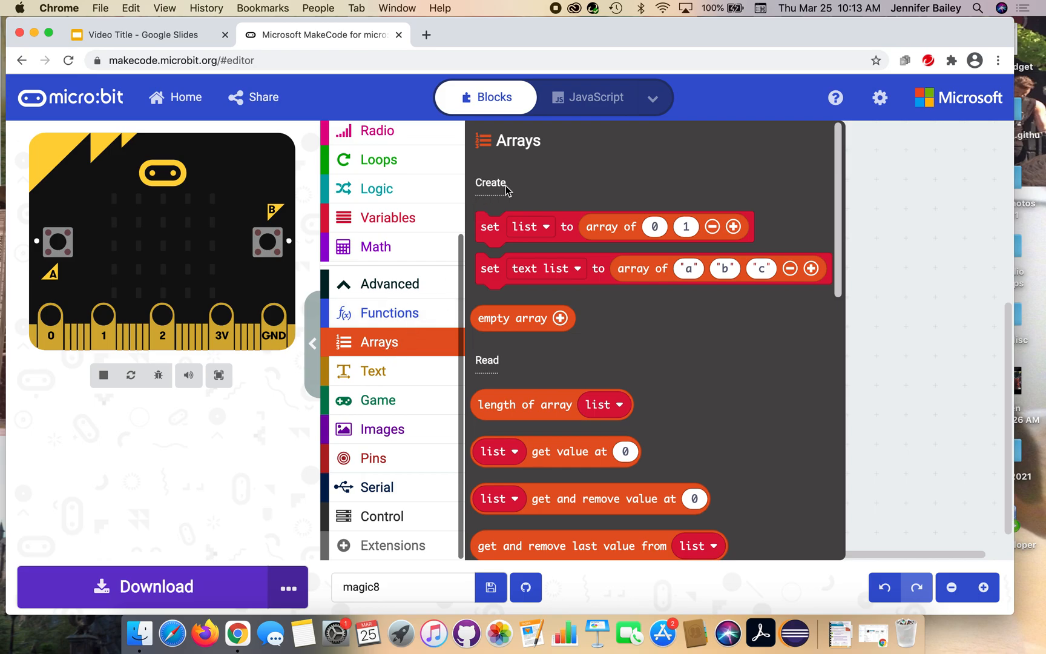
mouse_move(504, 200)
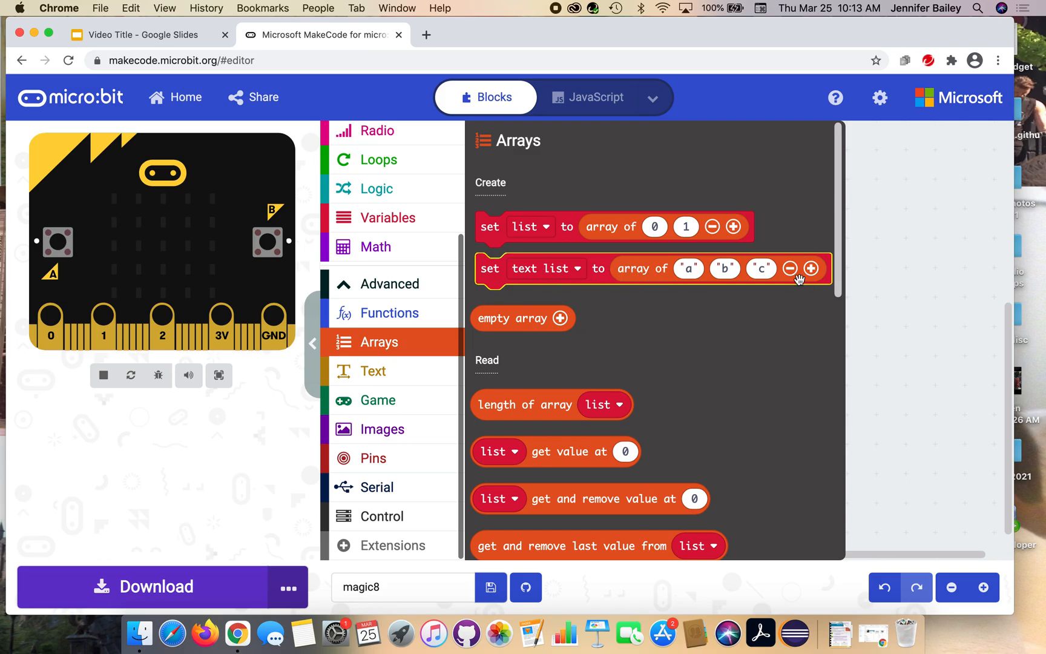
mouse_move(491, 281)
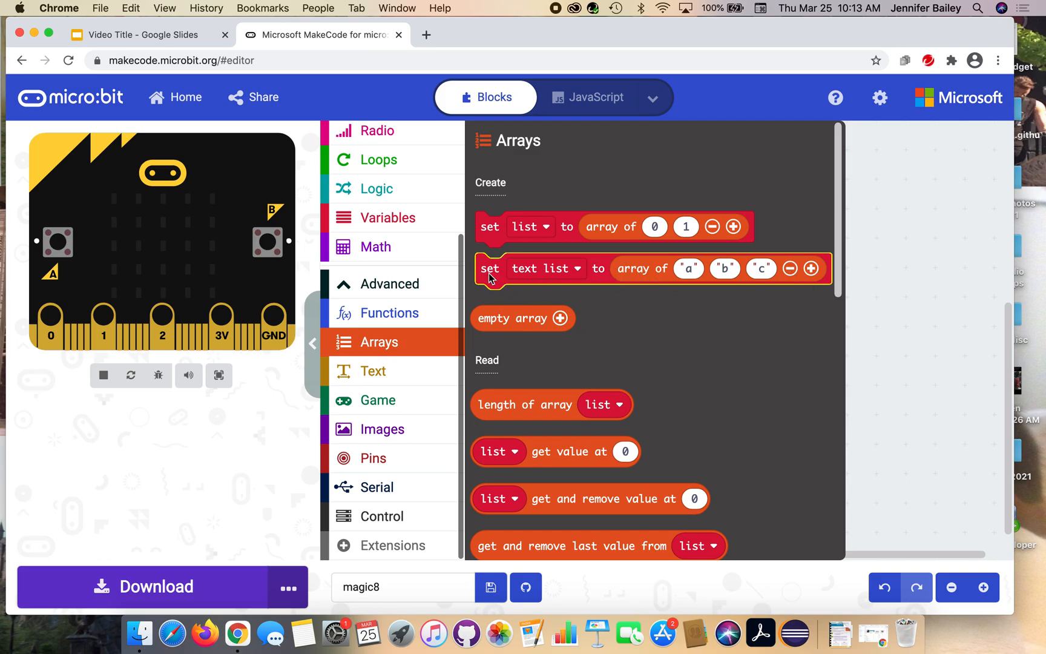
- Put an array-setting block in on start and store it in magicAnswers
drag(490, 269, 528, 234)
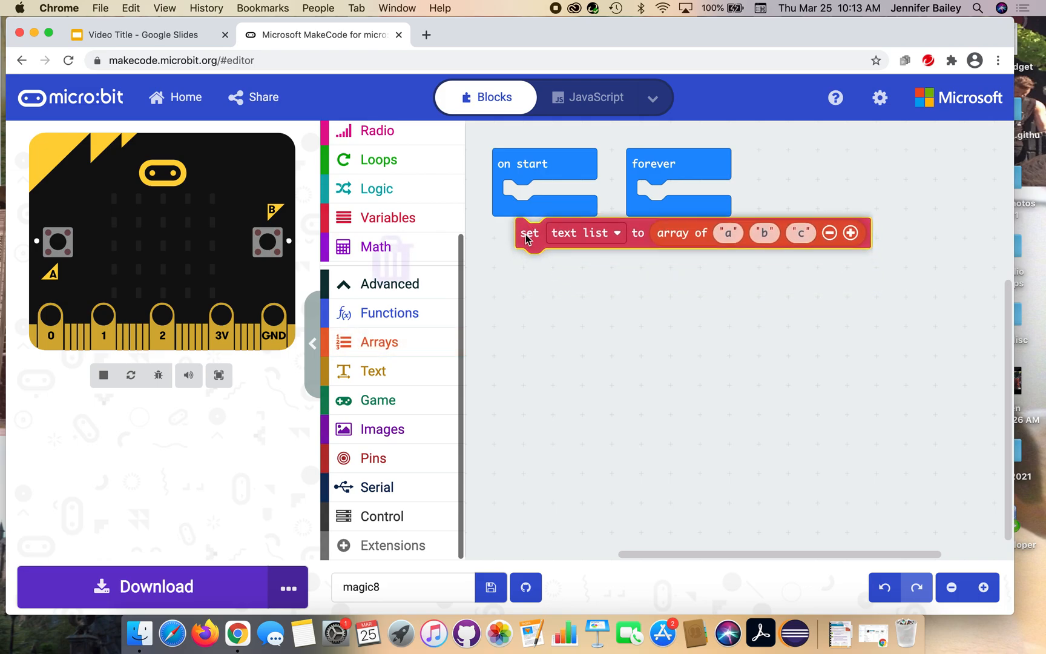
drag(529, 233, 545, 195)
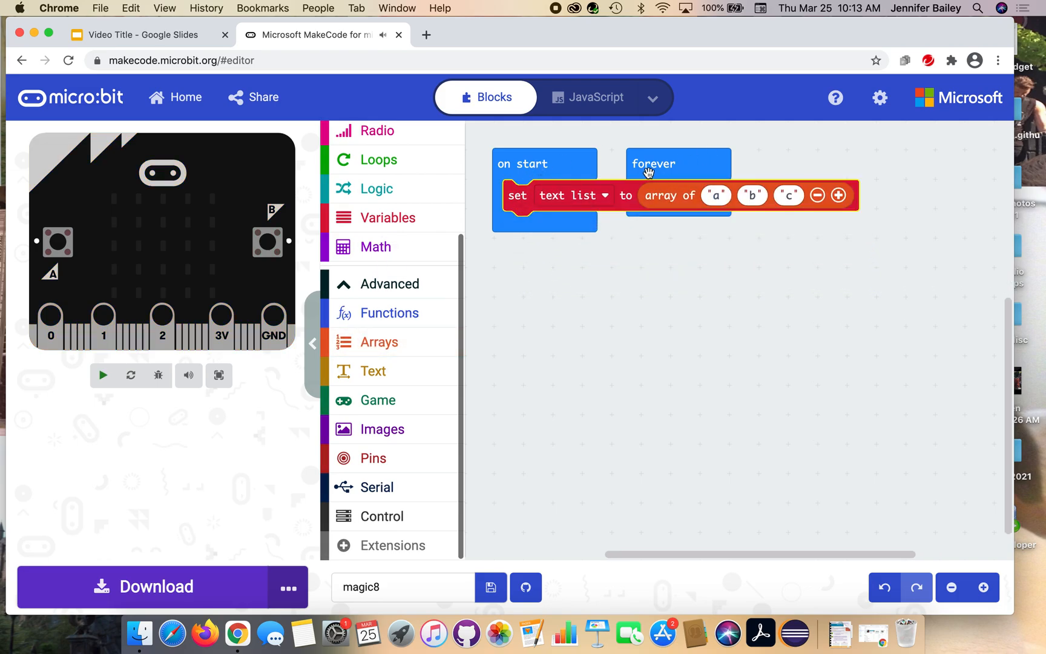
drag(654, 163, 924, 158)
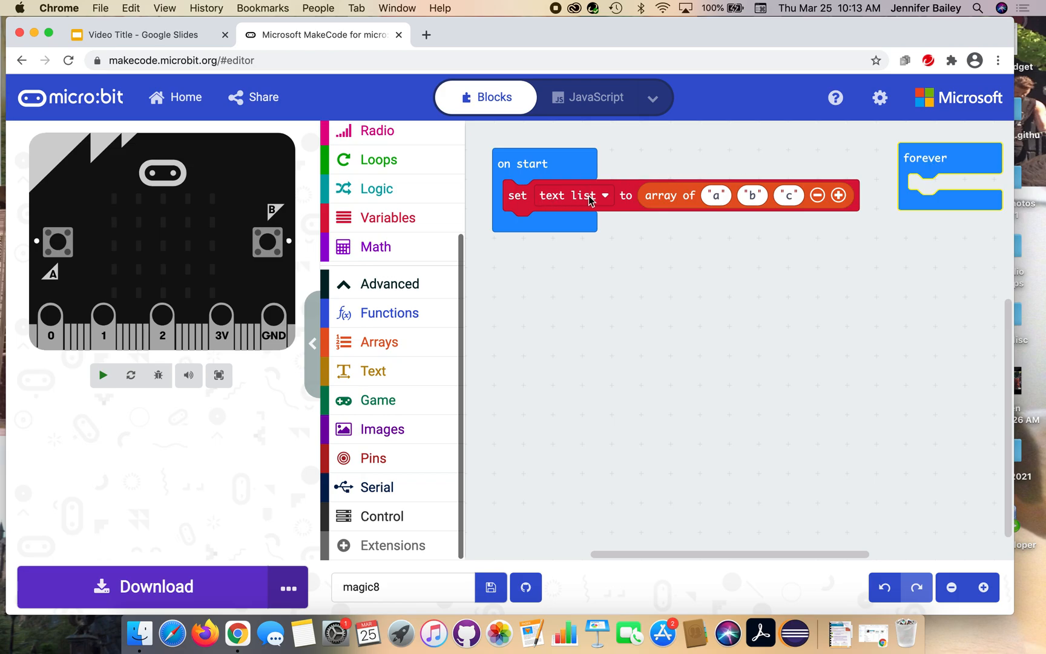
click(605, 195)
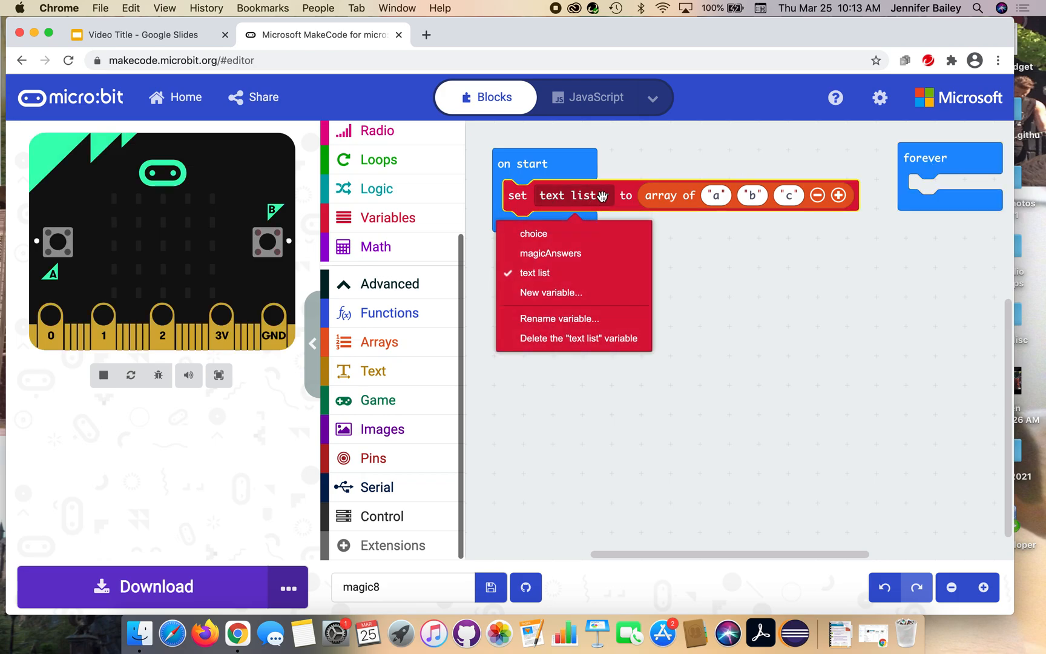
click(551, 253)
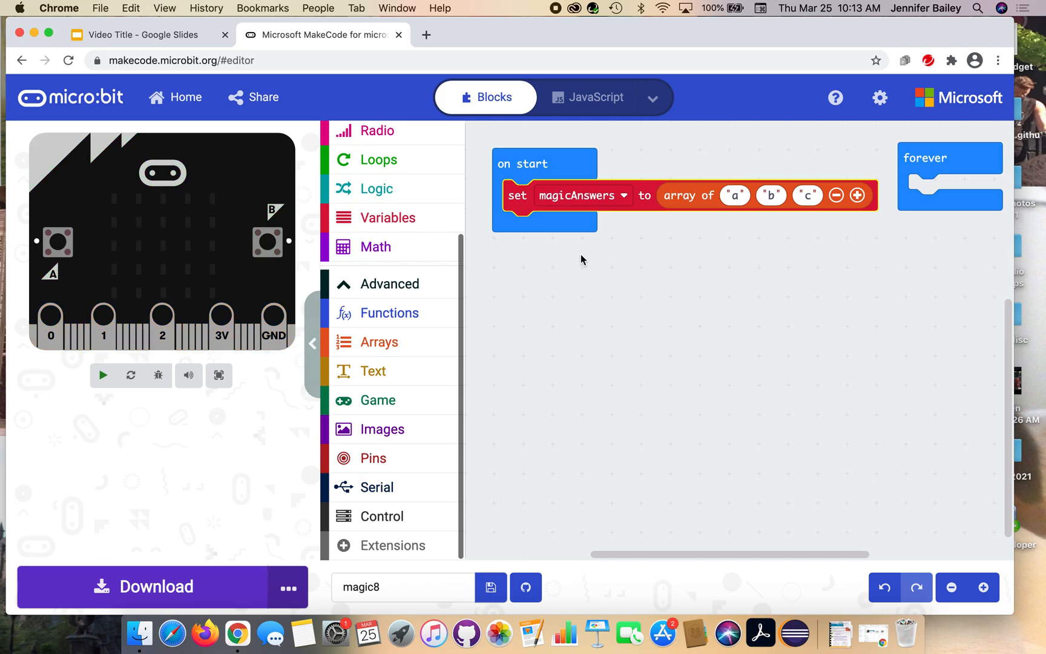
click(103, 375)
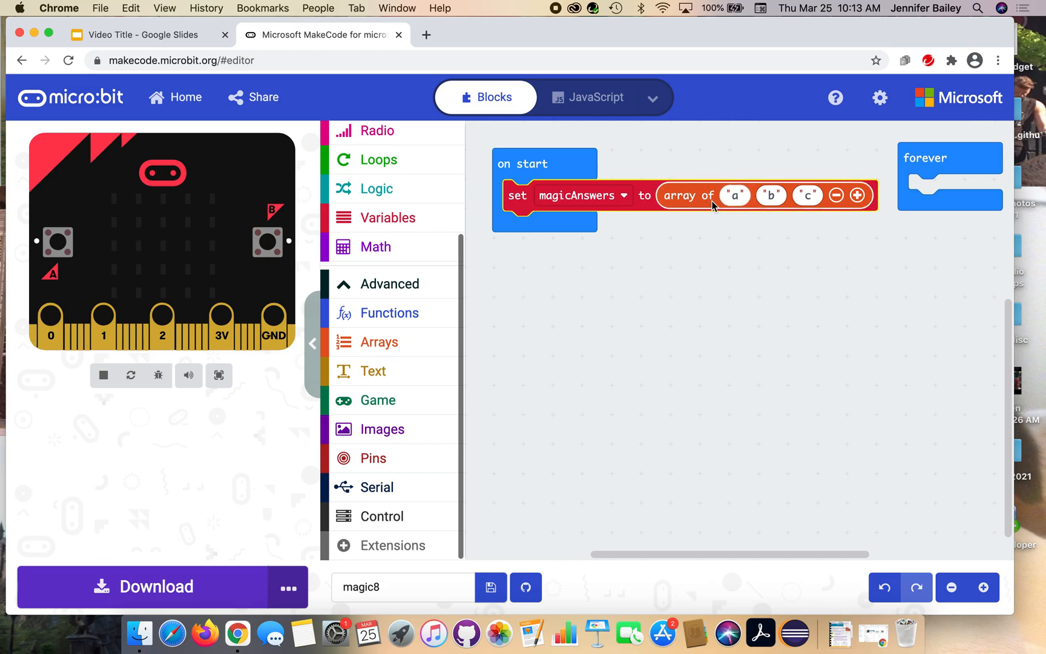
mouse_move(735, 199)
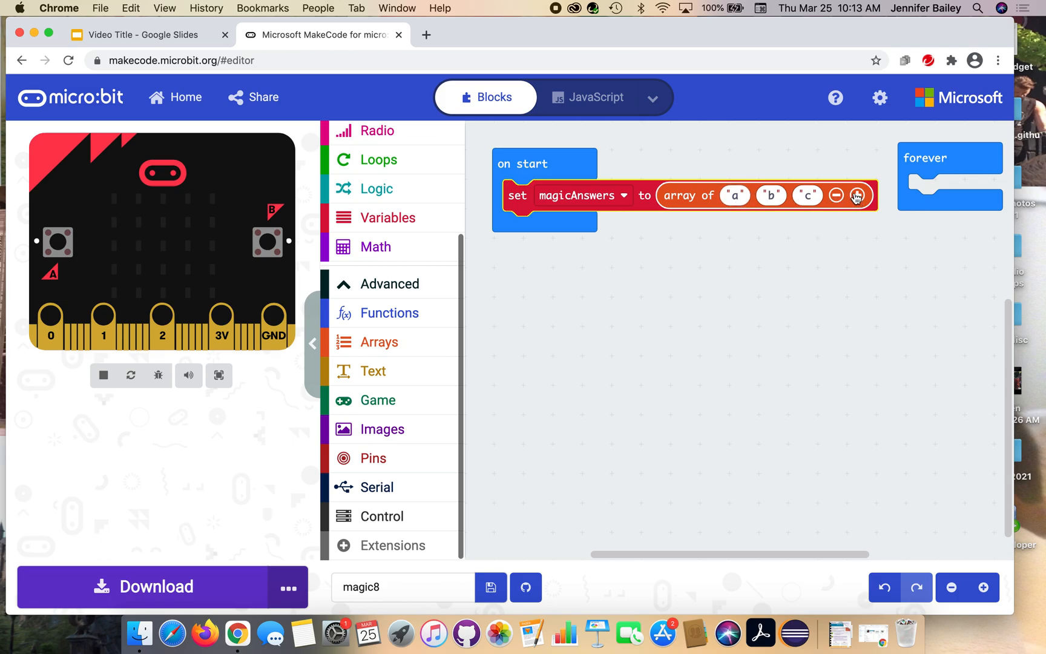
mouse_move(857, 195)
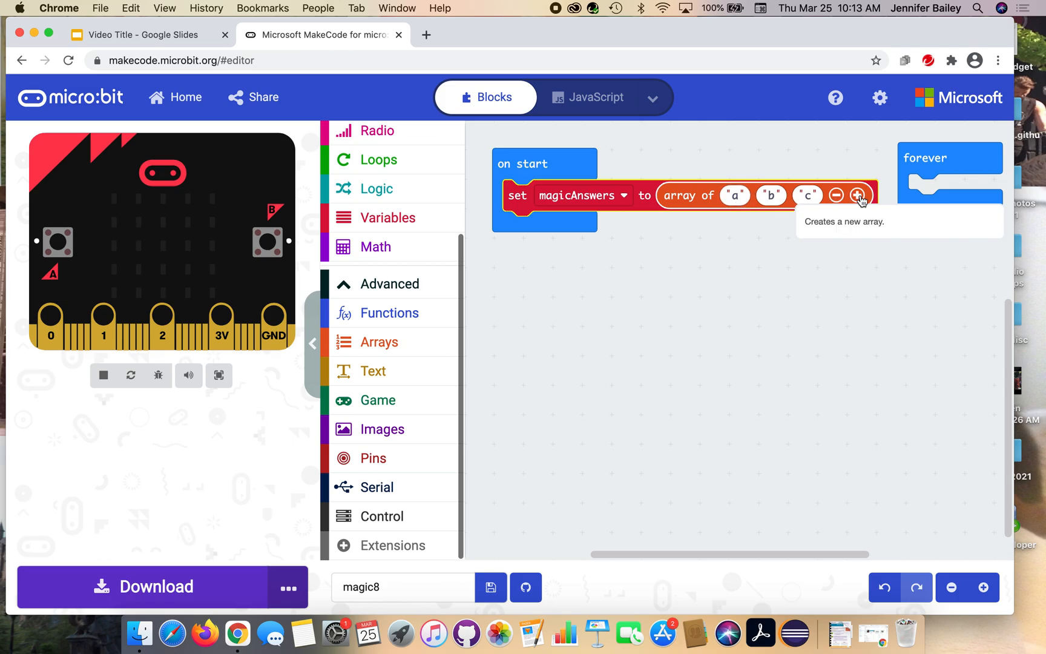
- Add three empty text slots to the magicAnswers array block
click(858, 195)
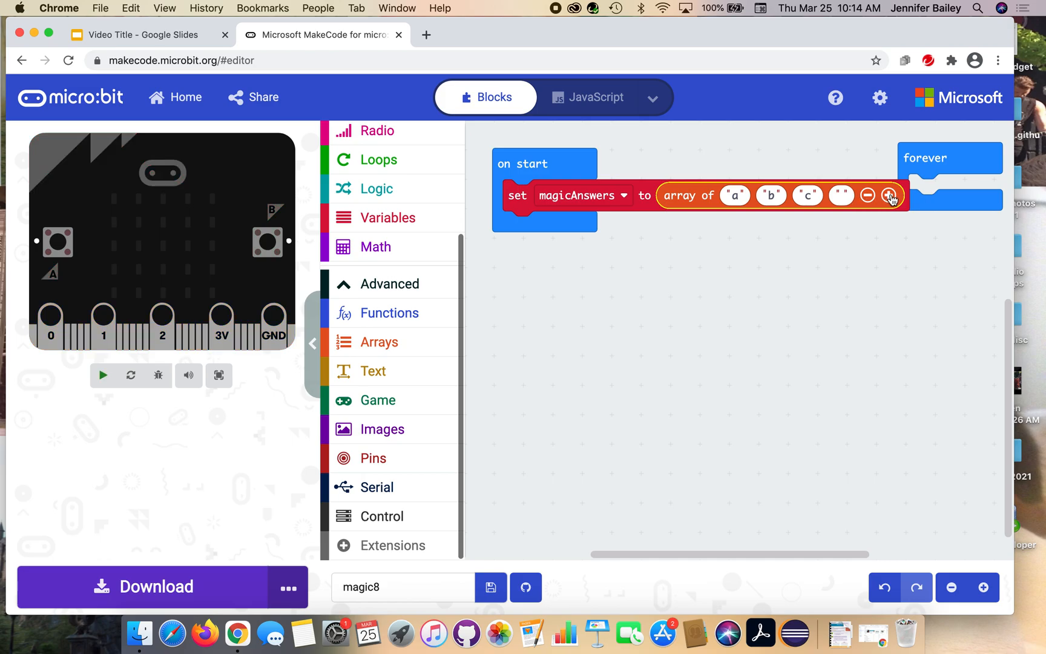
click(890, 195)
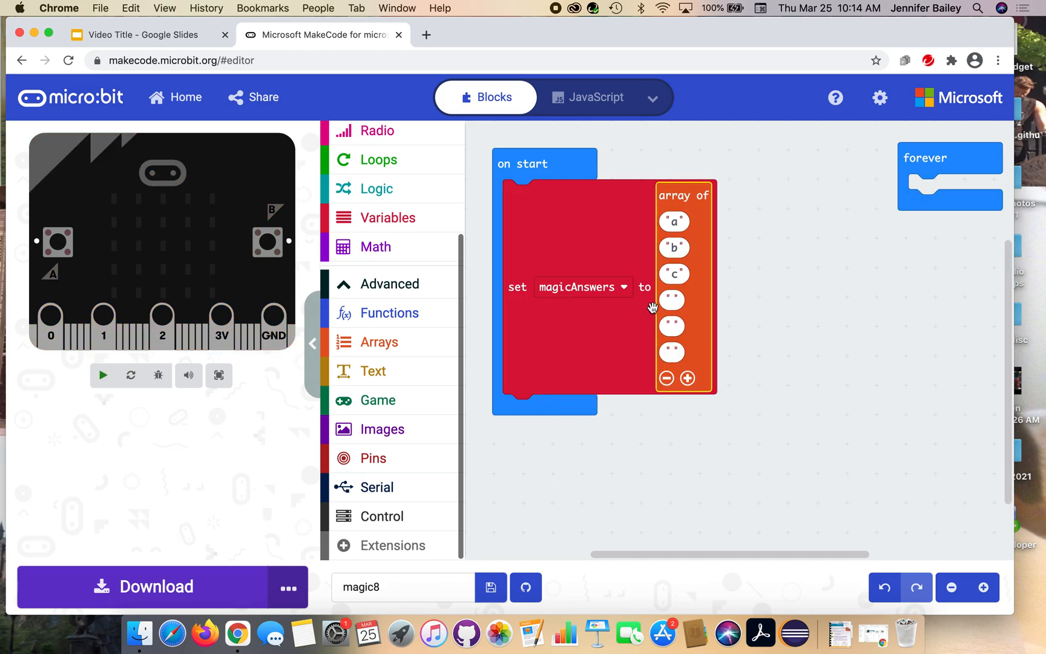
click(103, 375)
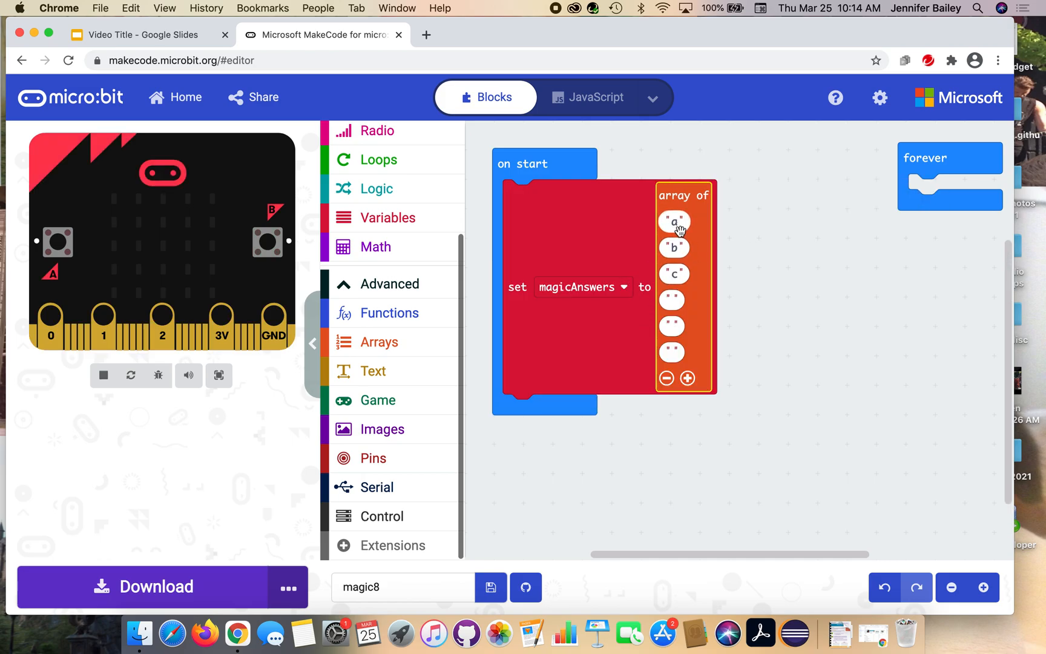
- Type the answers Yes, No, Maybe, Ask again later, Certainly, Definitely not
click(674, 221)
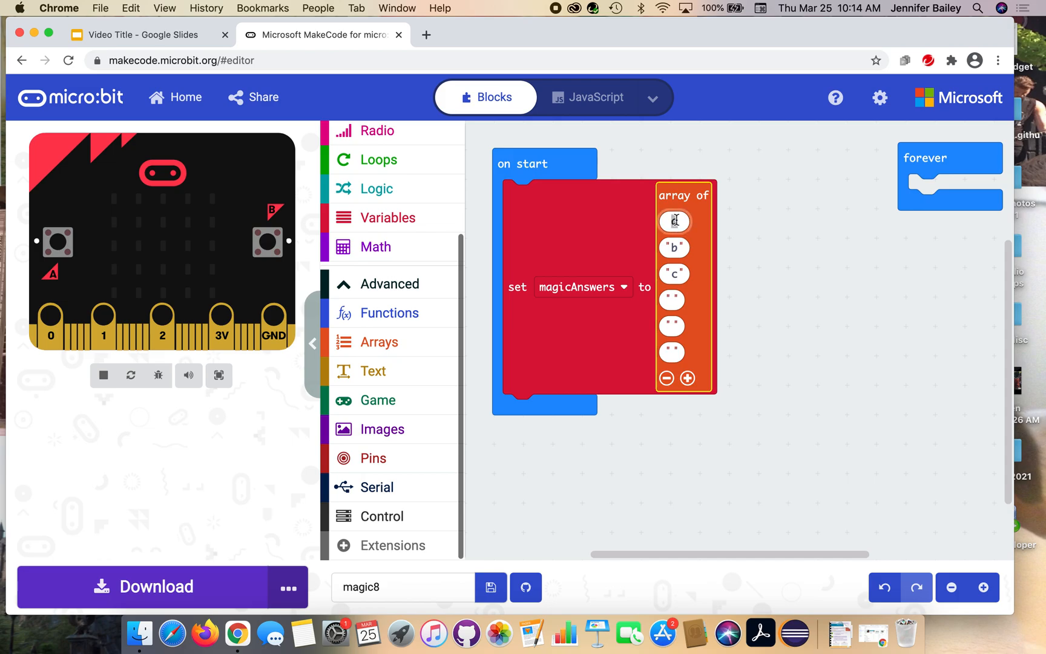
text(Yes)
click(675, 248)
text(No)
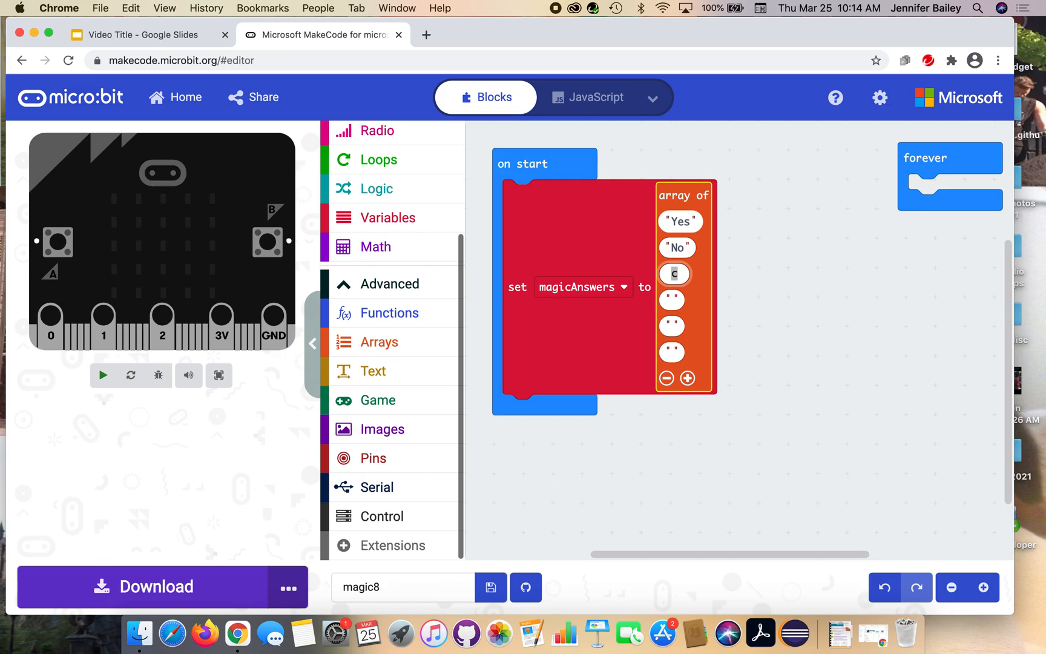
text(Maybe)
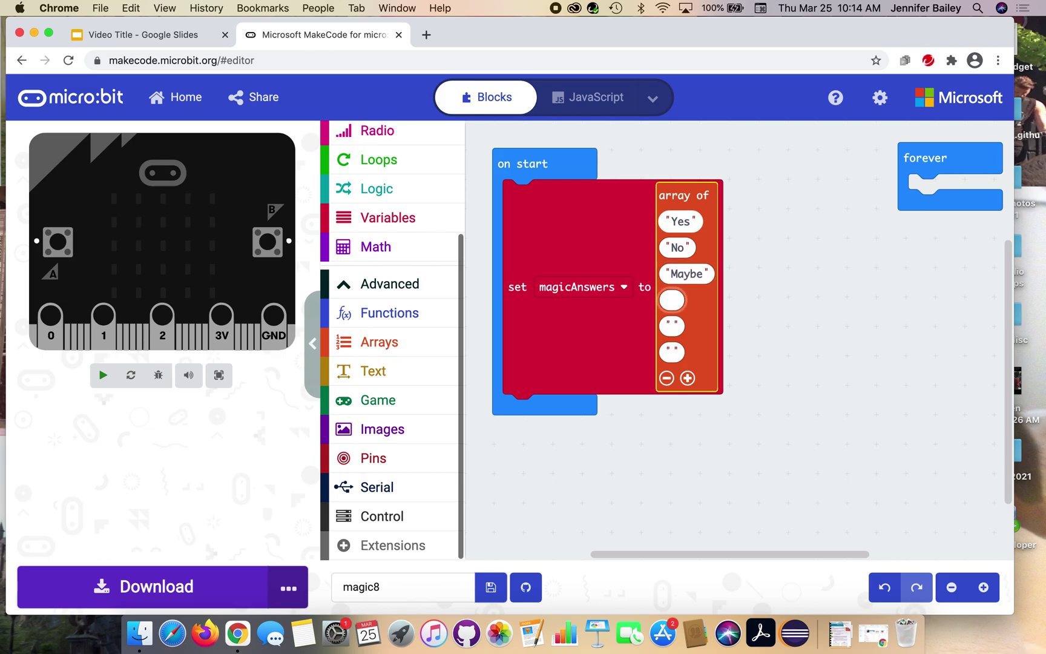
text(Ask again lat)
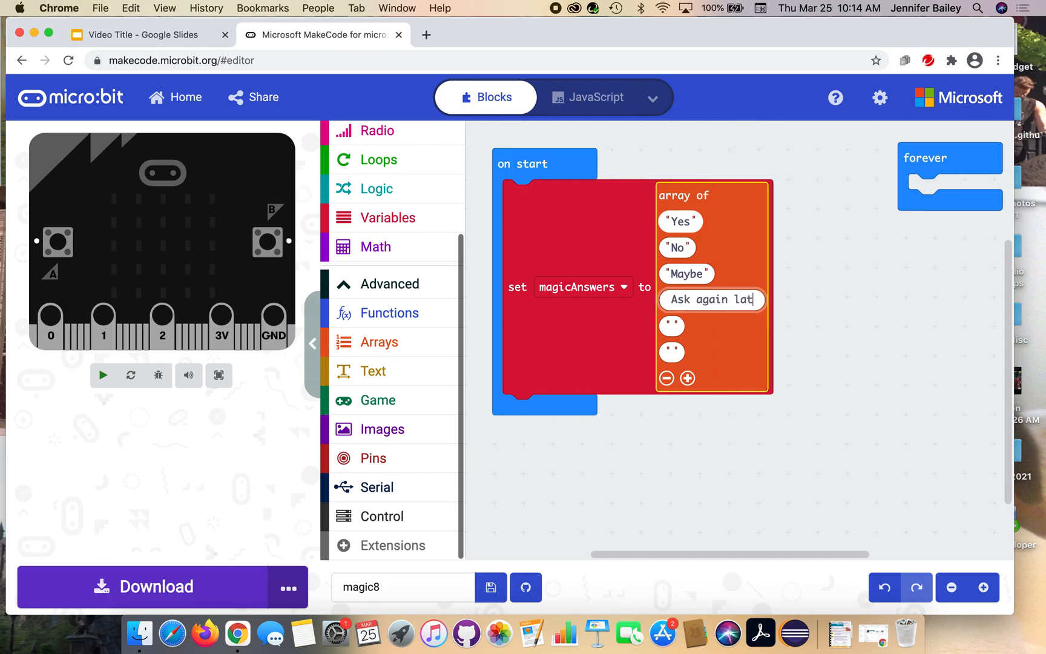
click(671, 325)
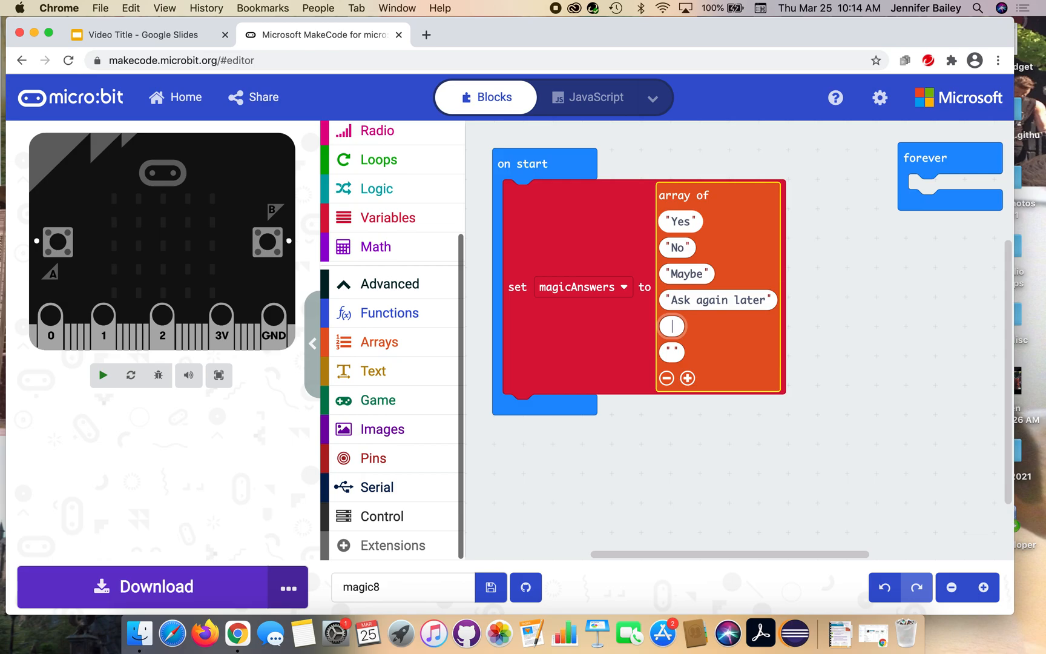
text(Certainly)
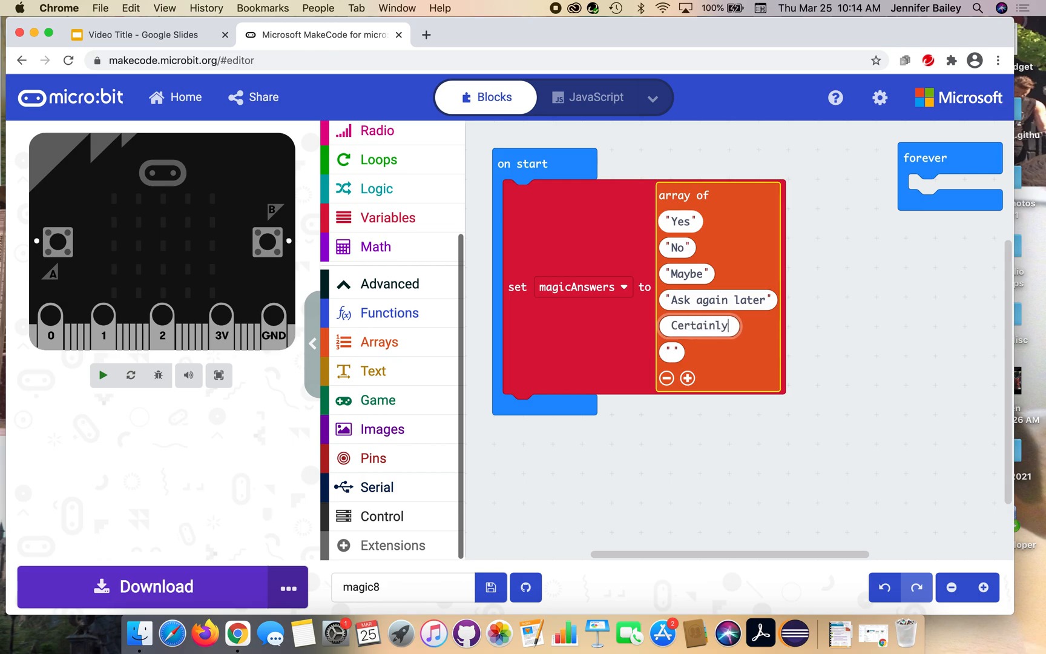
text(Definitely not)
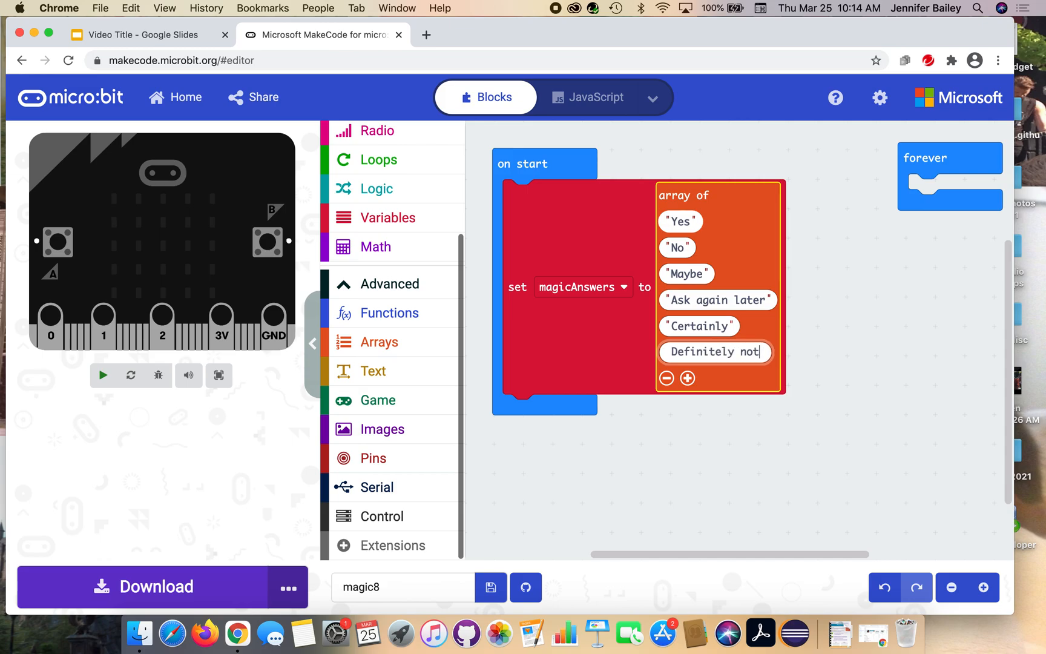
click(935, 377)
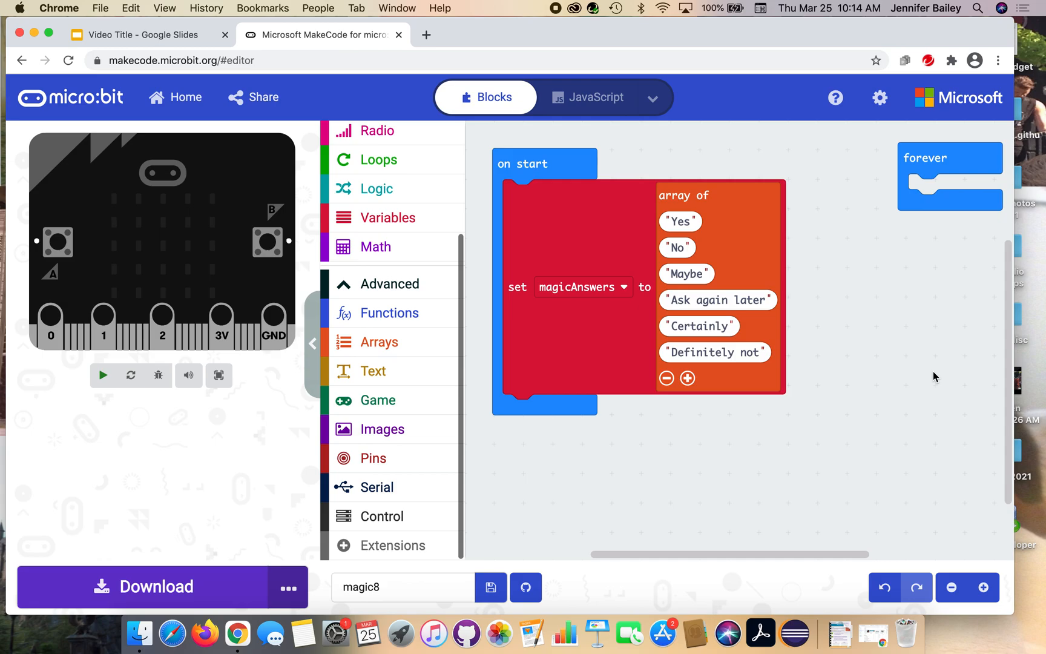
click(103, 375)
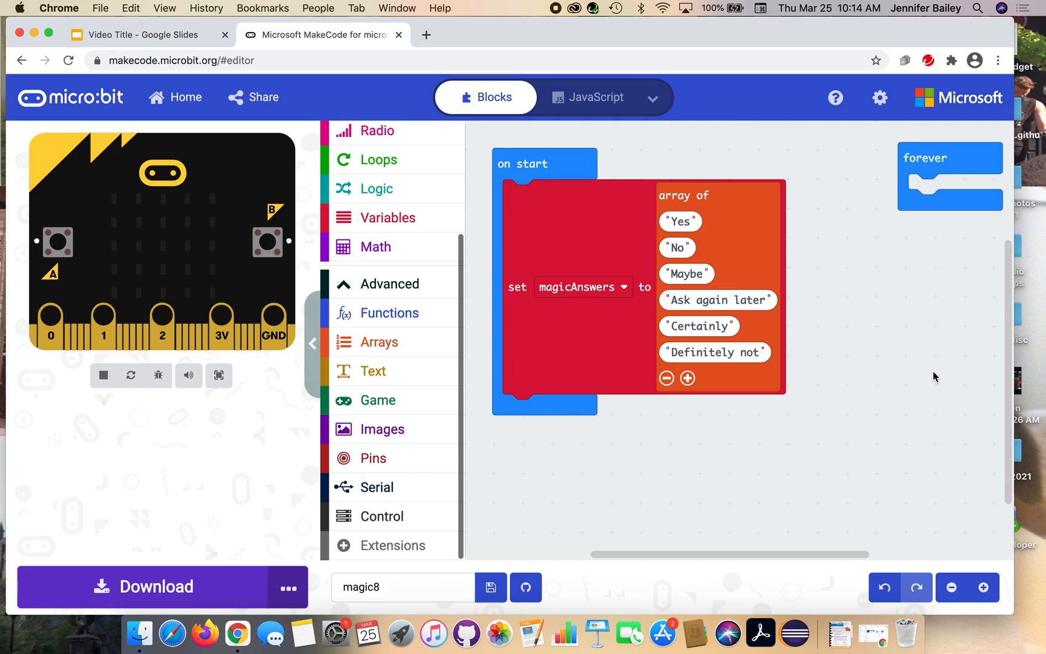
mouse_move(645, 404)
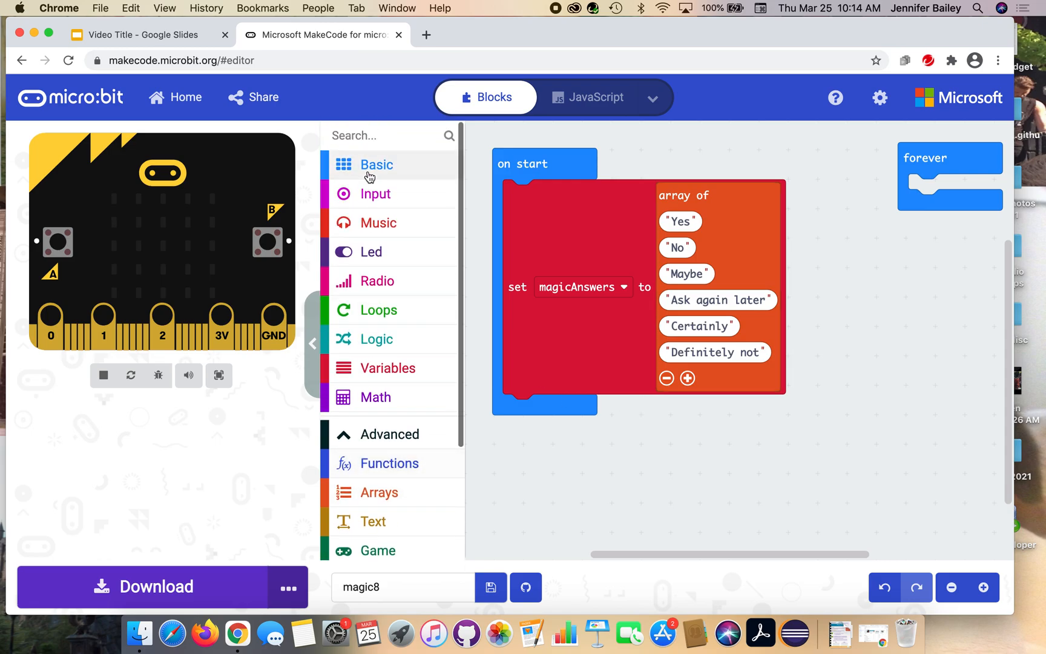
- Put a show number 8 block inside forever and run the simulator
click(376, 165)
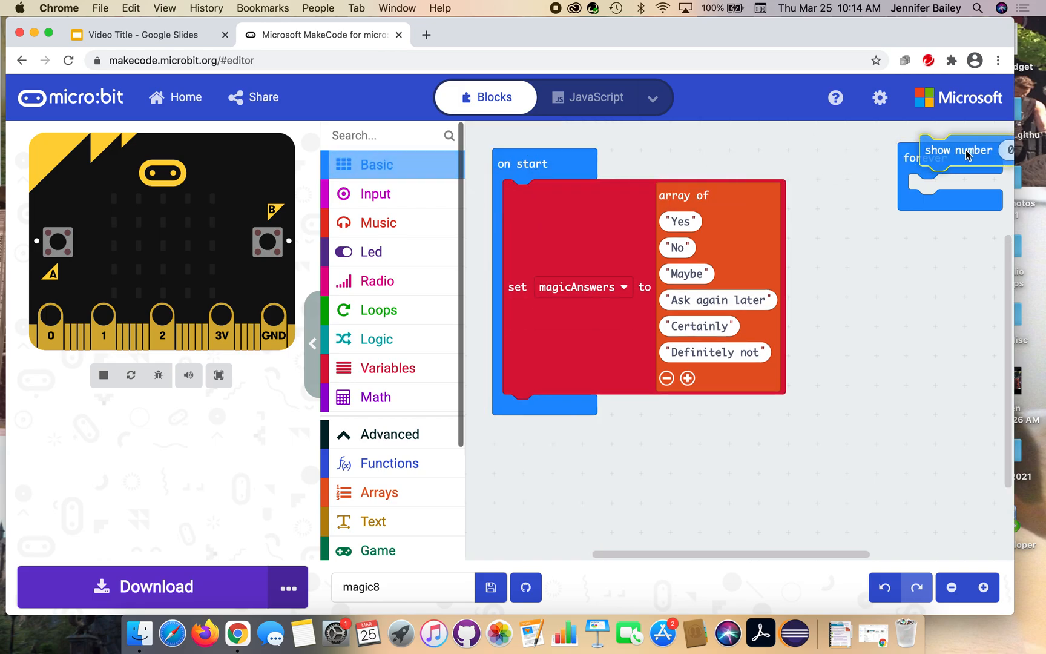
drag(961, 149, 868, 182)
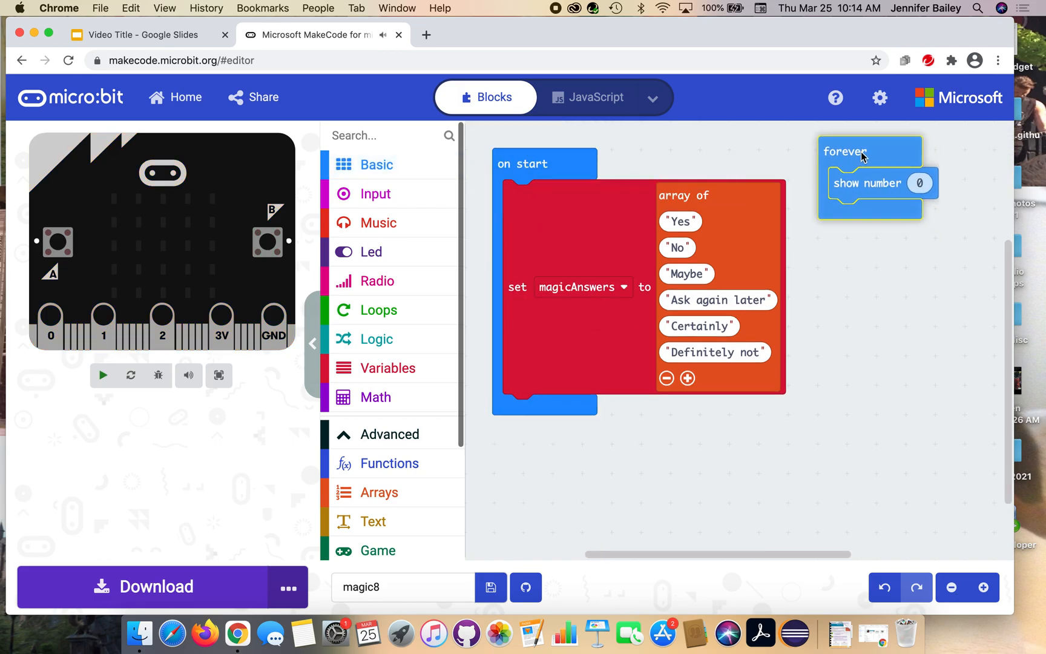
click(919, 183)
text(8)
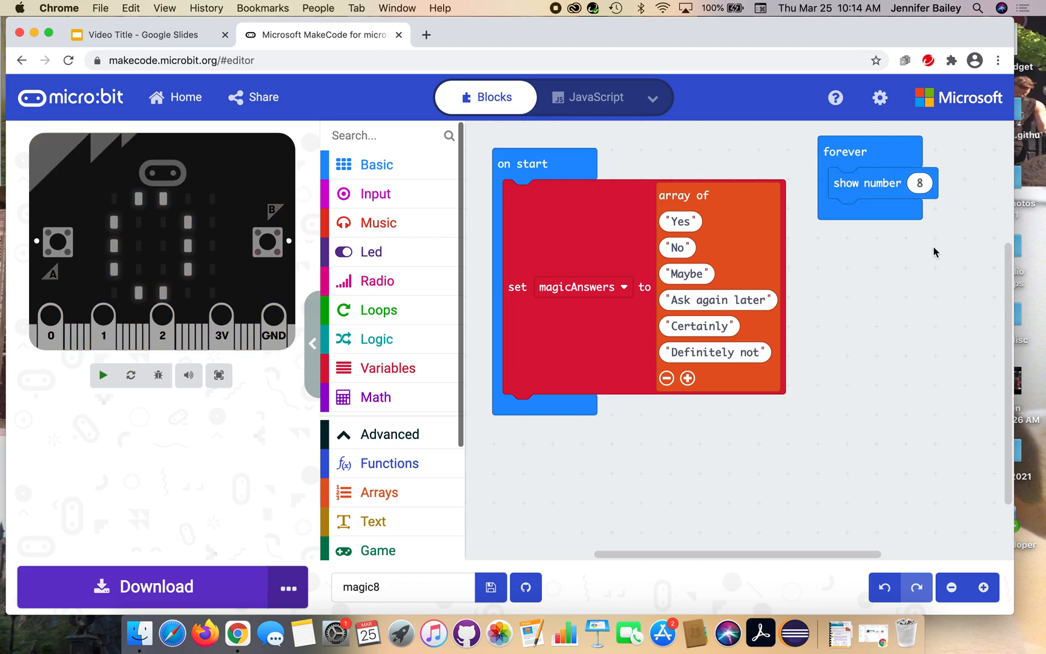
click(103, 376)
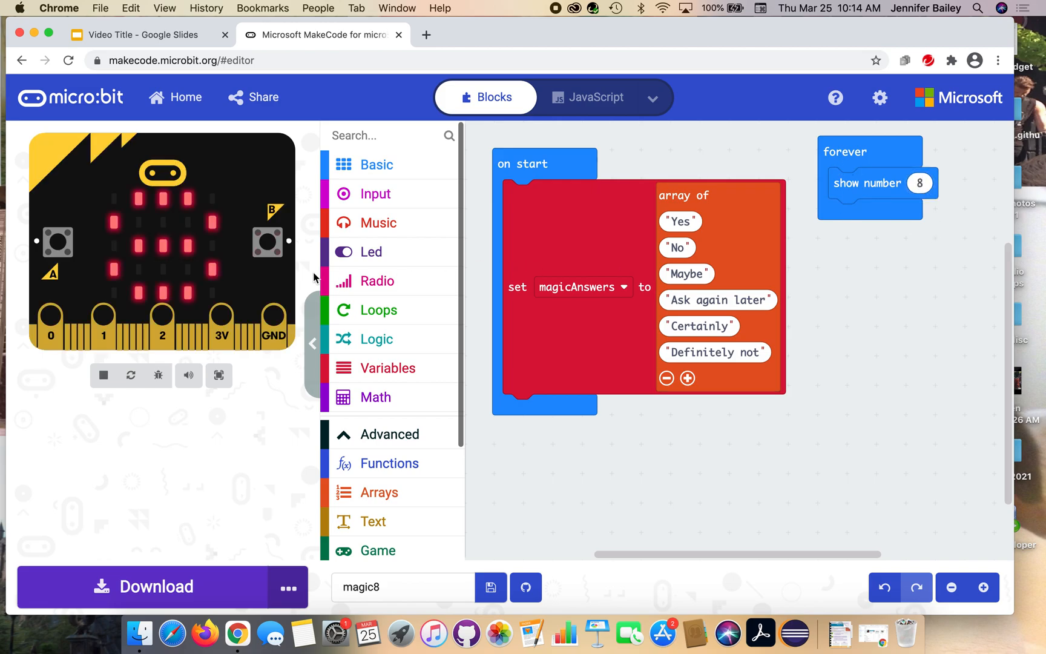
mouse_move(102, 280)
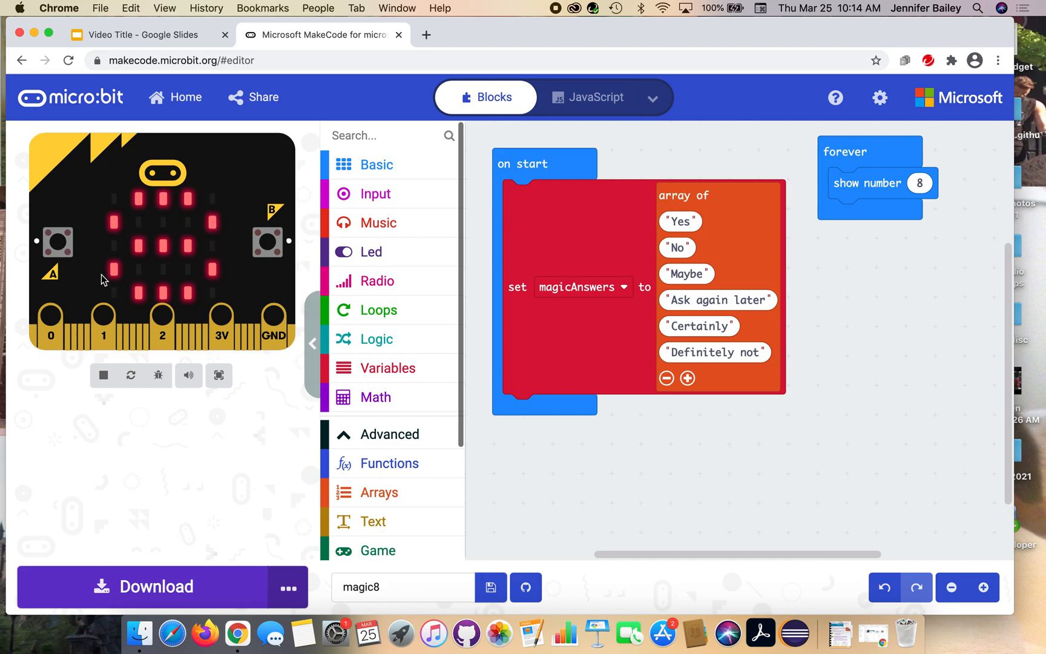
mouse_move(163, 233)
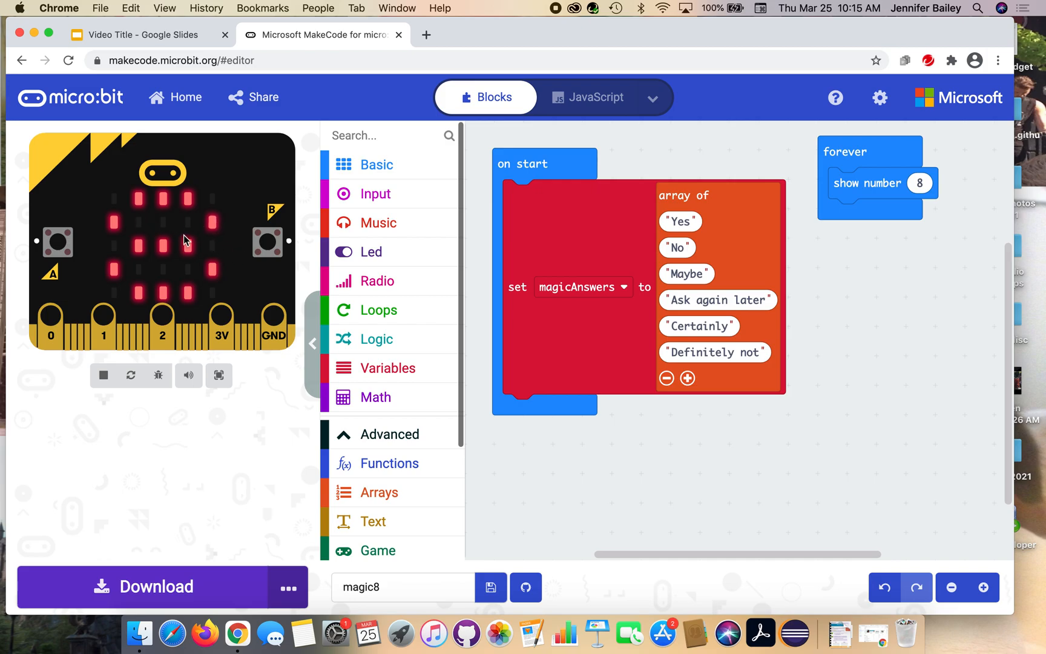
mouse_move(176, 232)
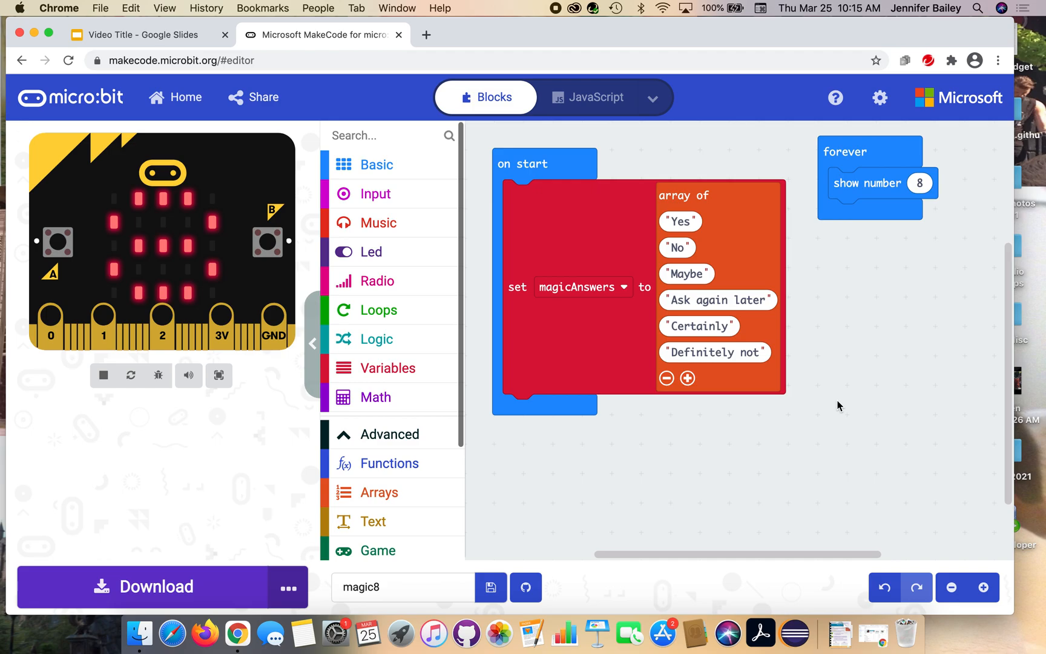
mouse_move(412, 175)
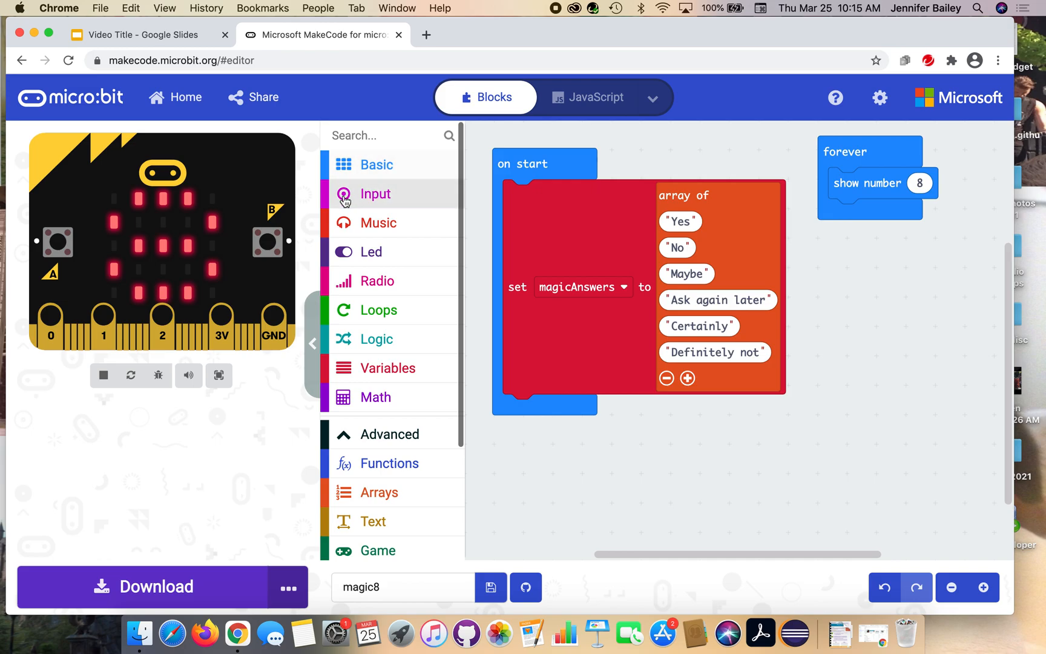
- Drag an on shake block from the Input category onto the workspace
click(375, 194)
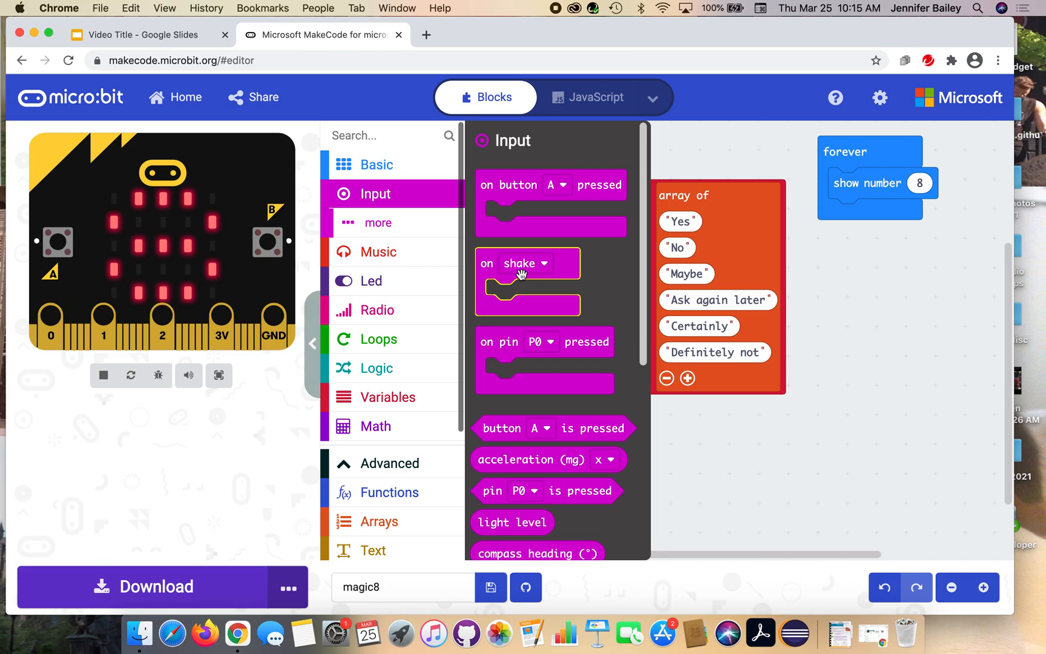
drag(527, 280, 645, 453)
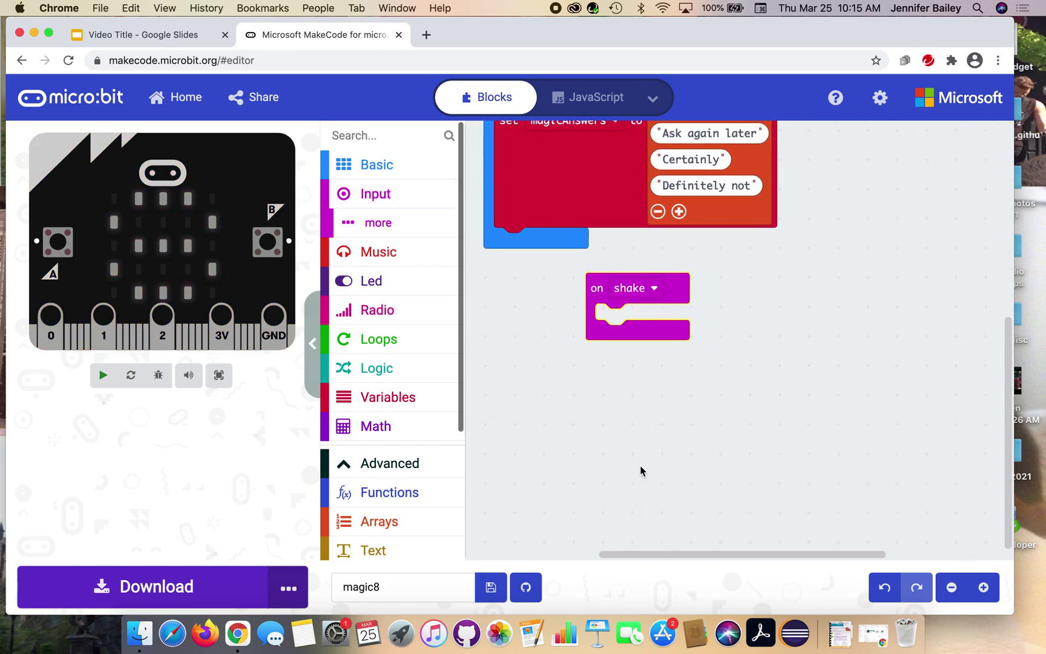
click(103, 375)
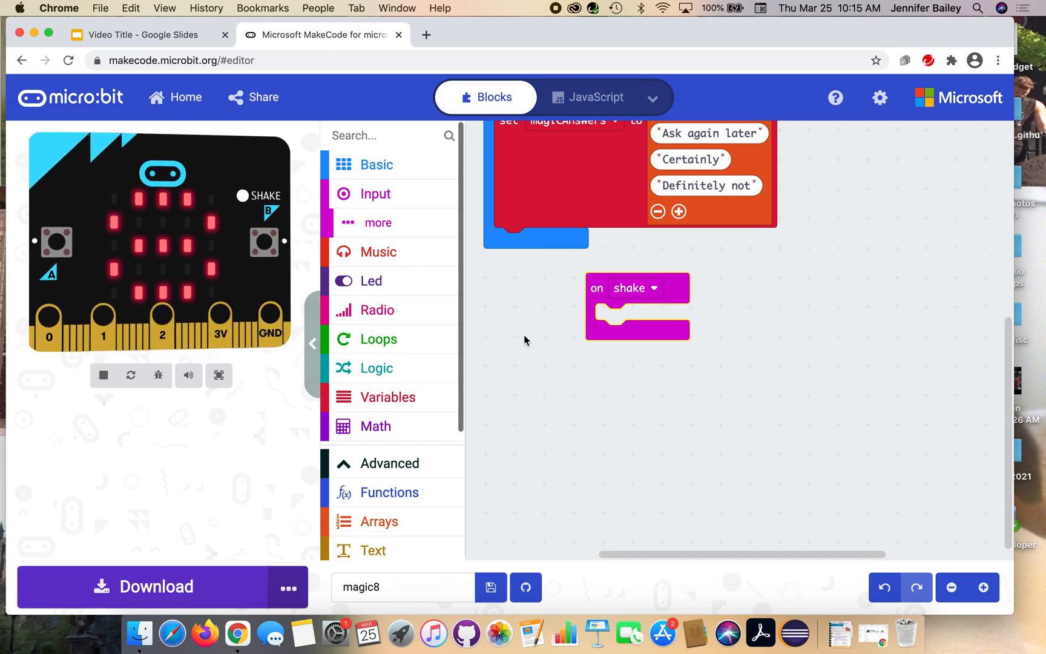
mouse_move(564, 359)
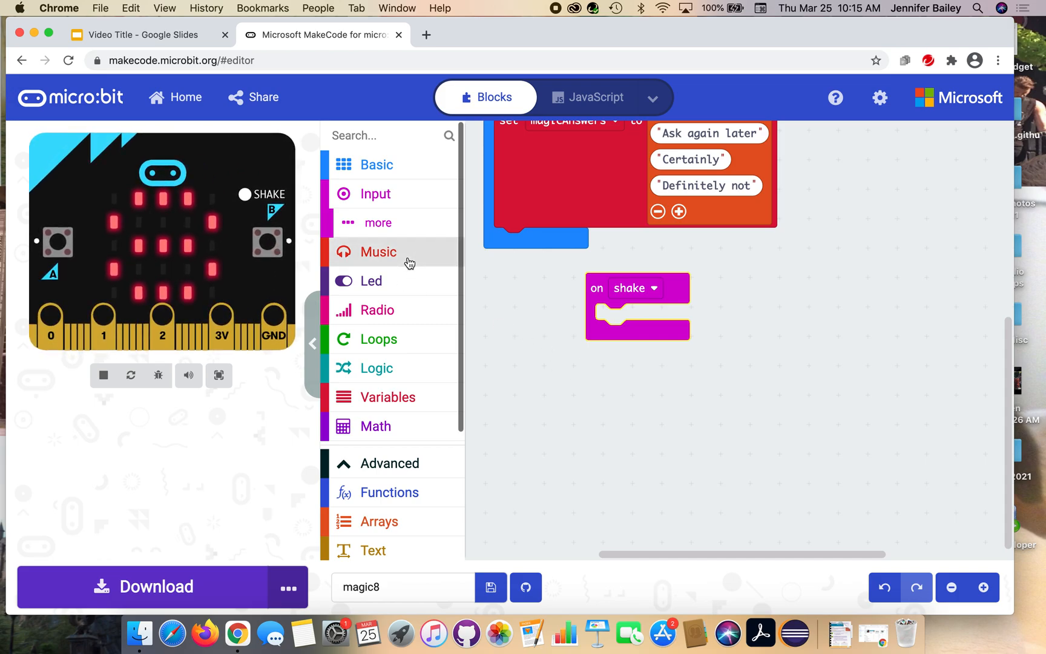
- Add clear screen and a 200 ms pause inside the on shake handler
click(377, 164)
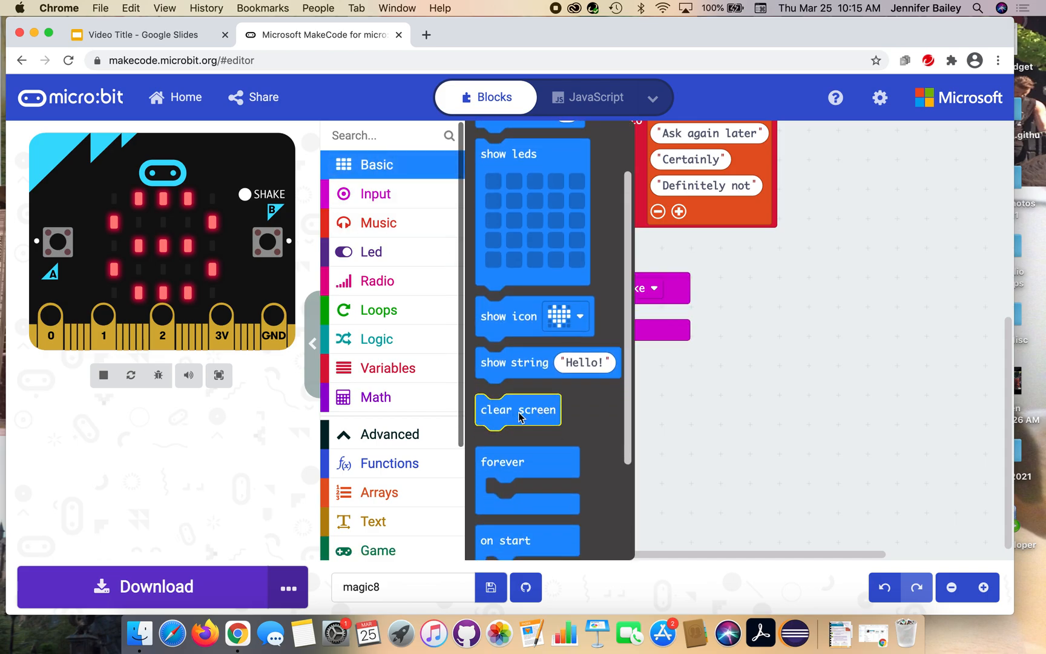
drag(517, 410, 637, 320)
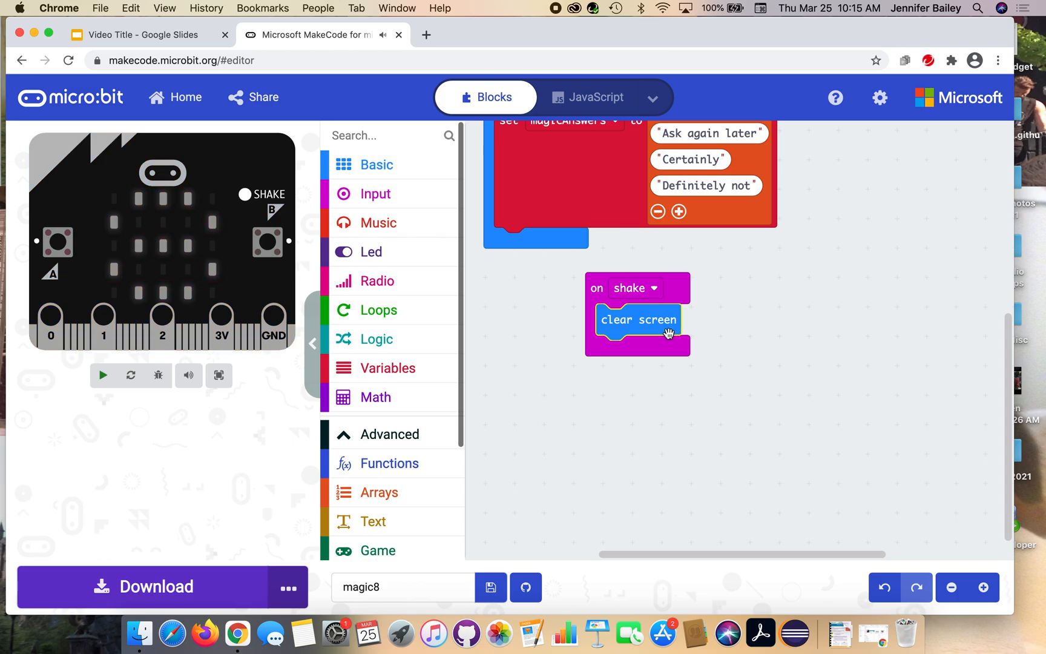
click(376, 165)
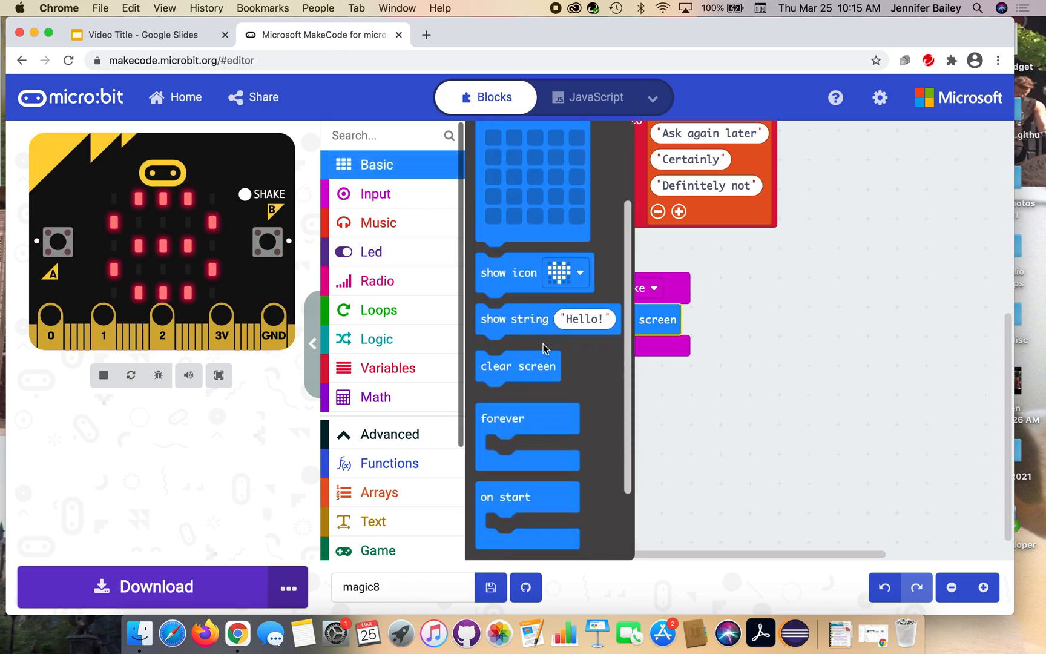
scroll(down, 3)
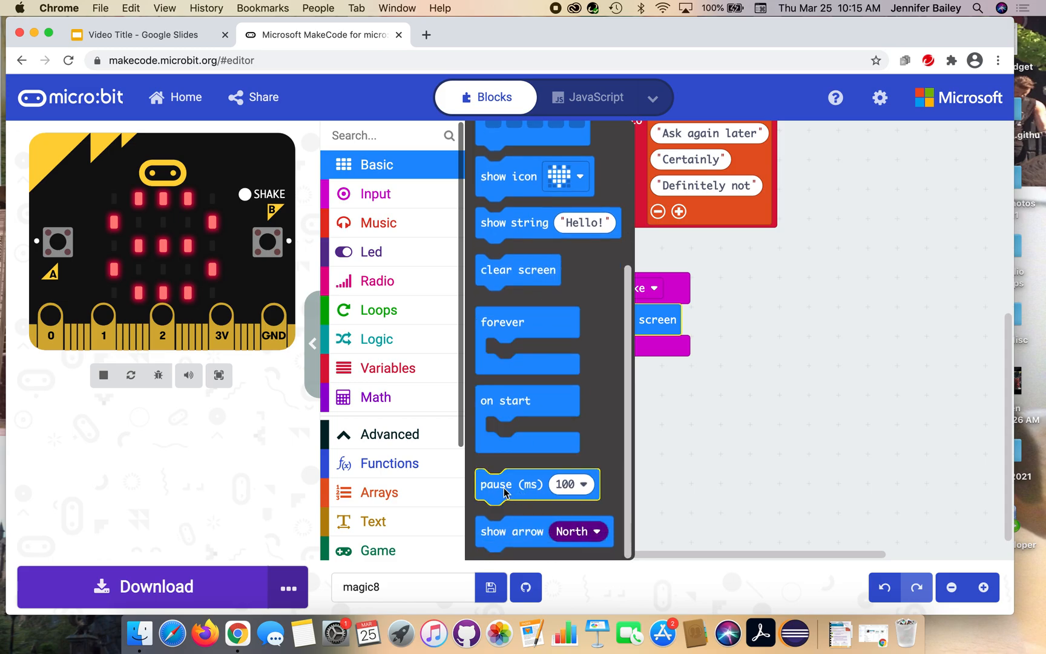
drag(507, 484, 664, 406)
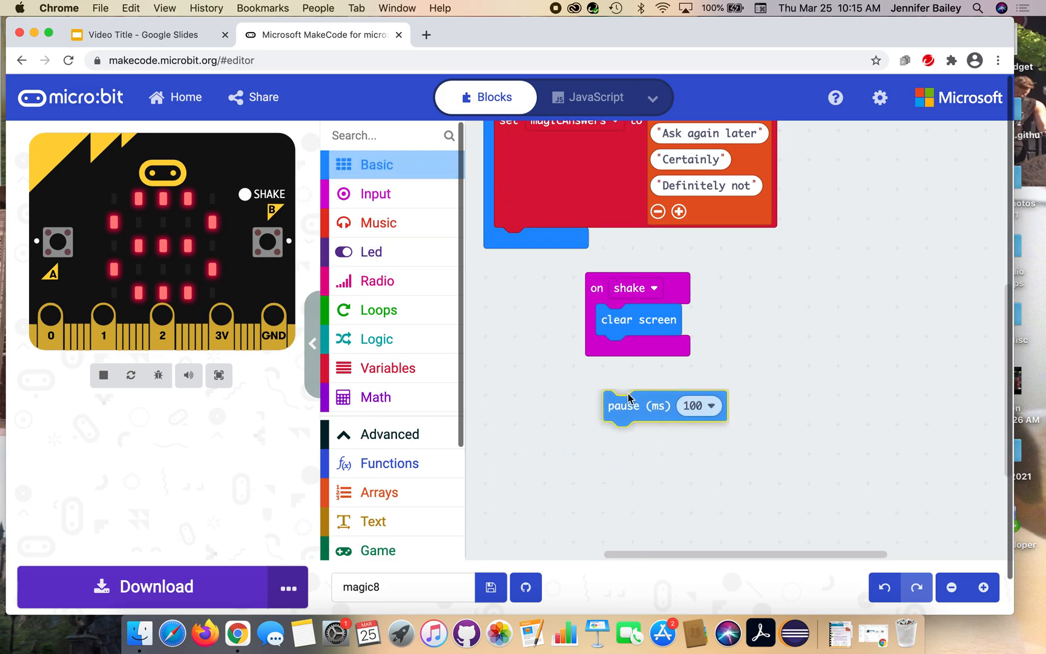
drag(624, 406, 637, 351)
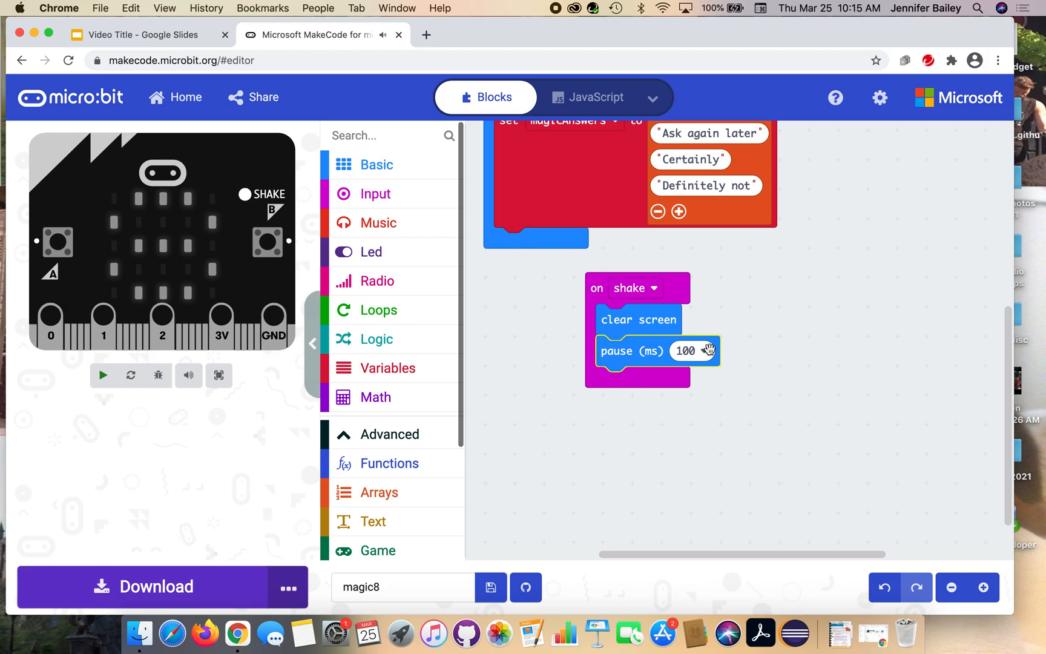
click(692, 351)
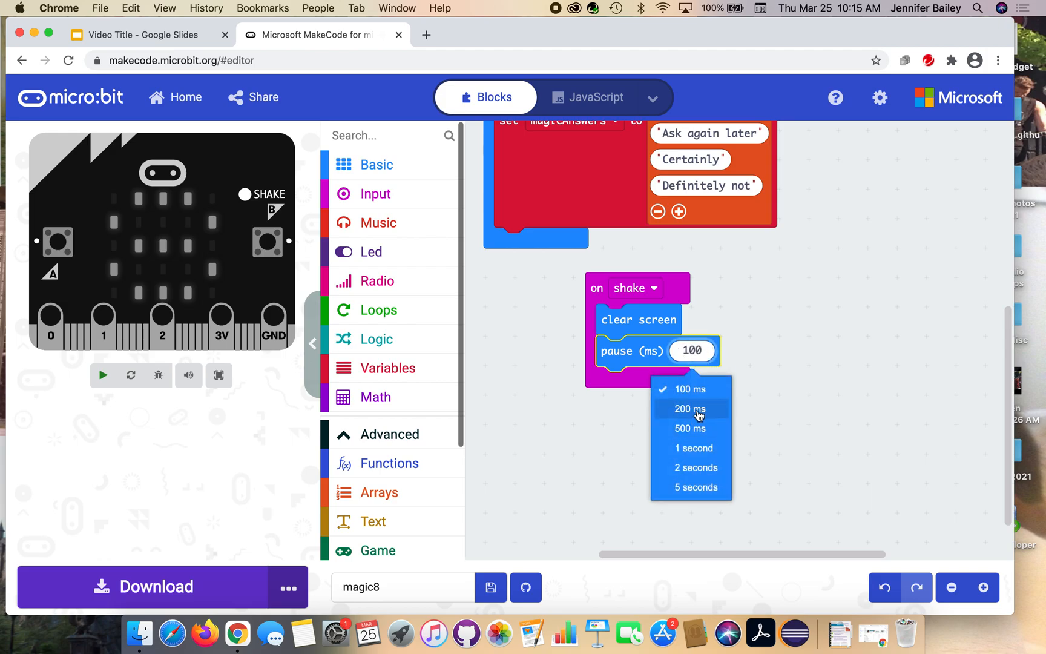
click(690, 409)
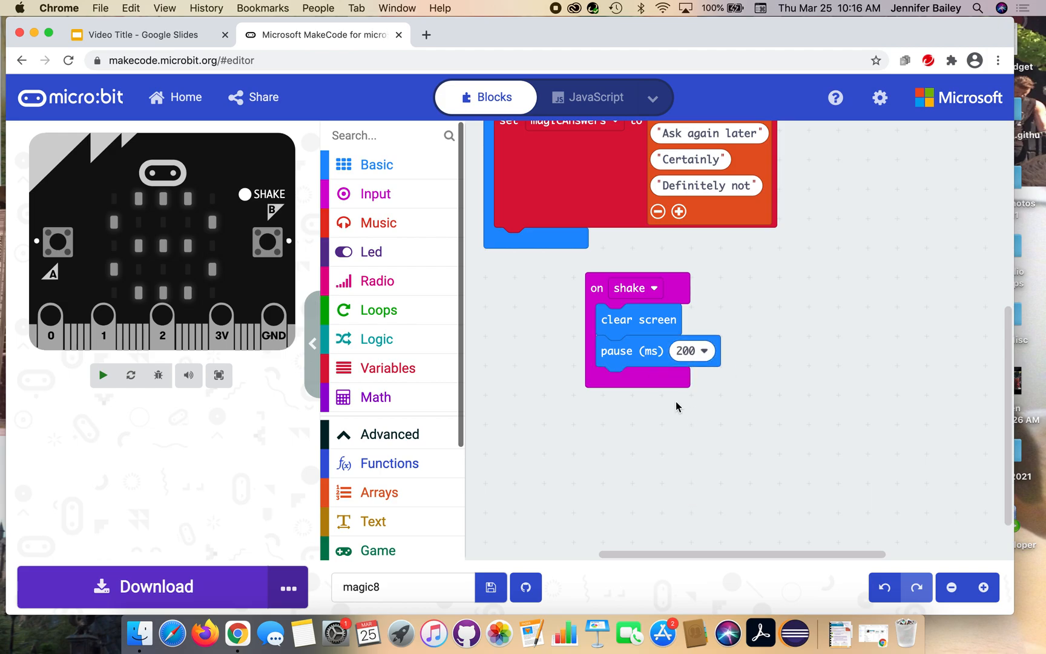
click(103, 375)
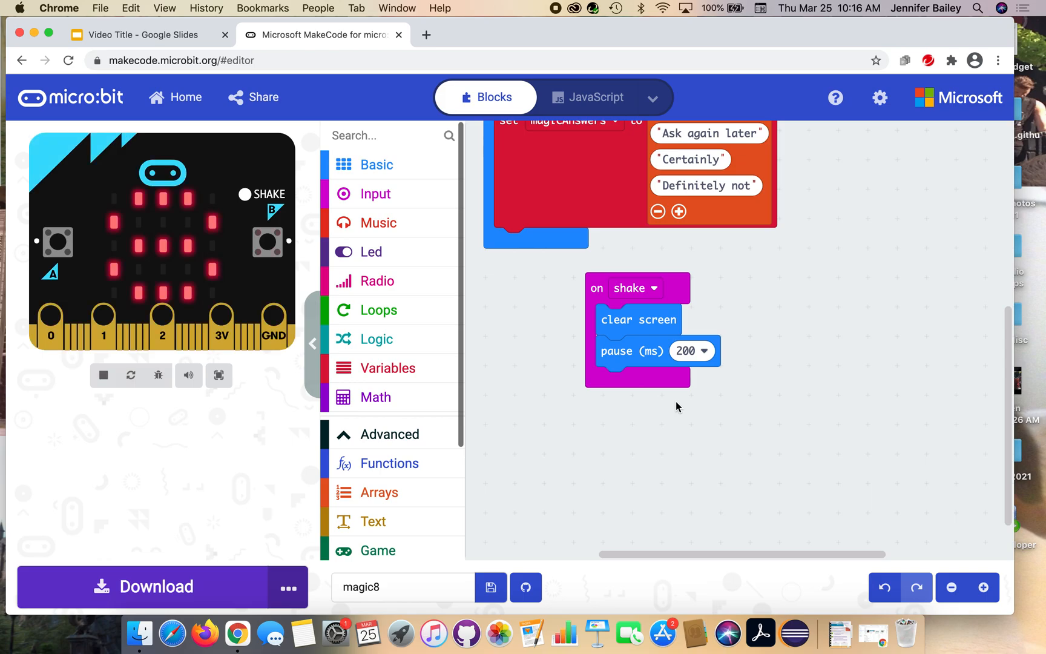
mouse_move(612, 365)
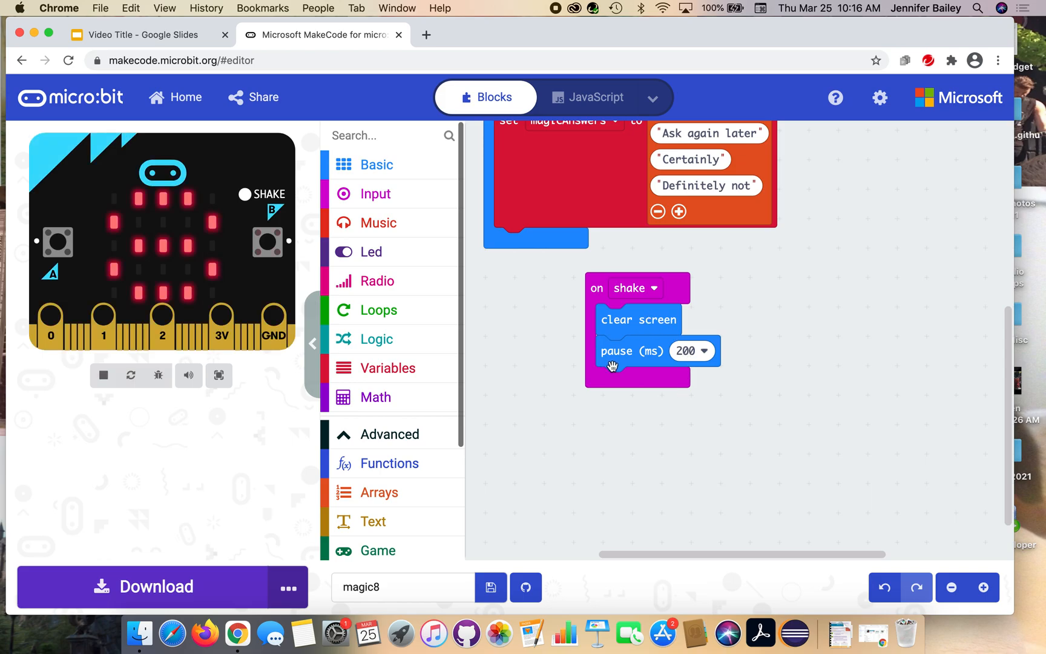
mouse_move(645, 362)
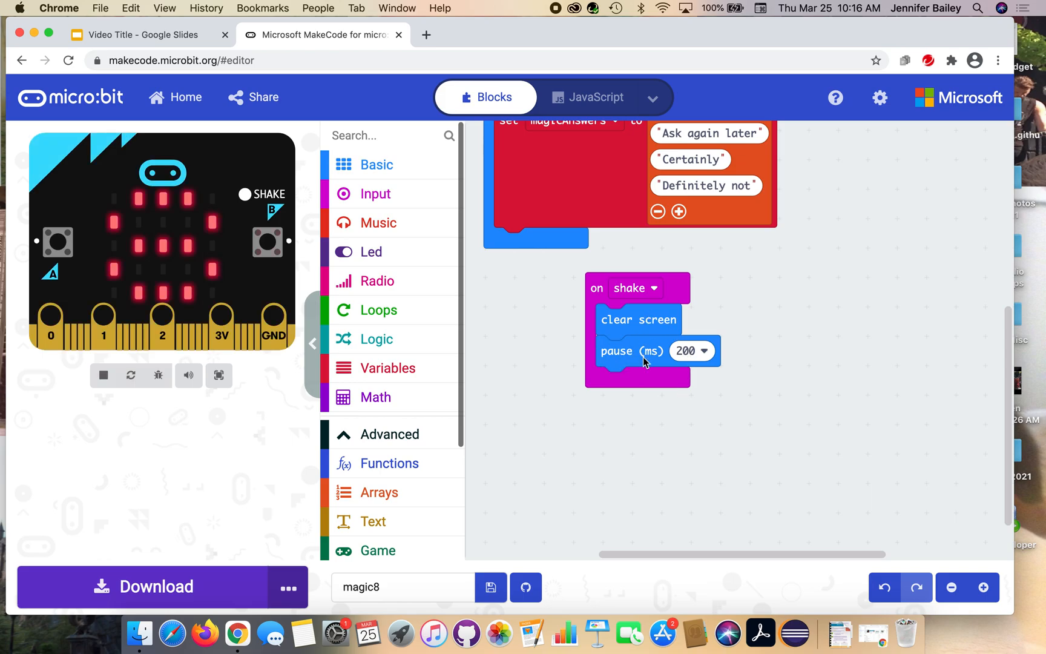
mouse_move(645, 357)
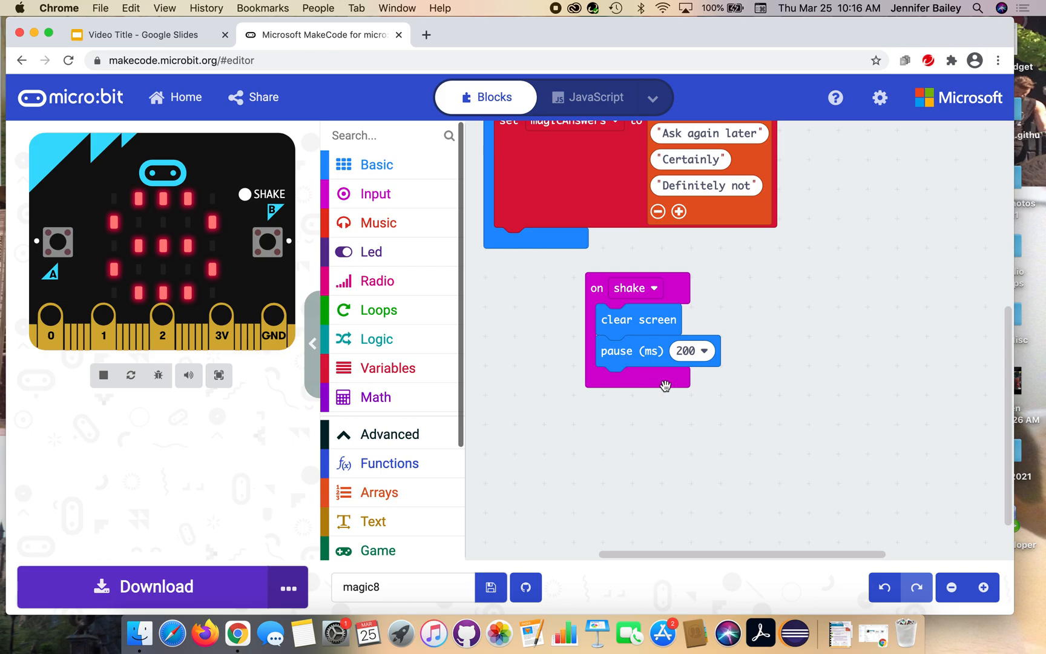
mouse_move(653, 378)
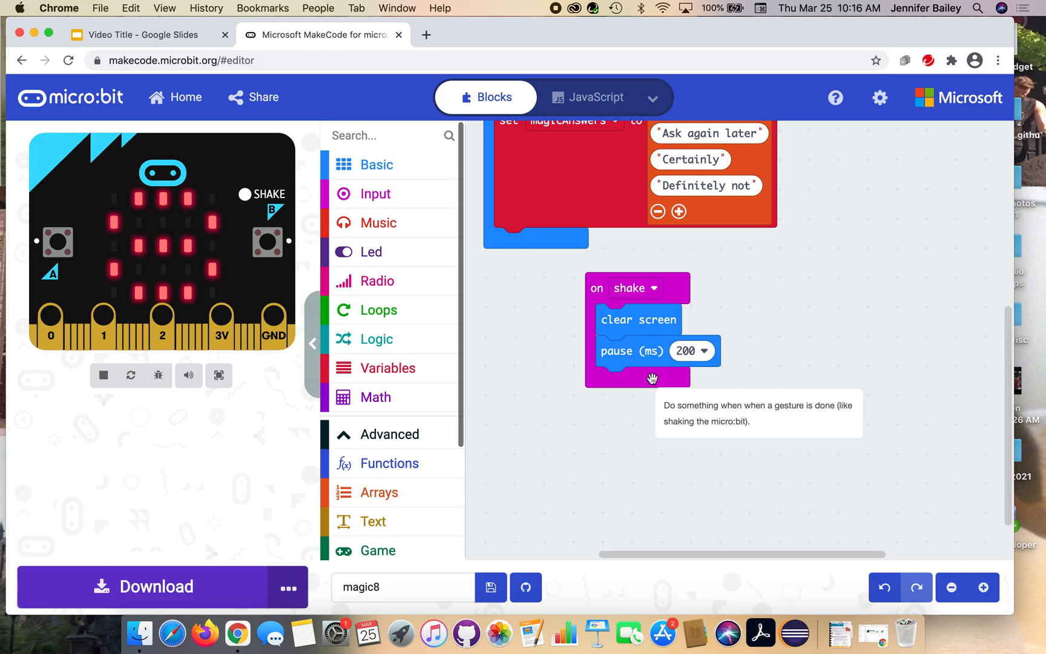
mouse_move(609, 327)
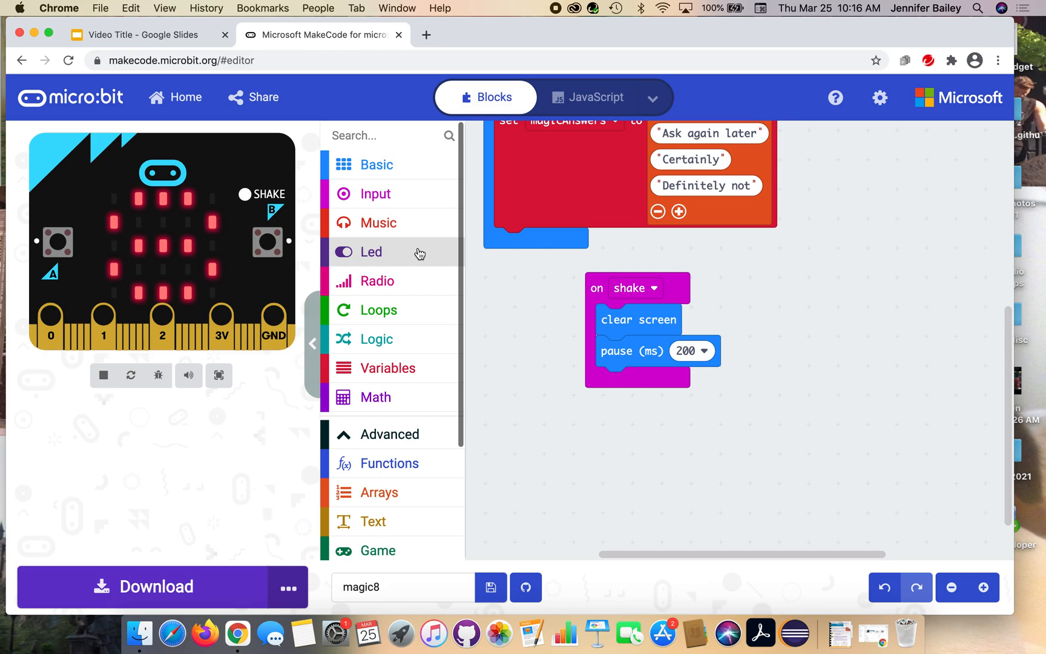
mouse_move(411, 372)
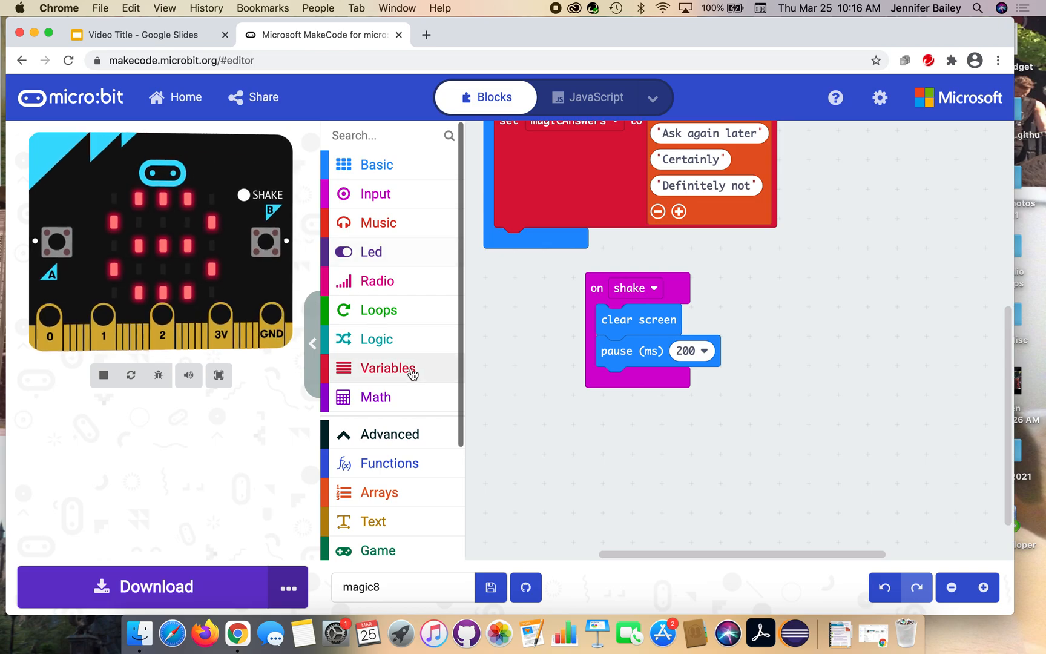
- Add a set block under the pause and switch its variable to choice
click(388, 368)
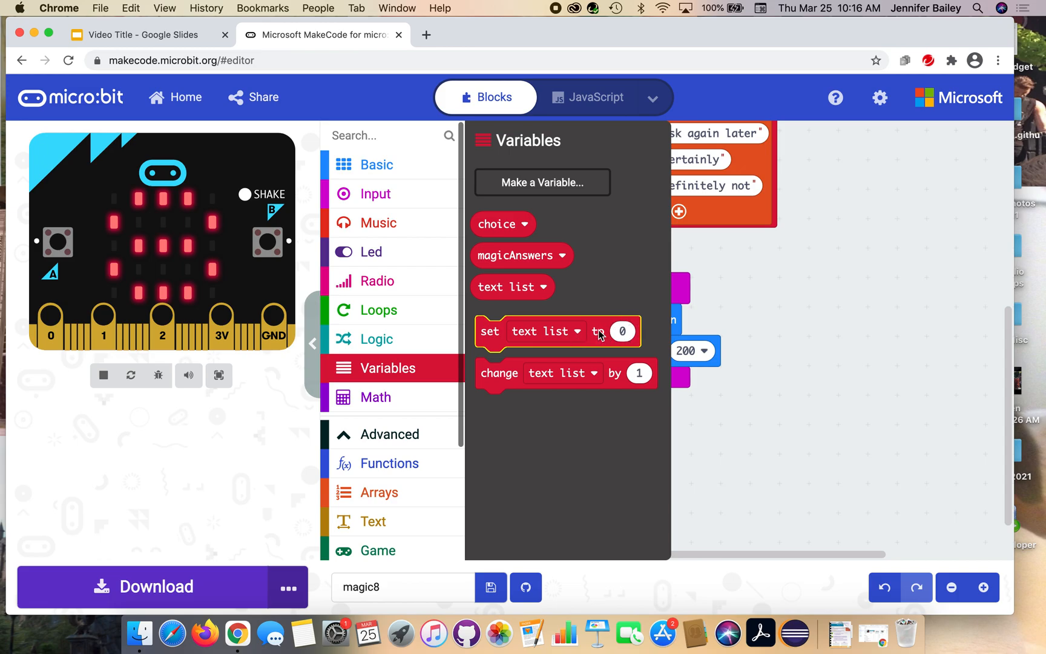
drag(557, 331, 674, 382)
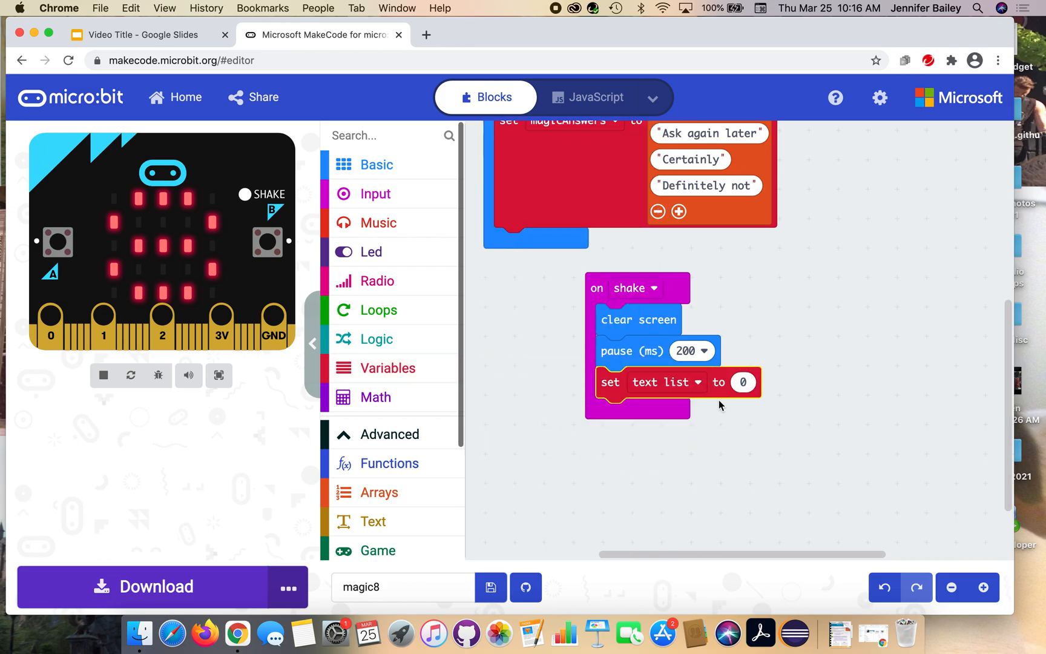
click(103, 375)
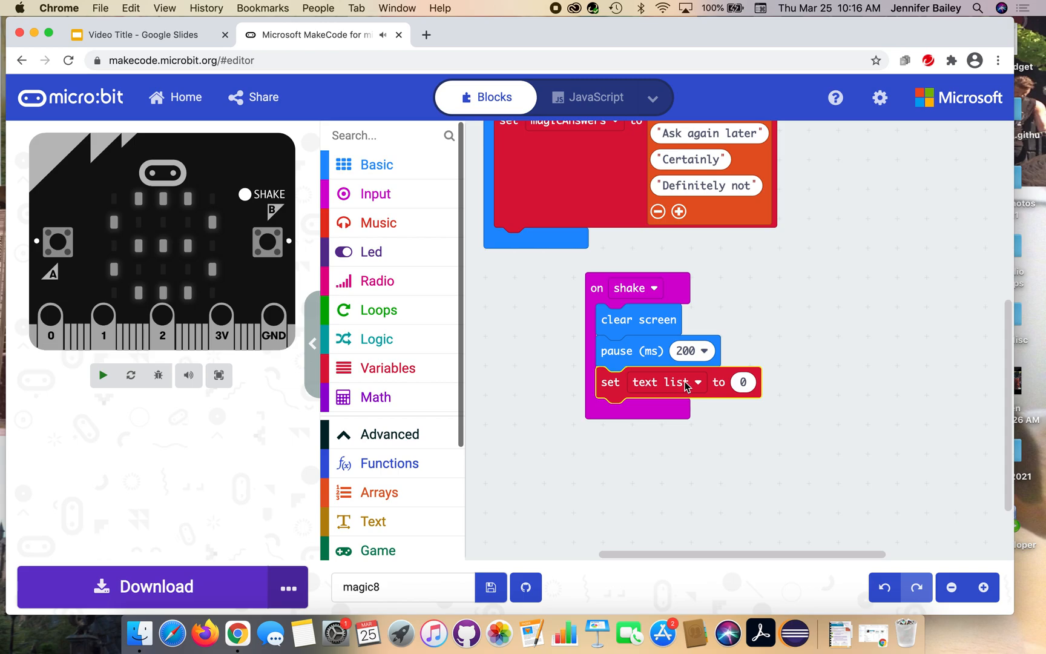
click(102, 375)
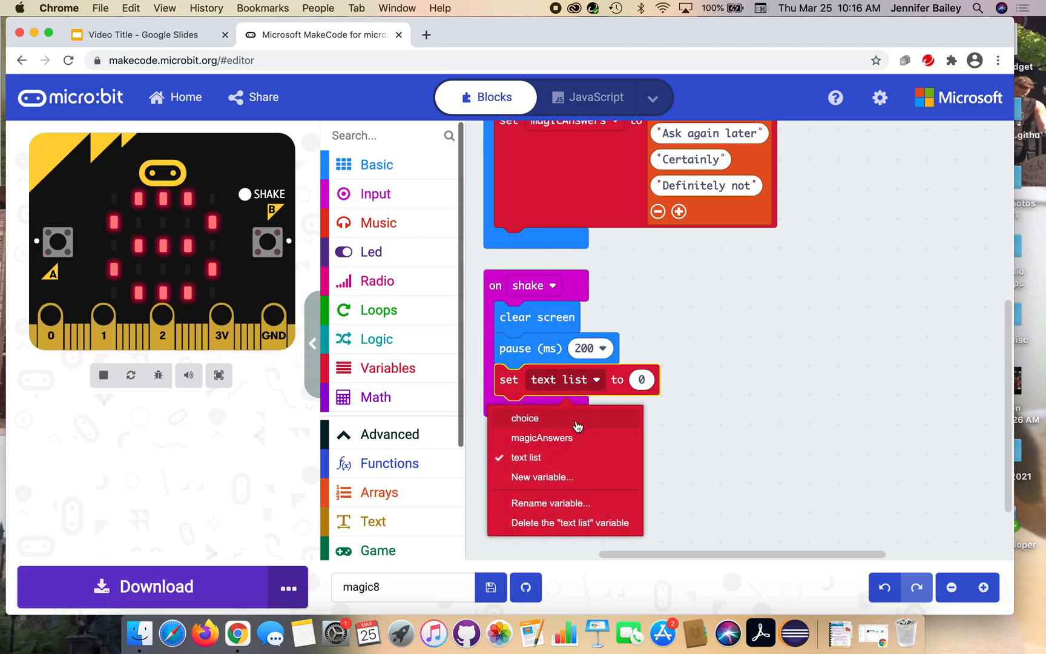
click(525, 418)
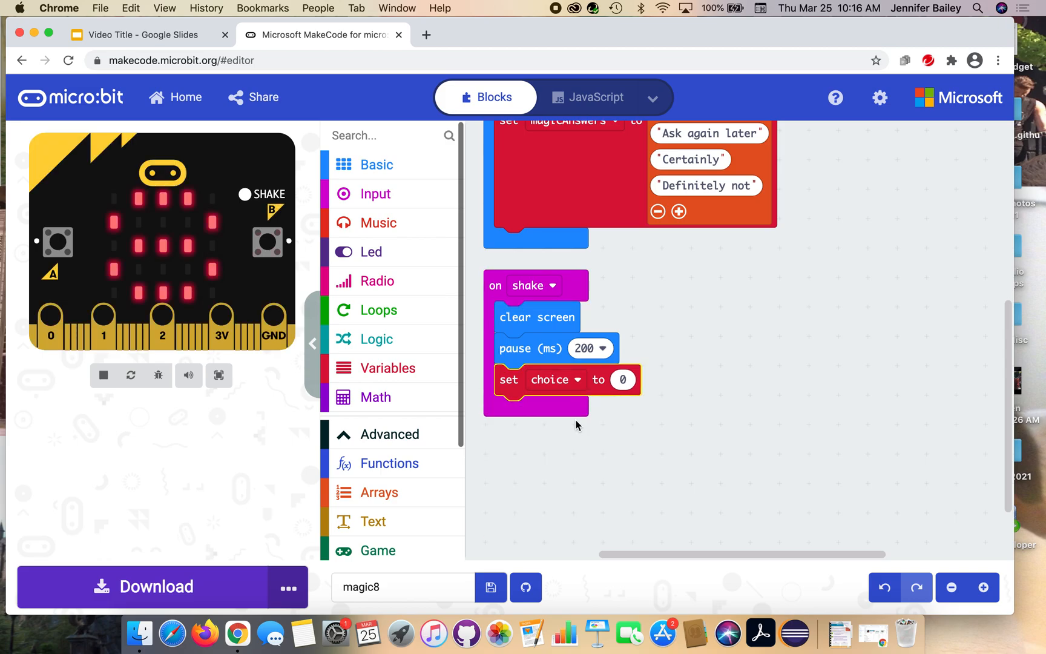
click(103, 375)
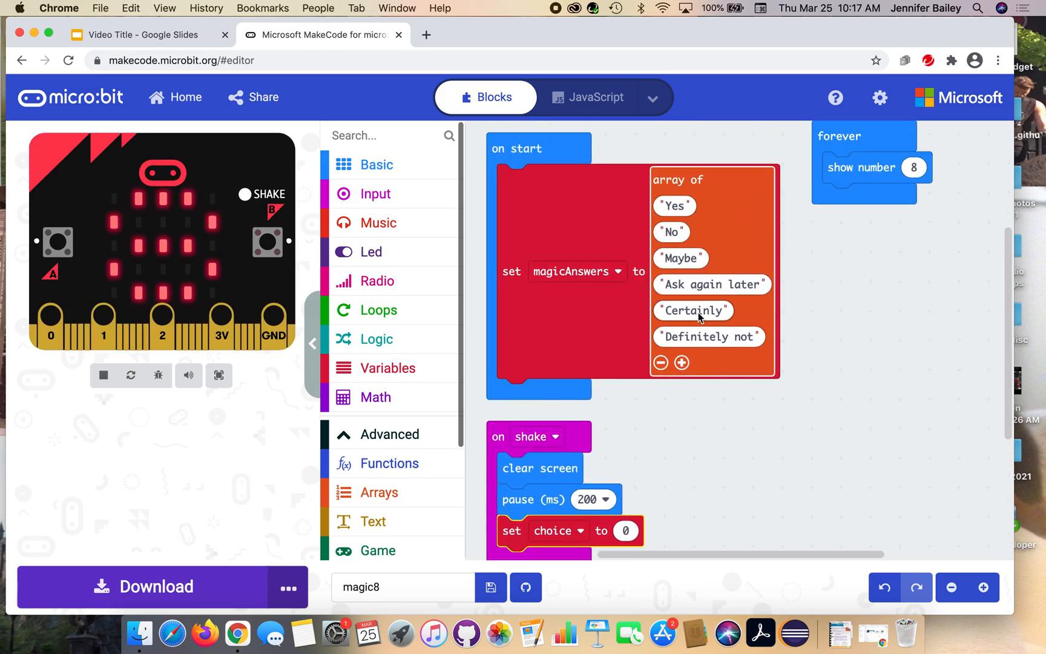
scroll(down, 3)
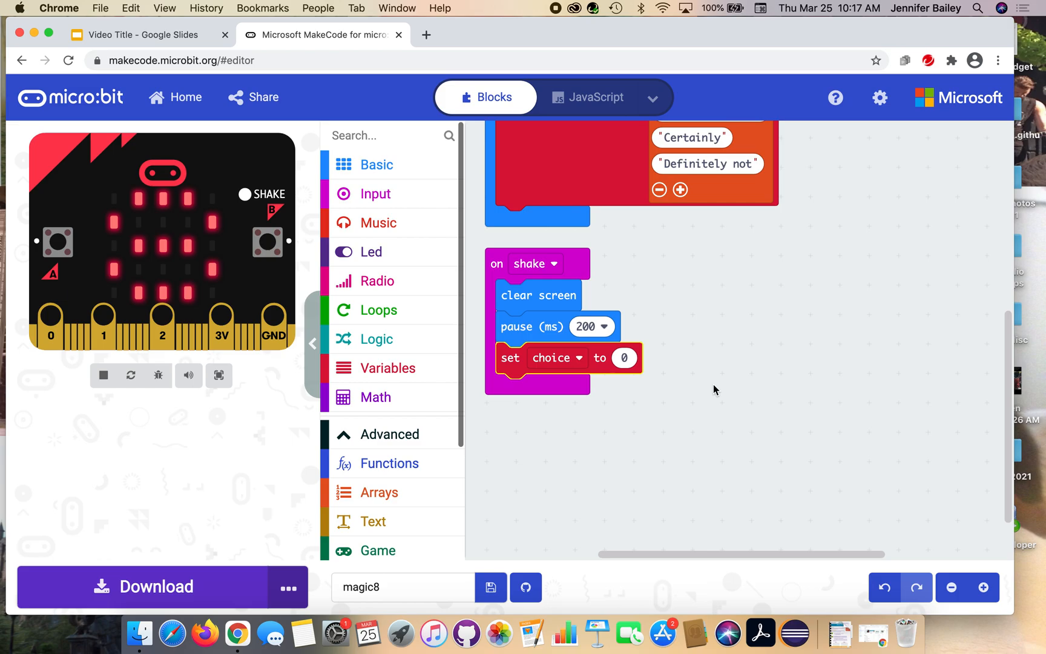
mouse_move(702, 364)
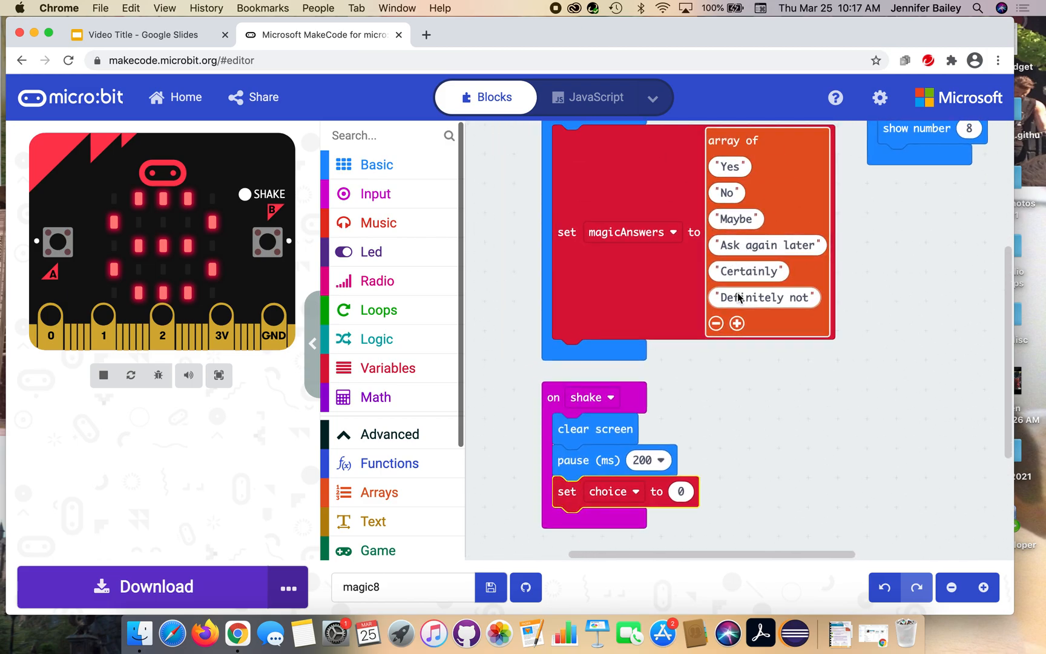
mouse_move(733, 172)
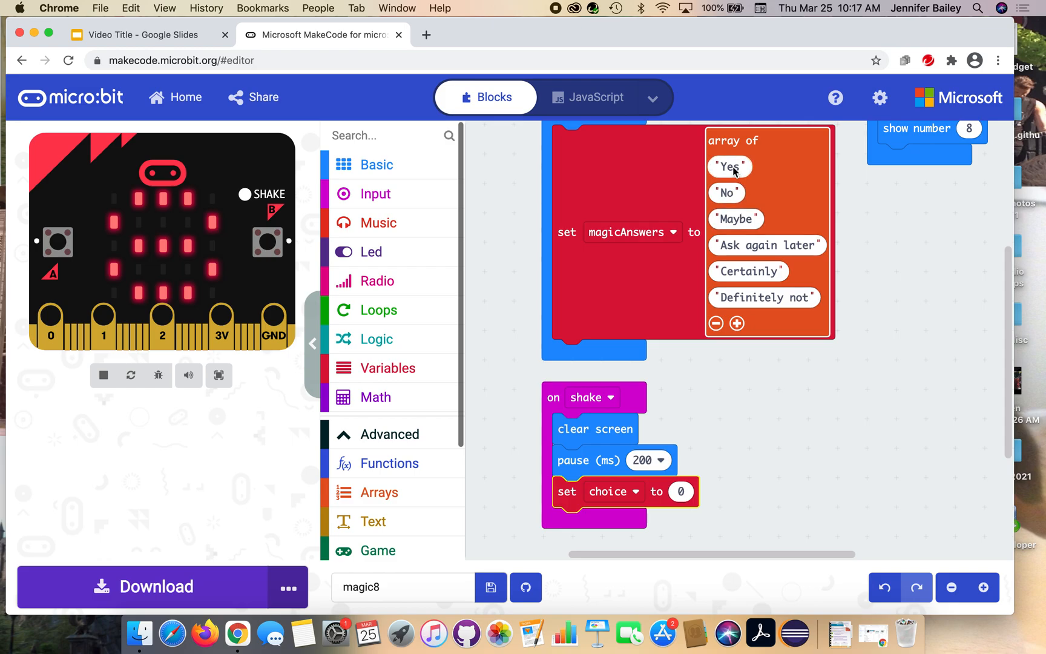
mouse_move(722, 175)
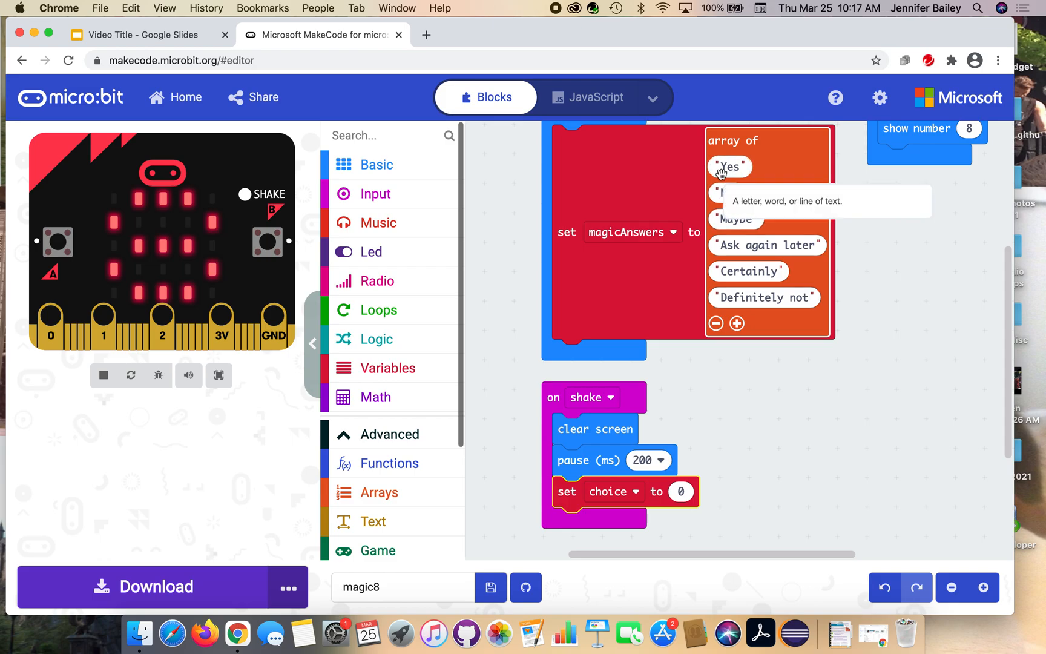
mouse_move(735, 173)
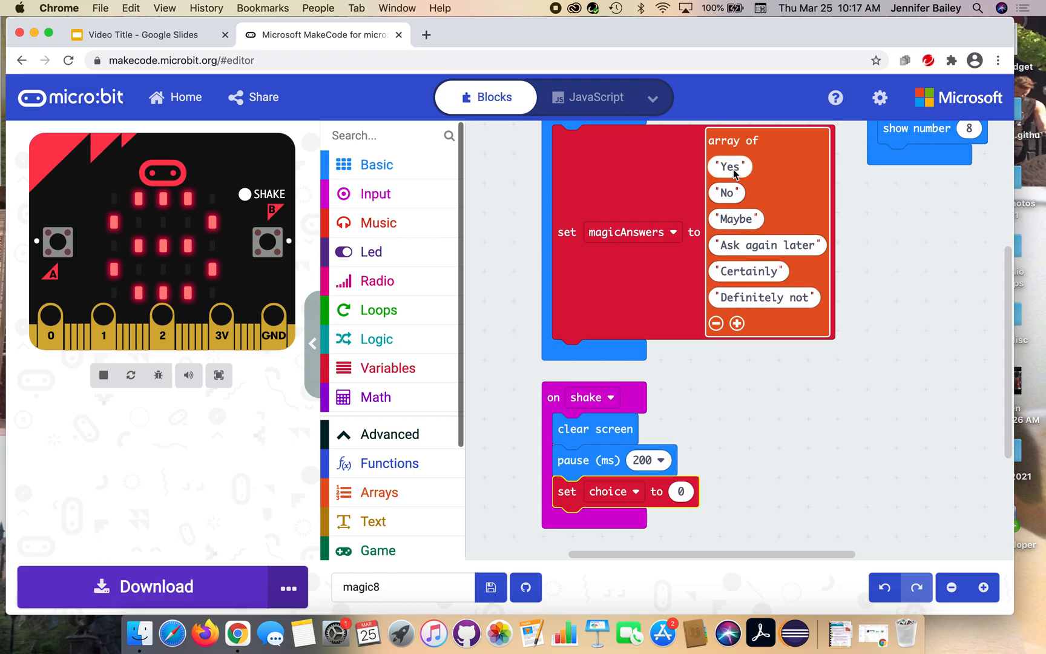
mouse_move(721, 174)
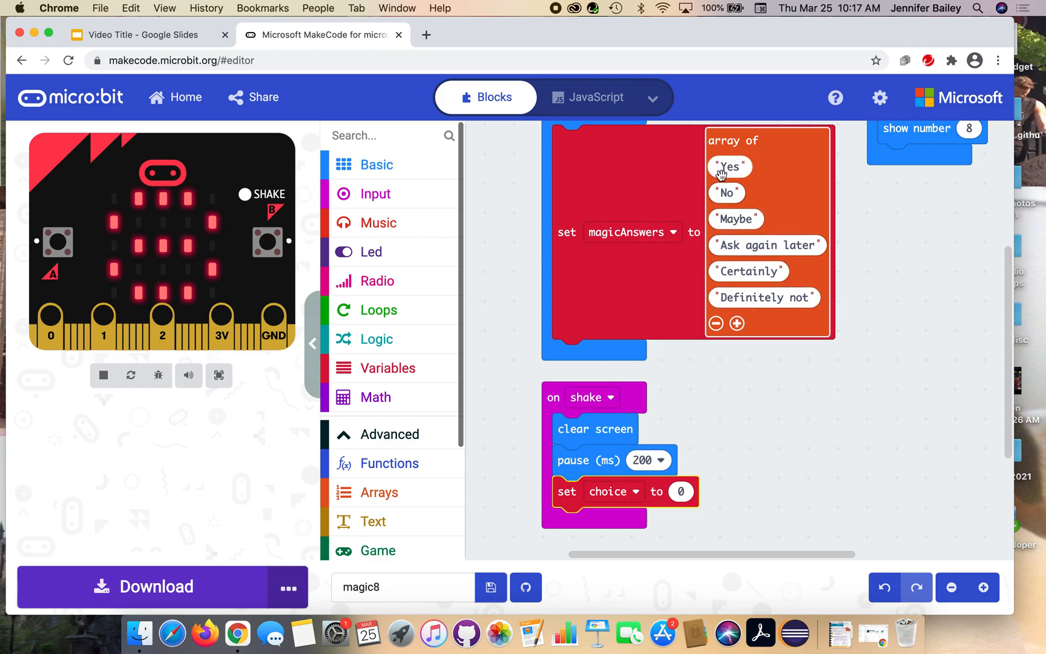
mouse_move(728, 193)
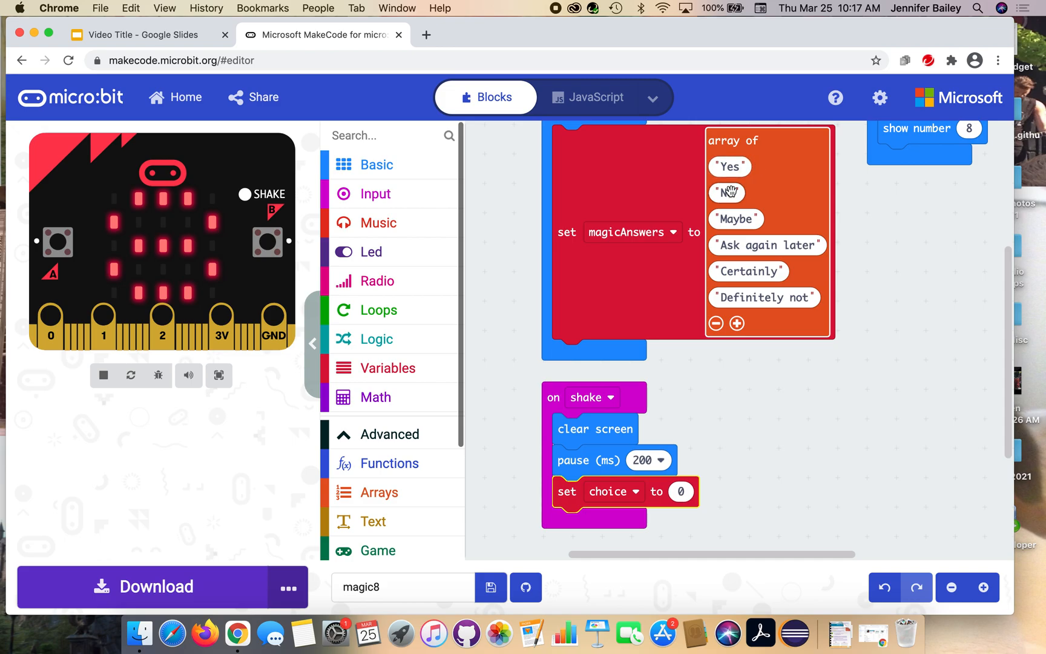
mouse_move(754, 248)
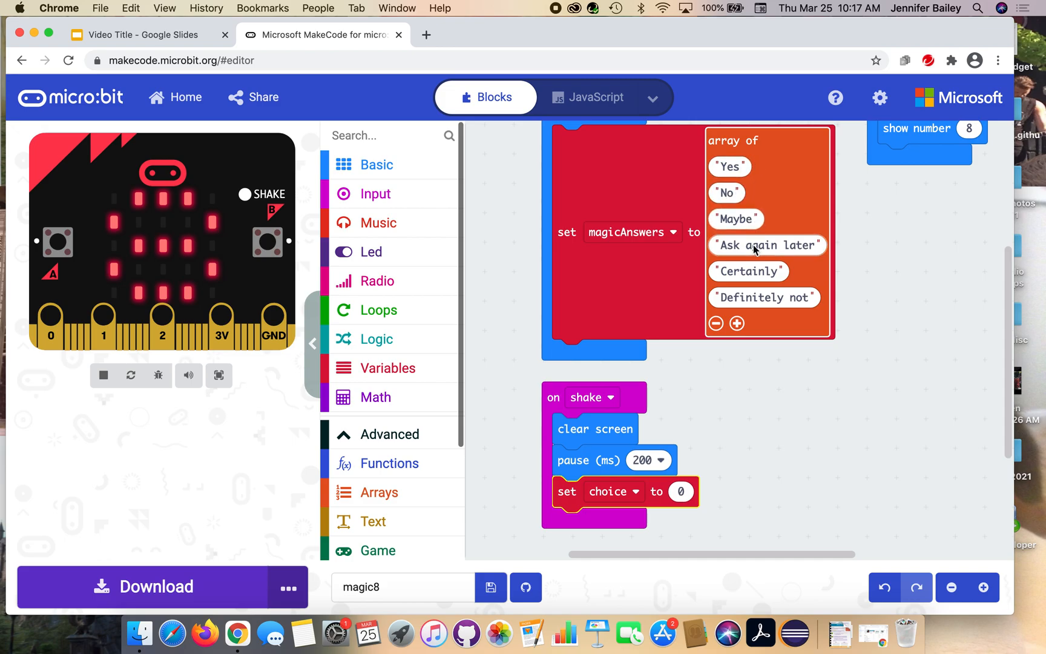
mouse_move(748, 277)
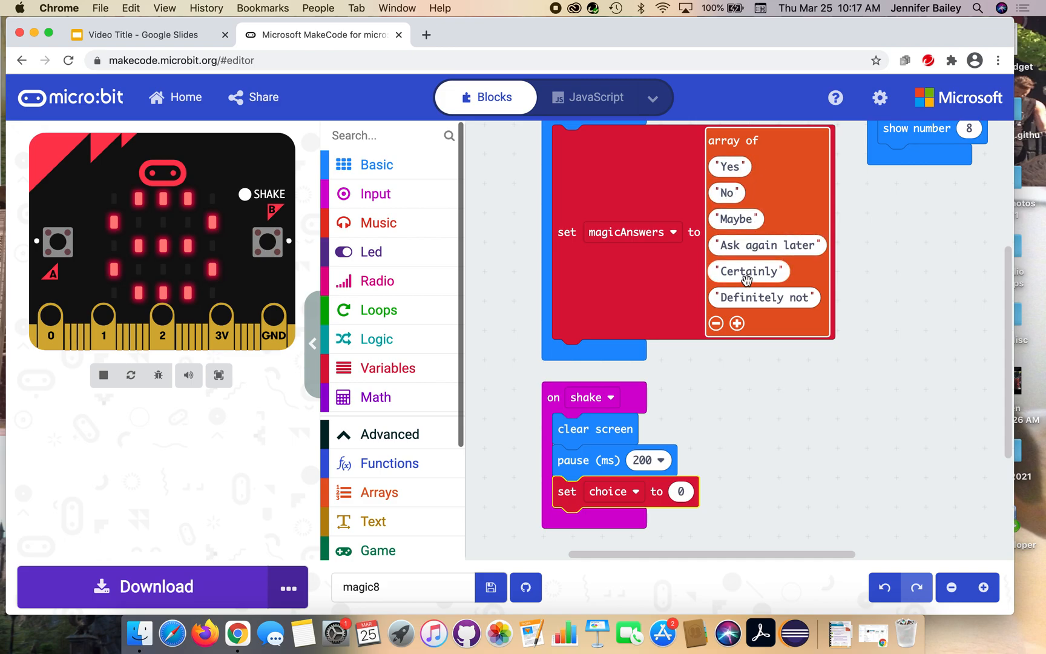
mouse_move(754, 454)
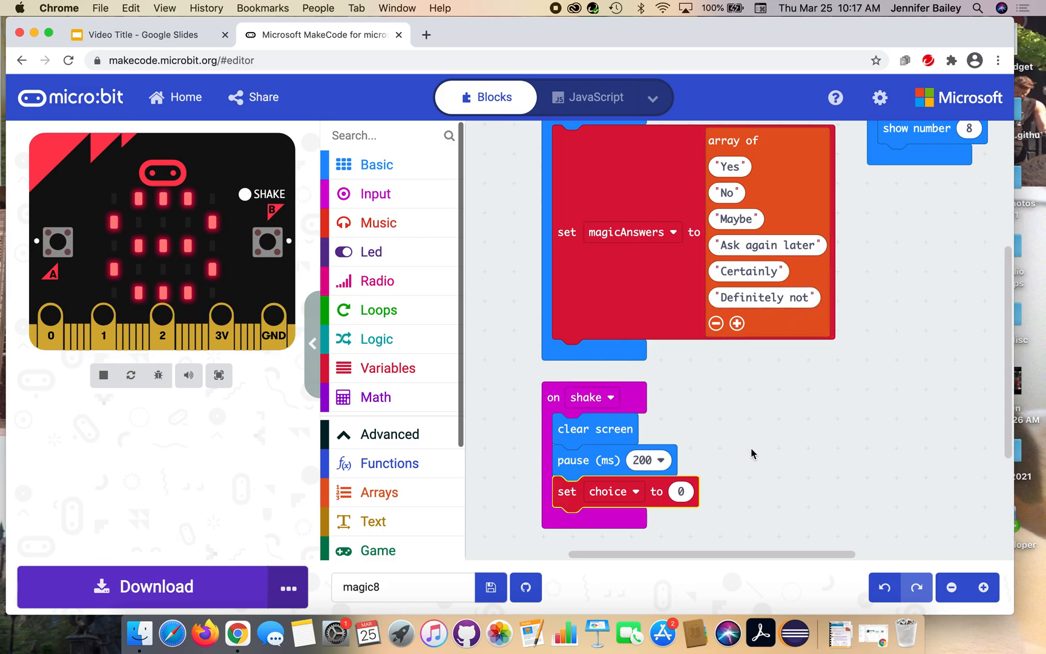
mouse_move(742, 459)
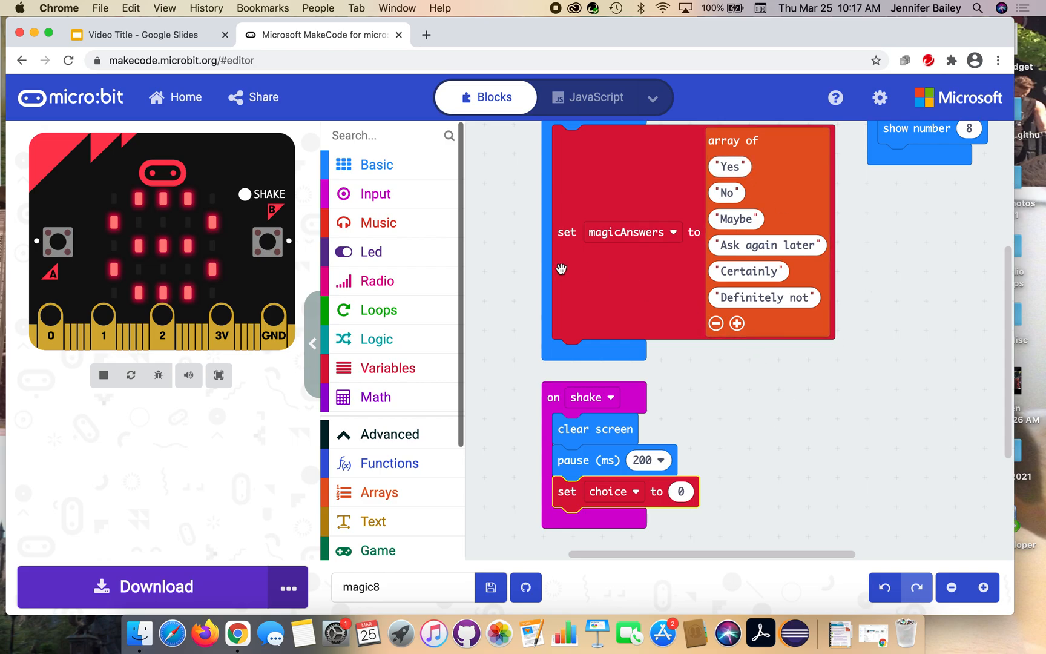
mouse_move(373, 282)
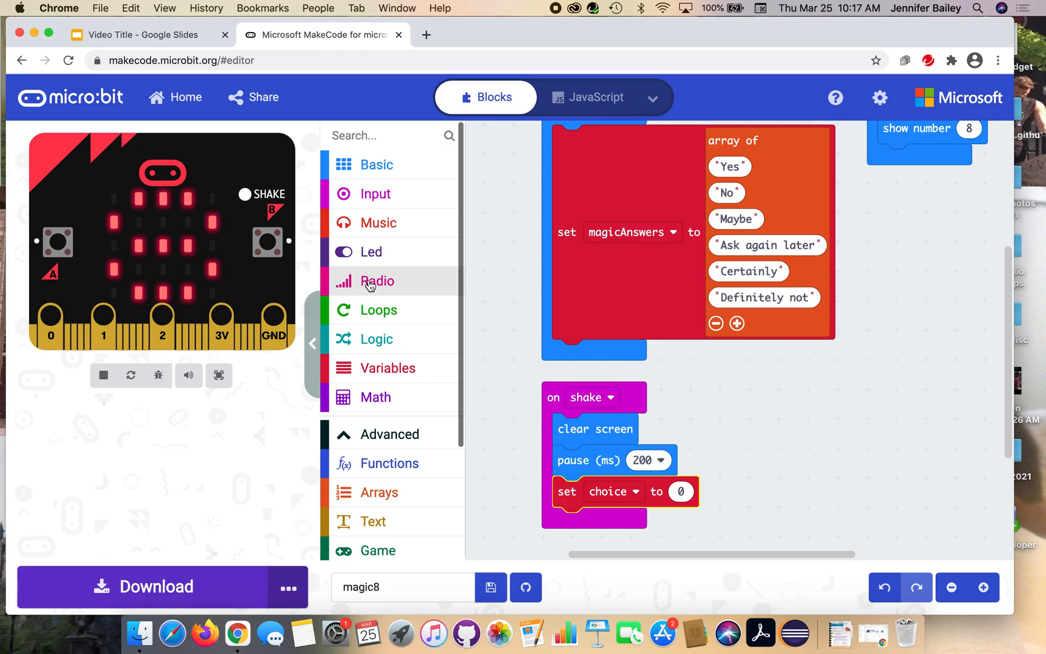
mouse_move(391, 358)
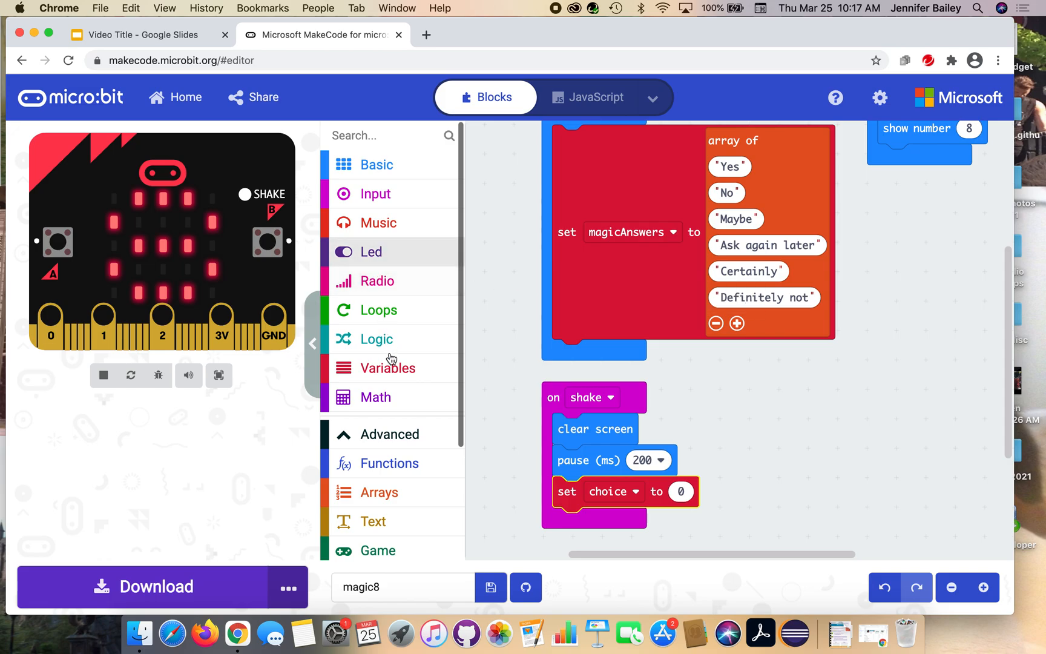
- Put a pick random block from Math into the set choice value
click(376, 397)
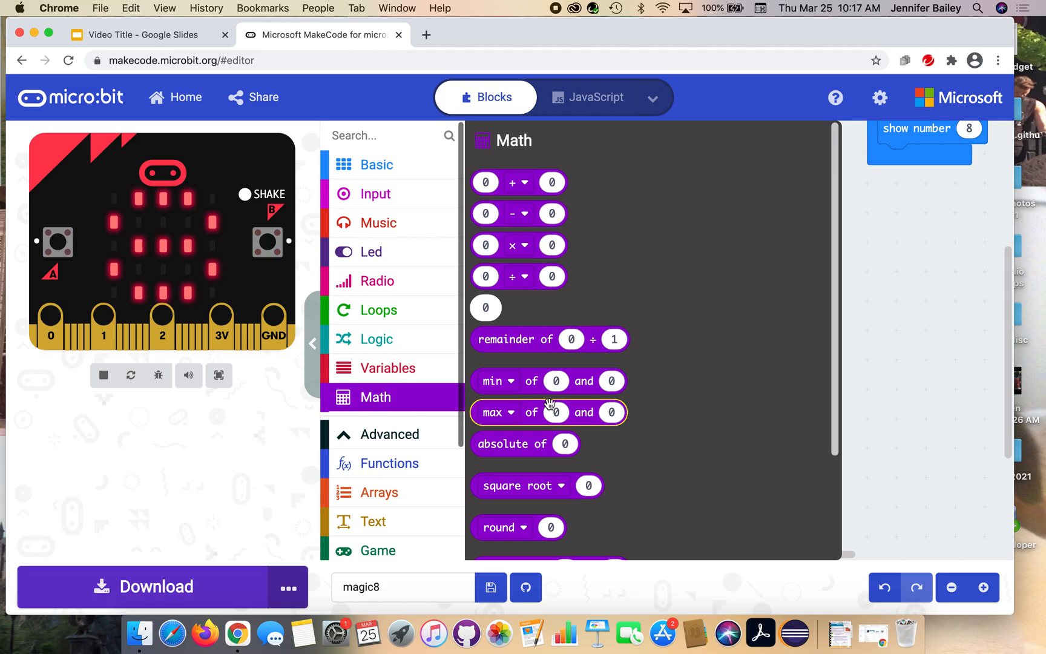
scroll(down, 3)
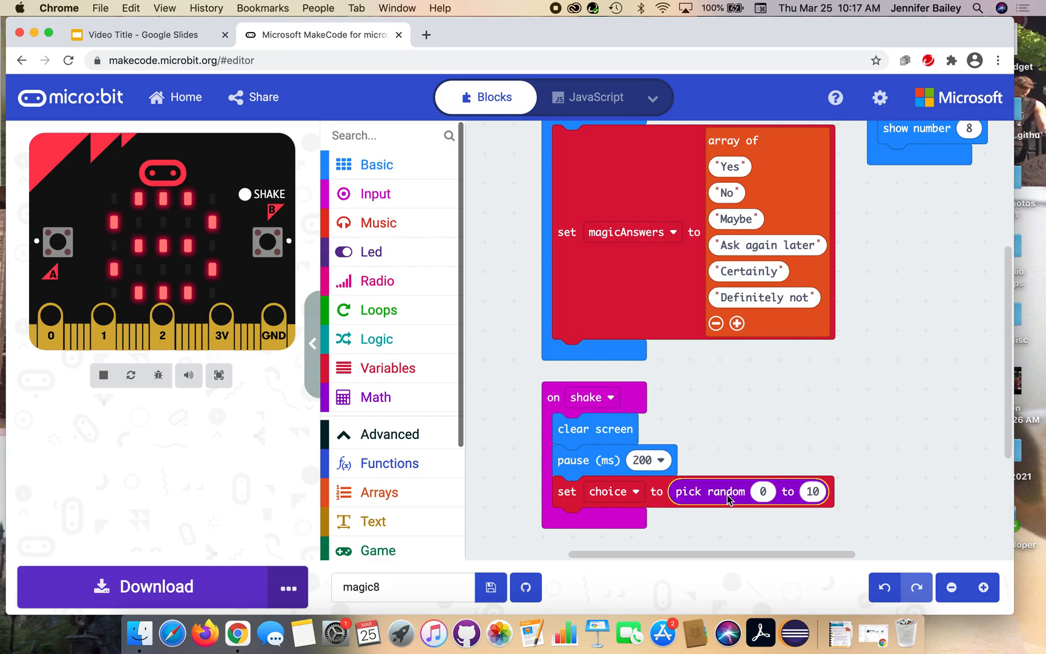
click(103, 375)
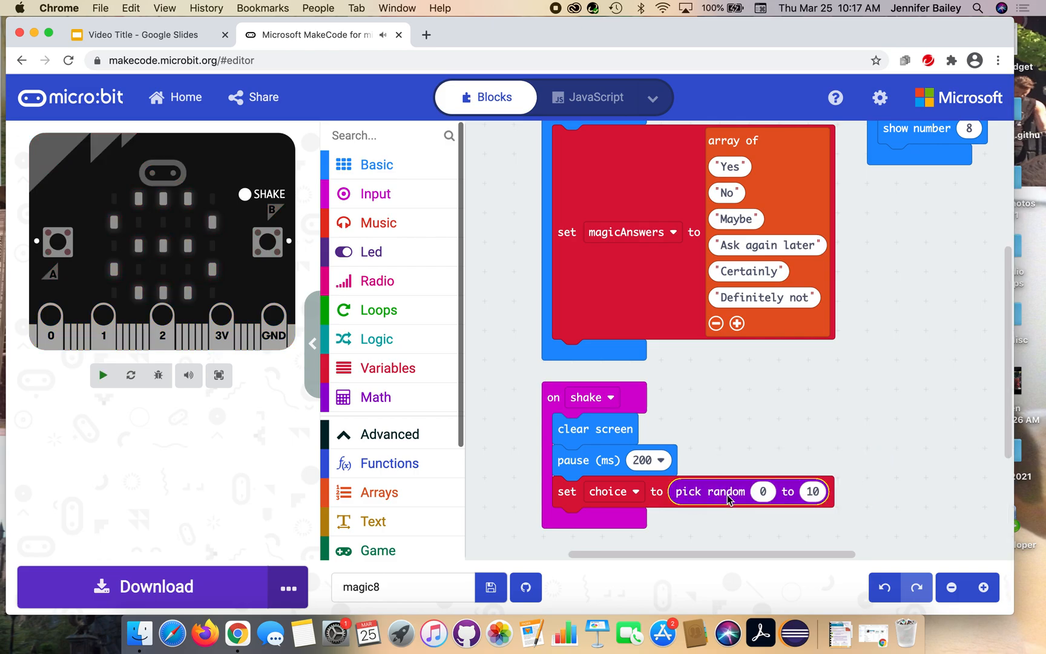
click(103, 376)
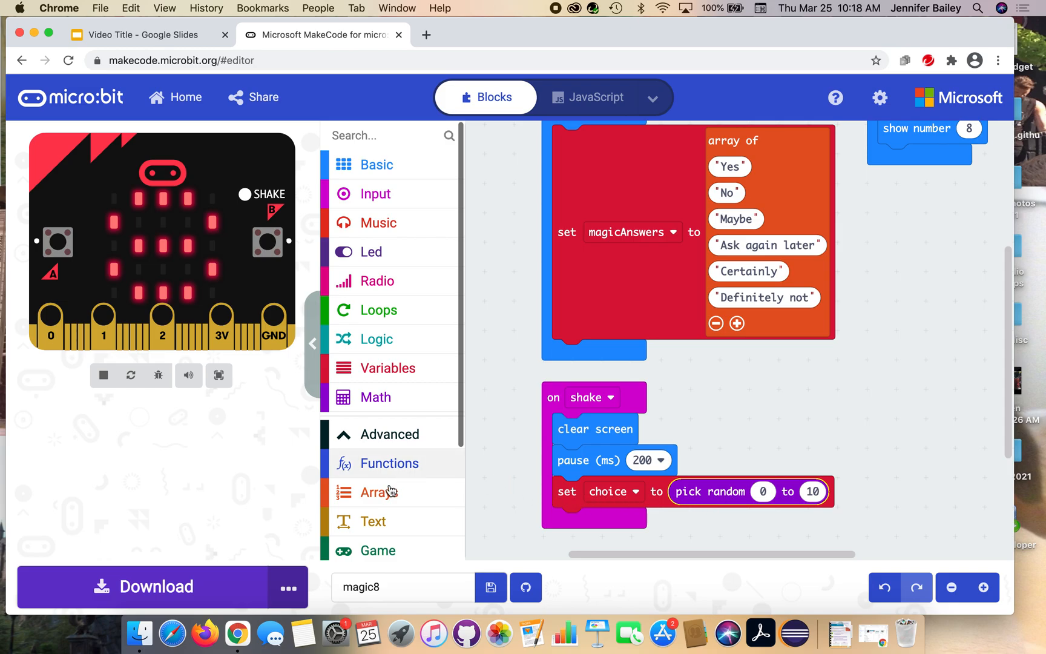
- Use the length of magicAnswers as the random upper limit
click(379, 493)
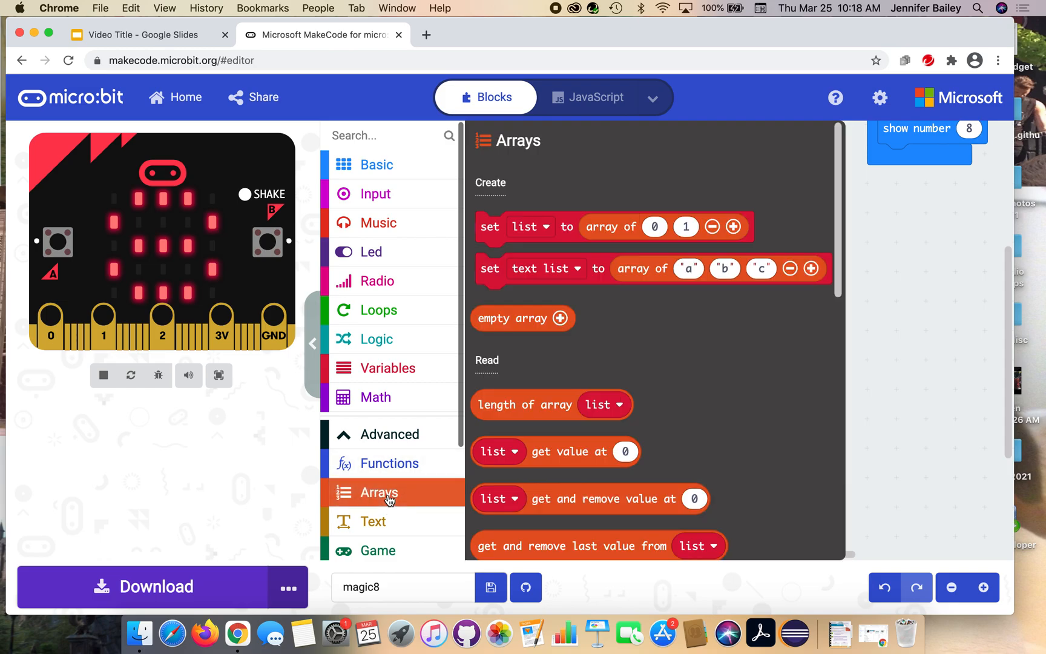
mouse_move(487, 413)
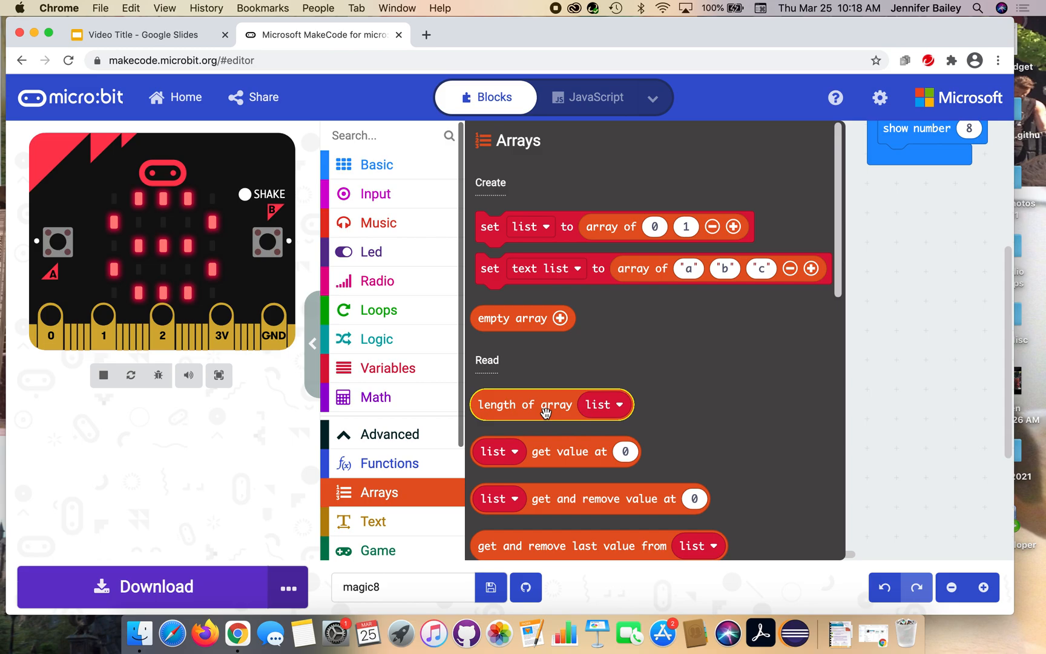
mouse_move(546, 390)
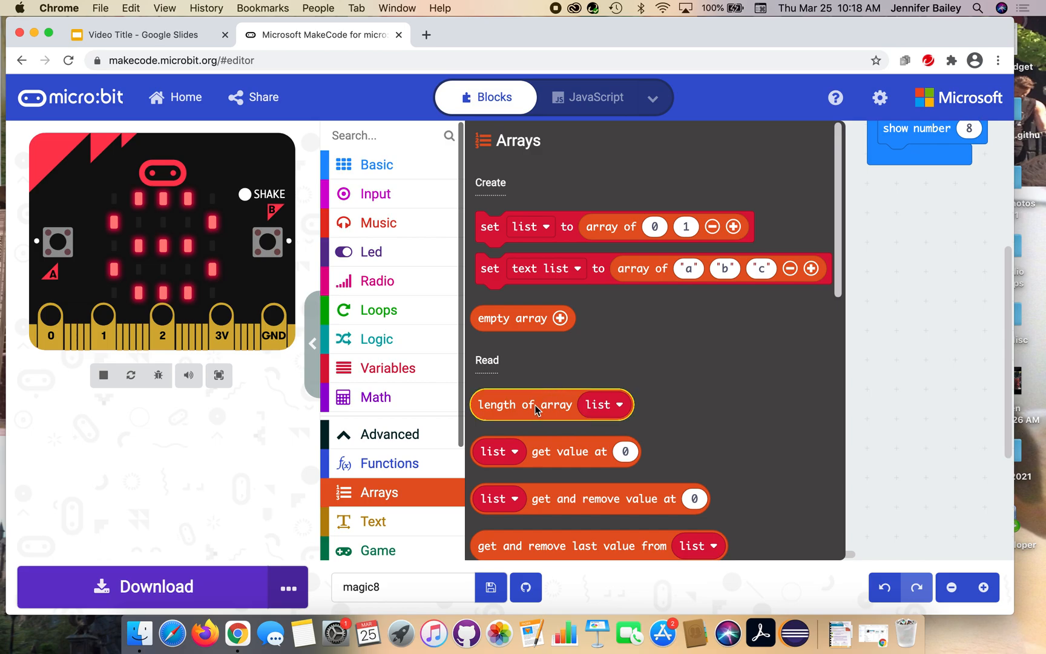
mouse_move(540, 409)
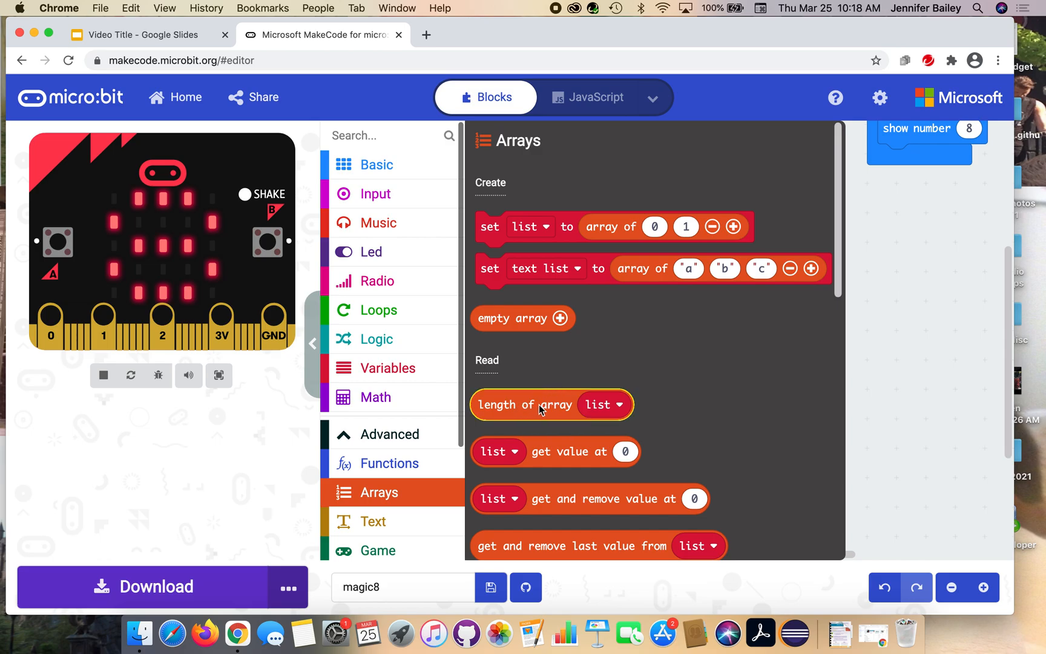
mouse_move(572, 413)
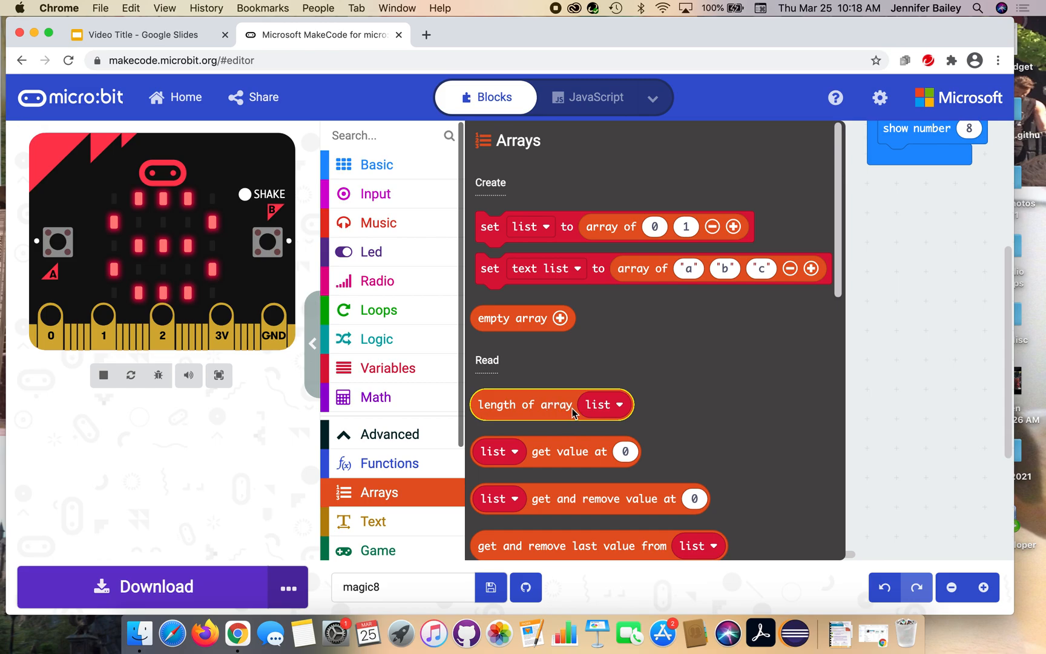
mouse_move(548, 412)
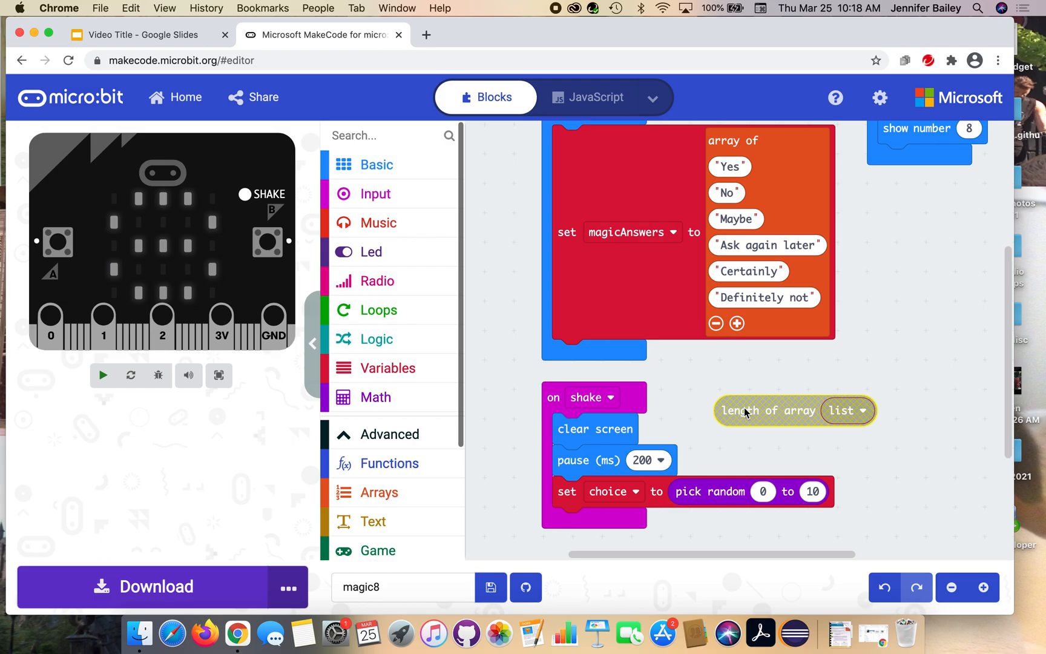
click(103, 376)
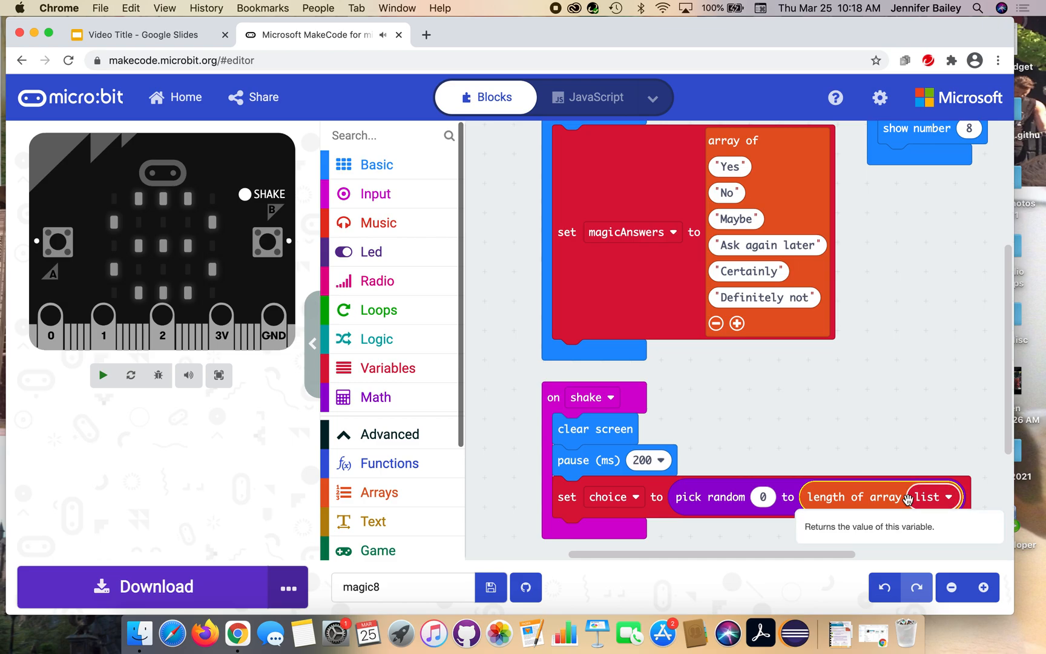
click(947, 497)
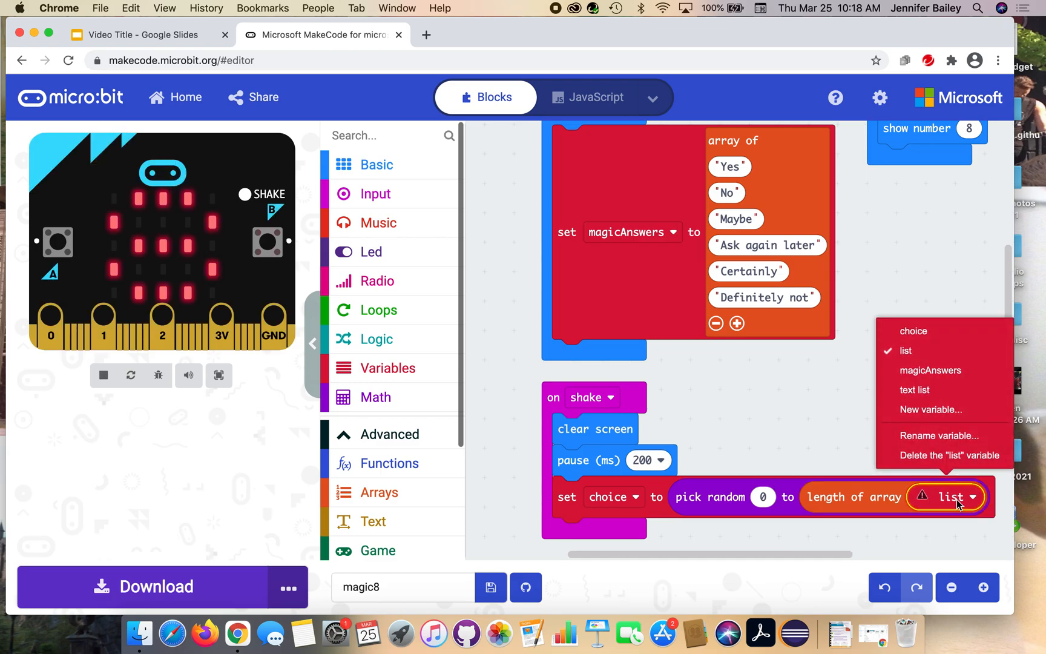
mouse_move(931, 370)
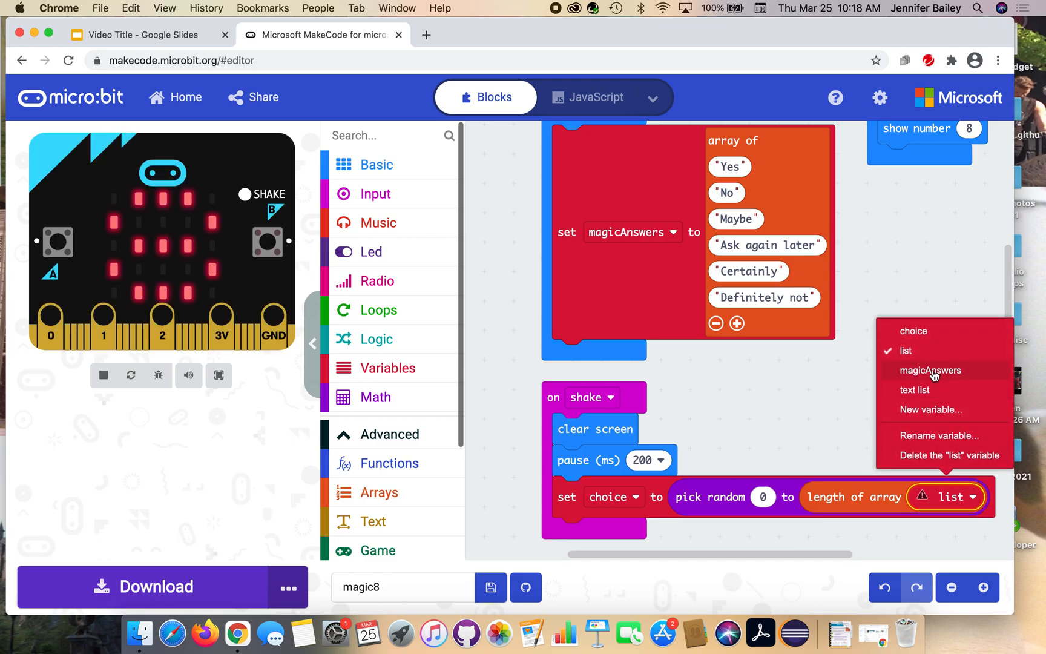
click(930, 369)
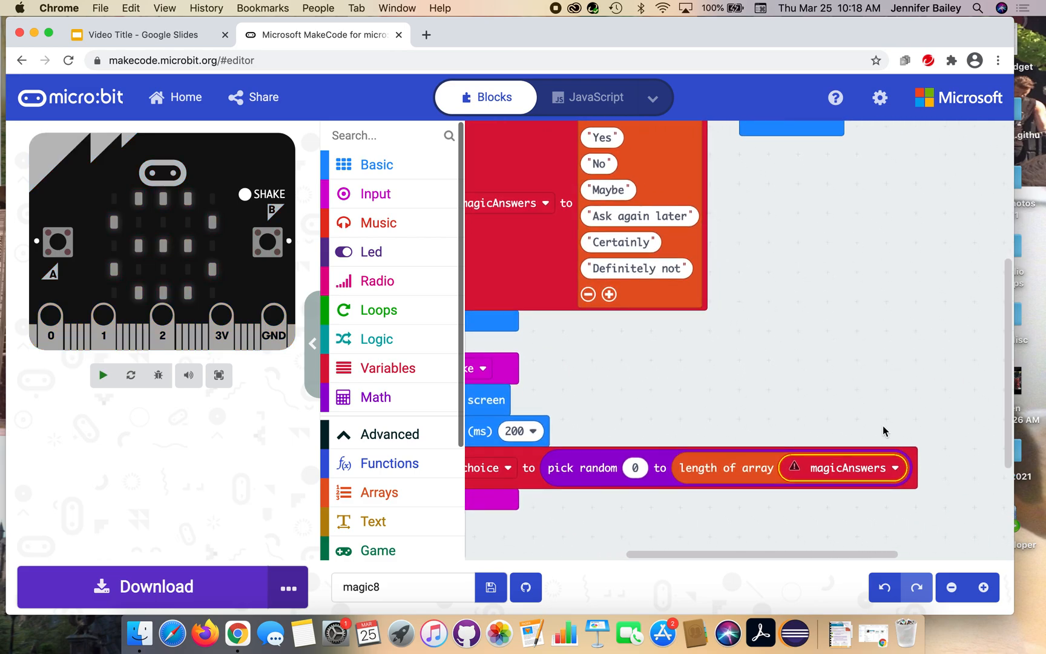
click(103, 375)
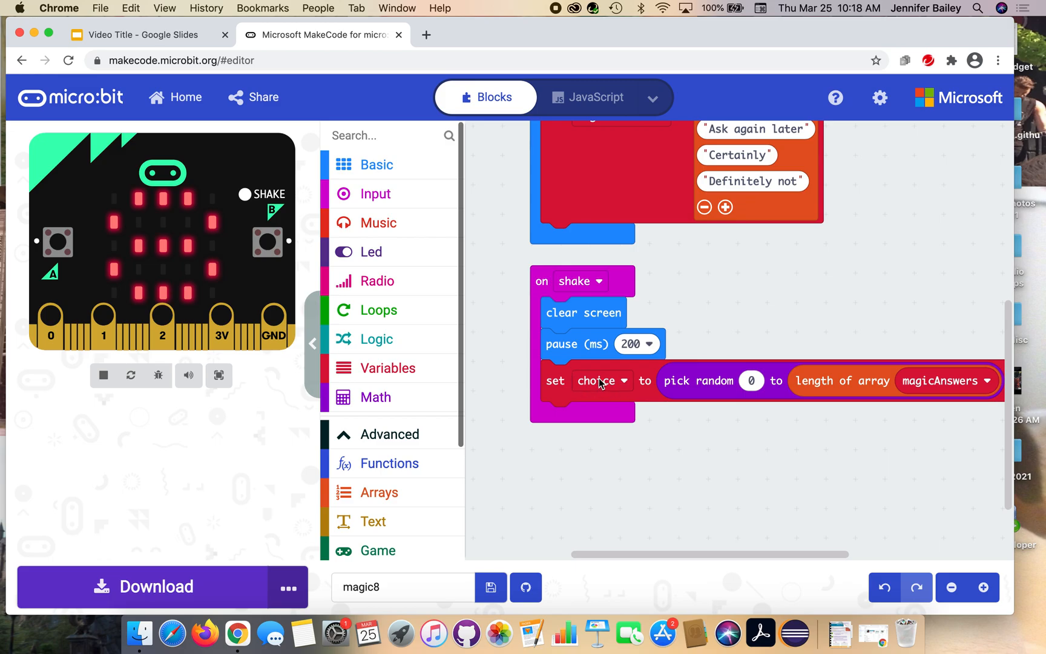
mouse_move(598, 380)
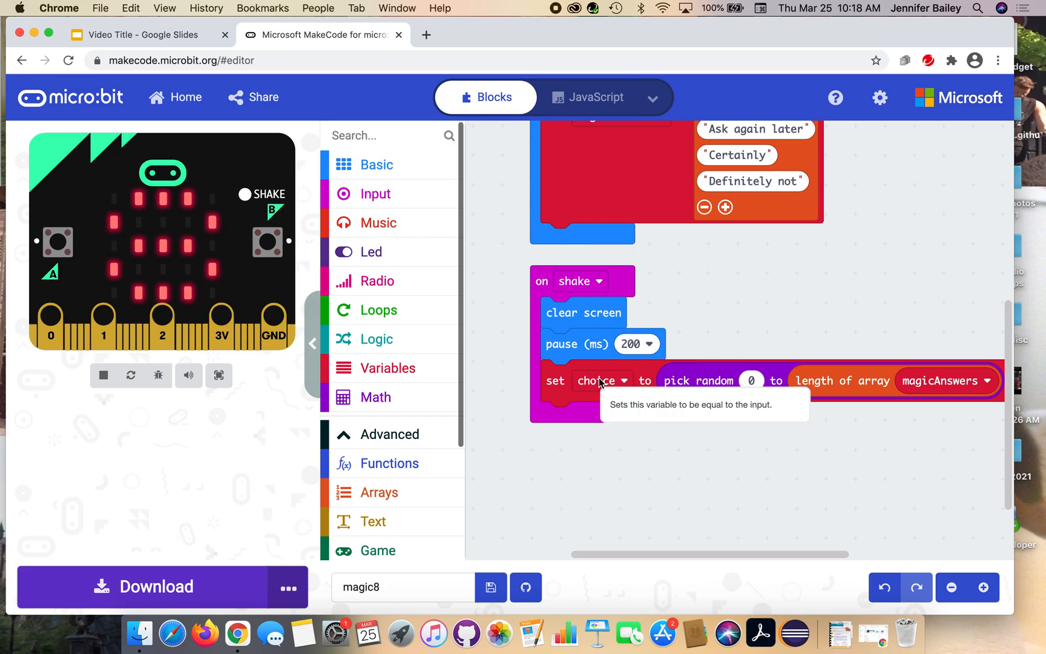
- Add show string "Hello!" under set choice and bring out a list get value at 0 block
click(376, 165)
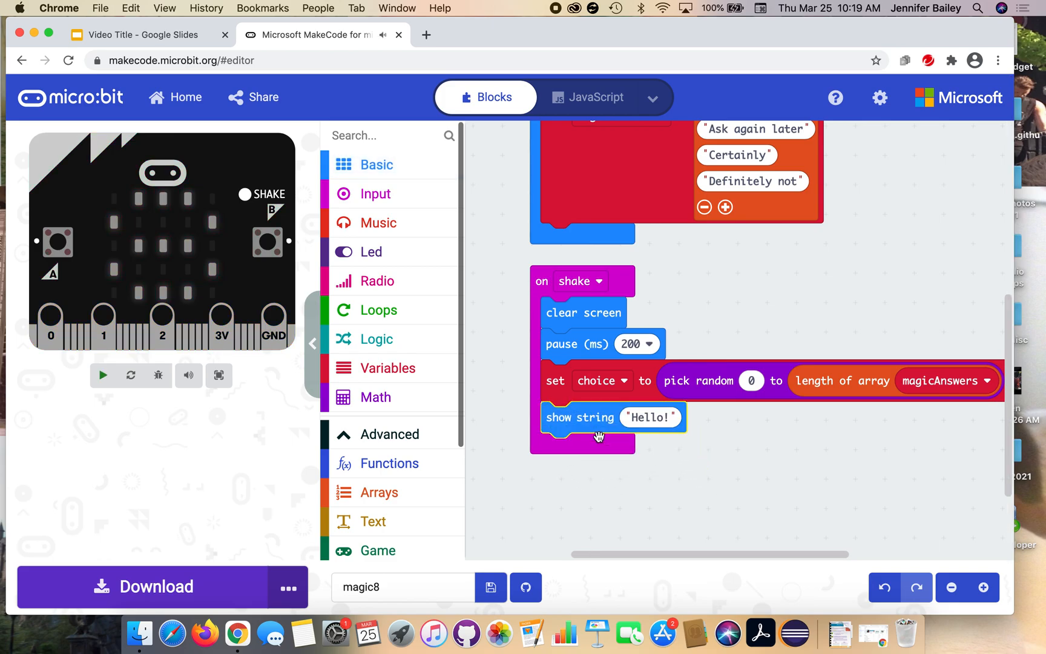
click(103, 375)
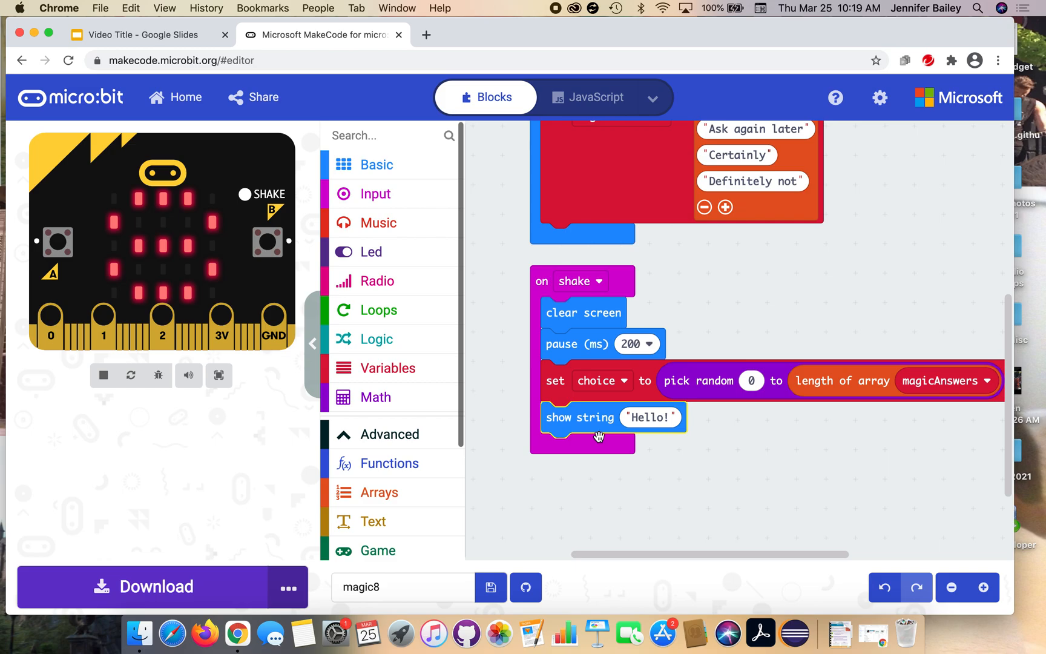
mouse_move(587, 389)
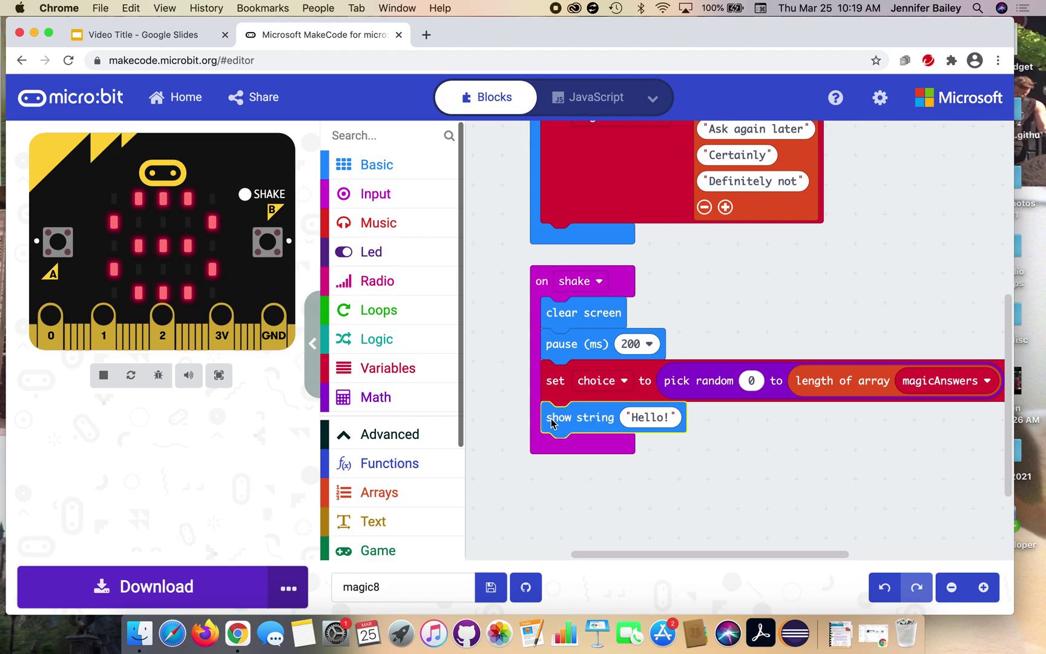
click(379, 493)
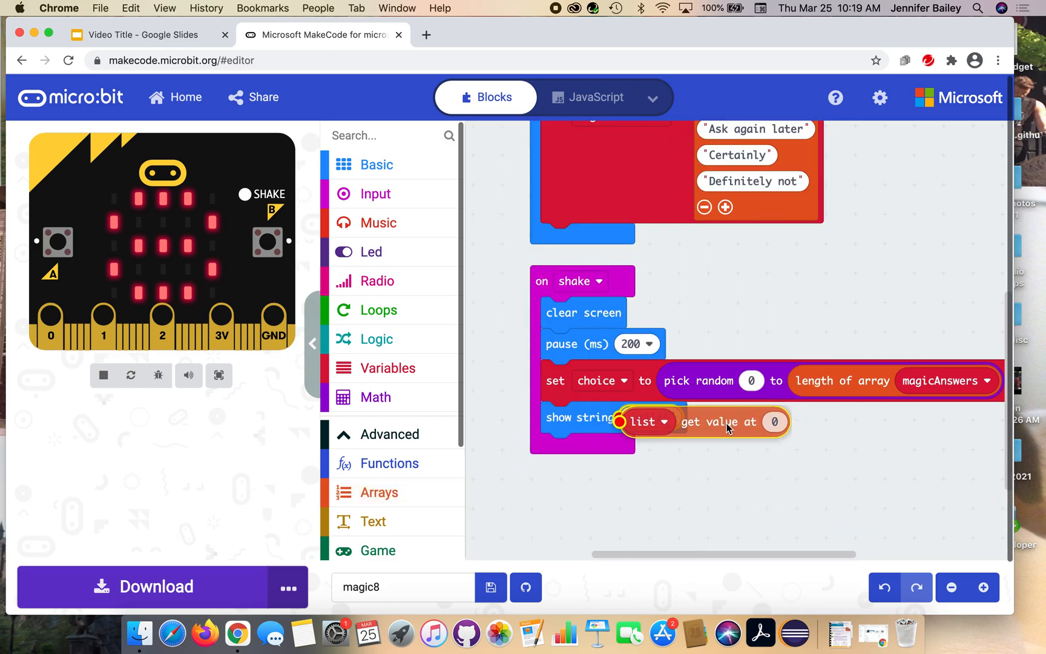
- Point the get value at block inside show string to magicAnswers
click(647, 421)
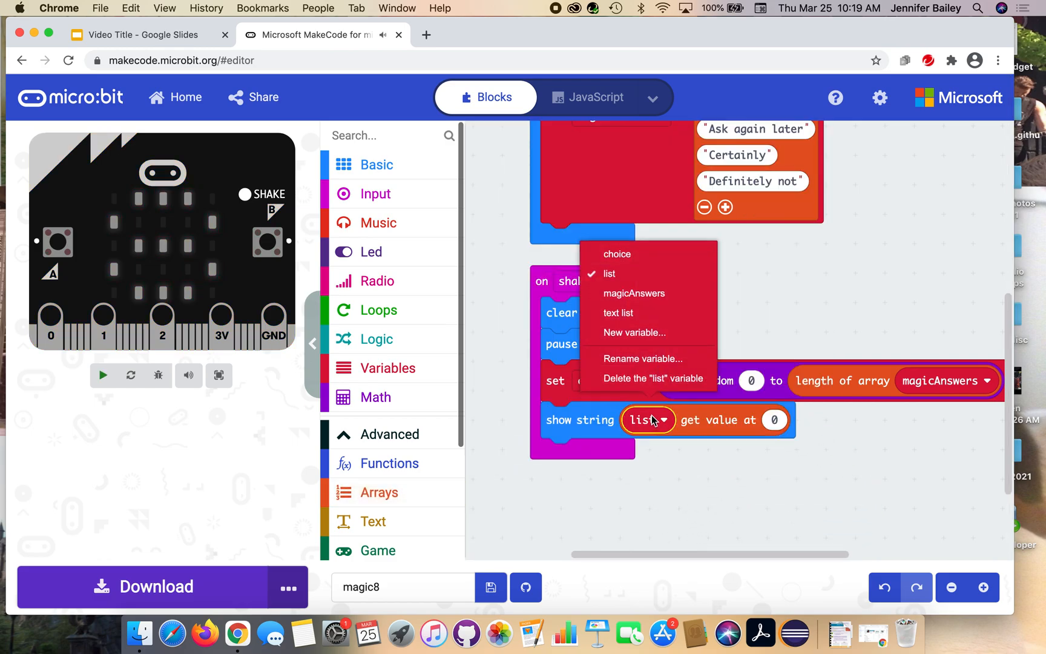
click(634, 293)
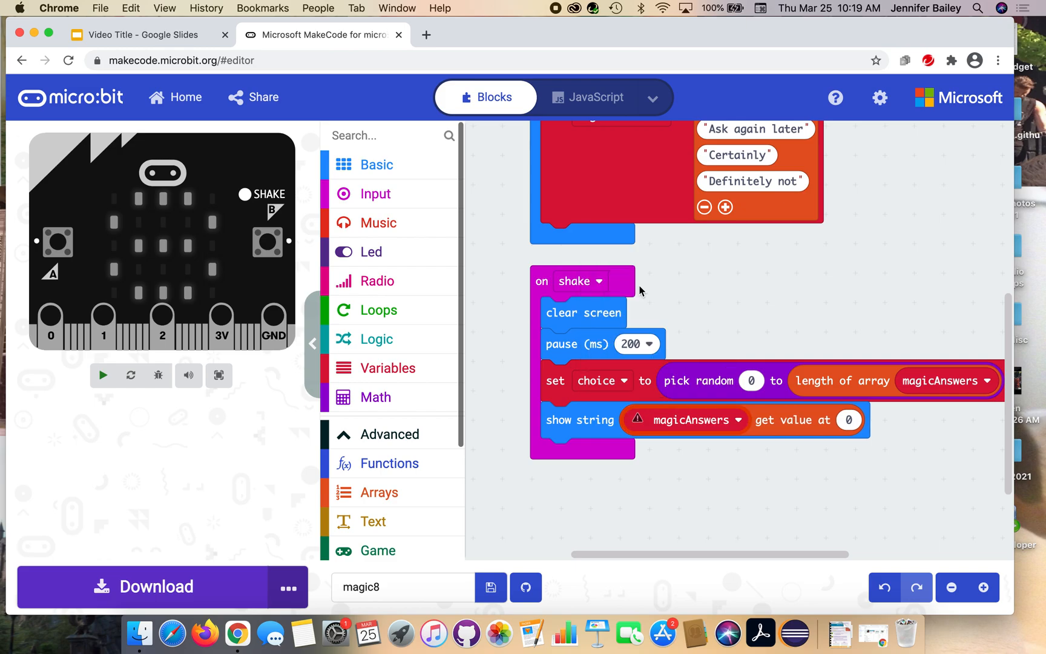
mouse_move(685, 493)
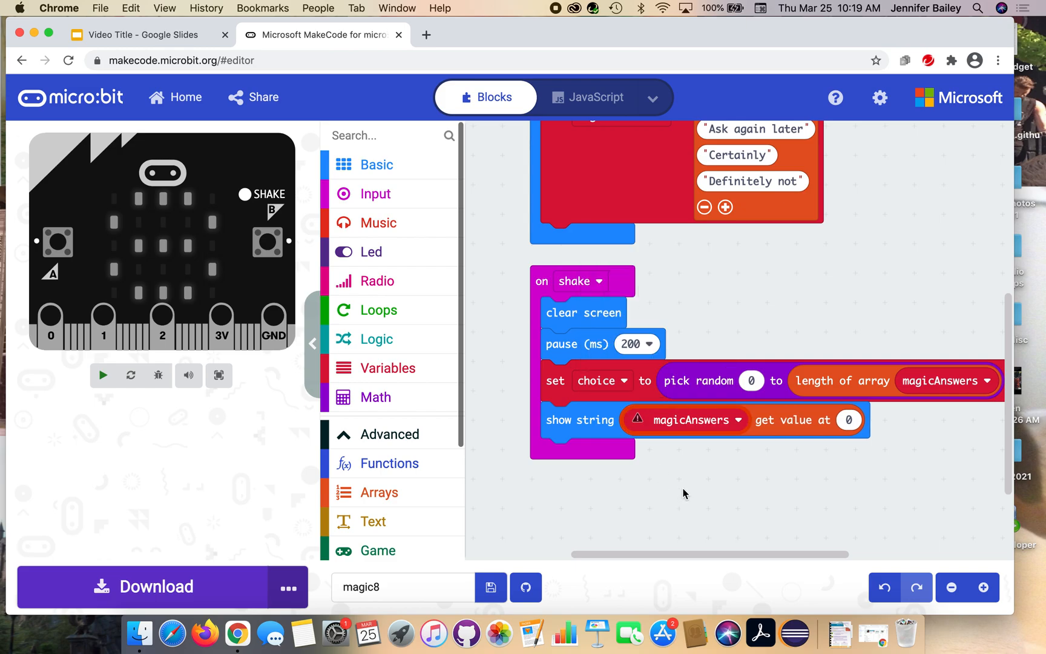
click(102, 375)
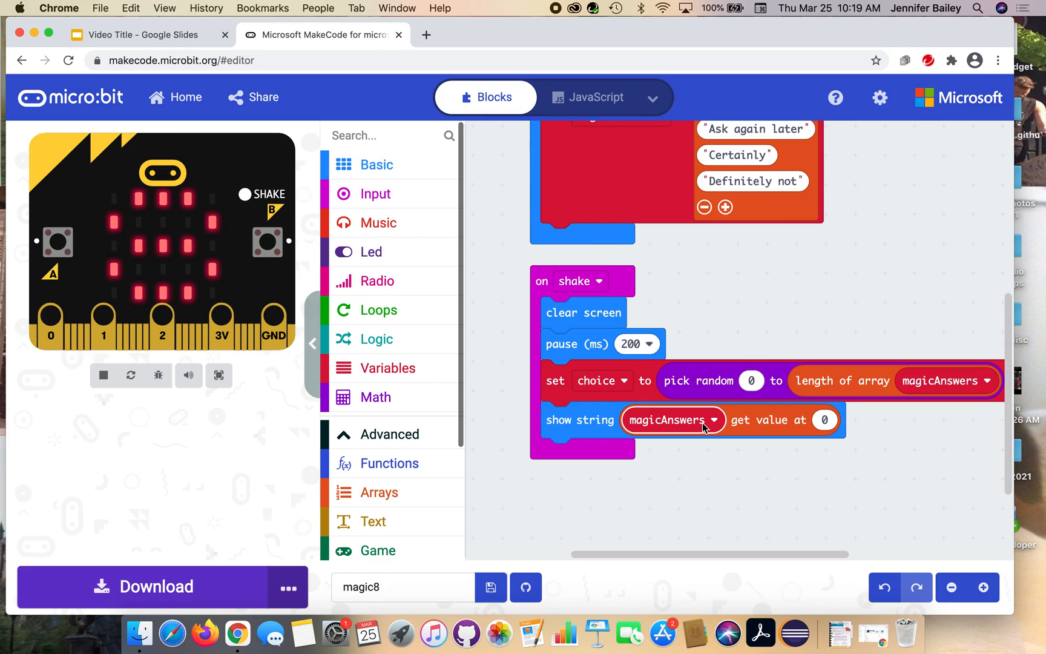
mouse_move(825, 421)
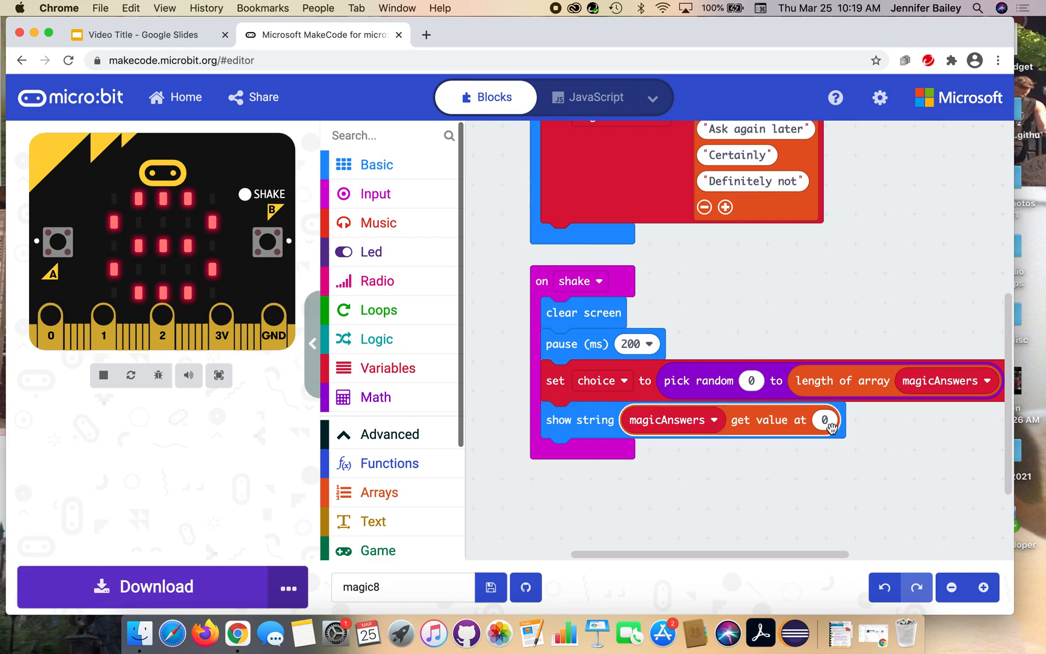
mouse_move(744, 405)
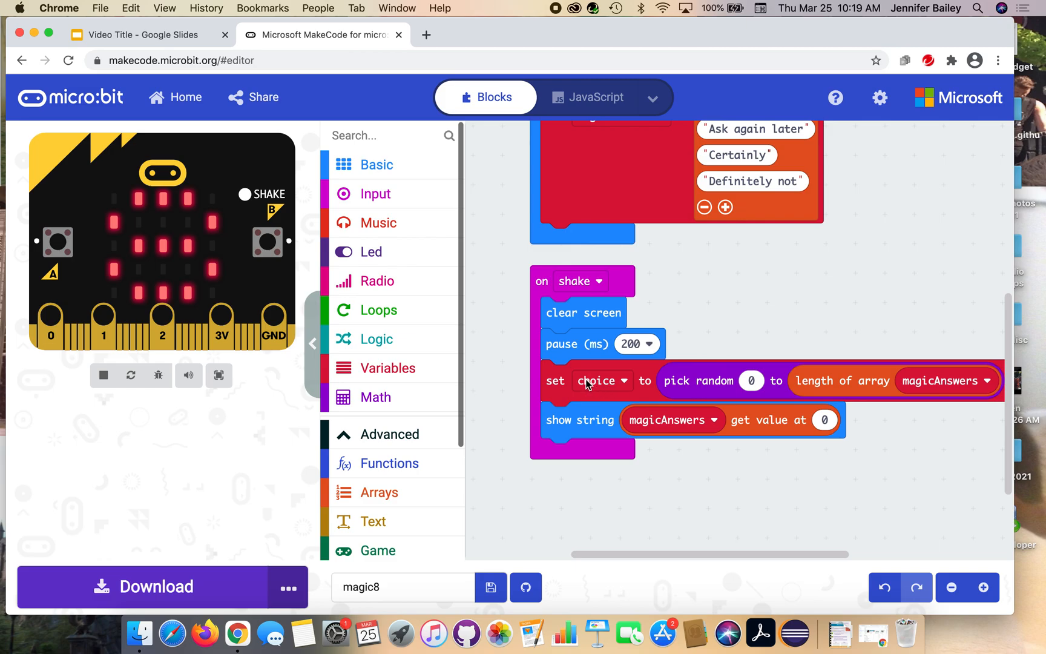
mouse_move(618, 370)
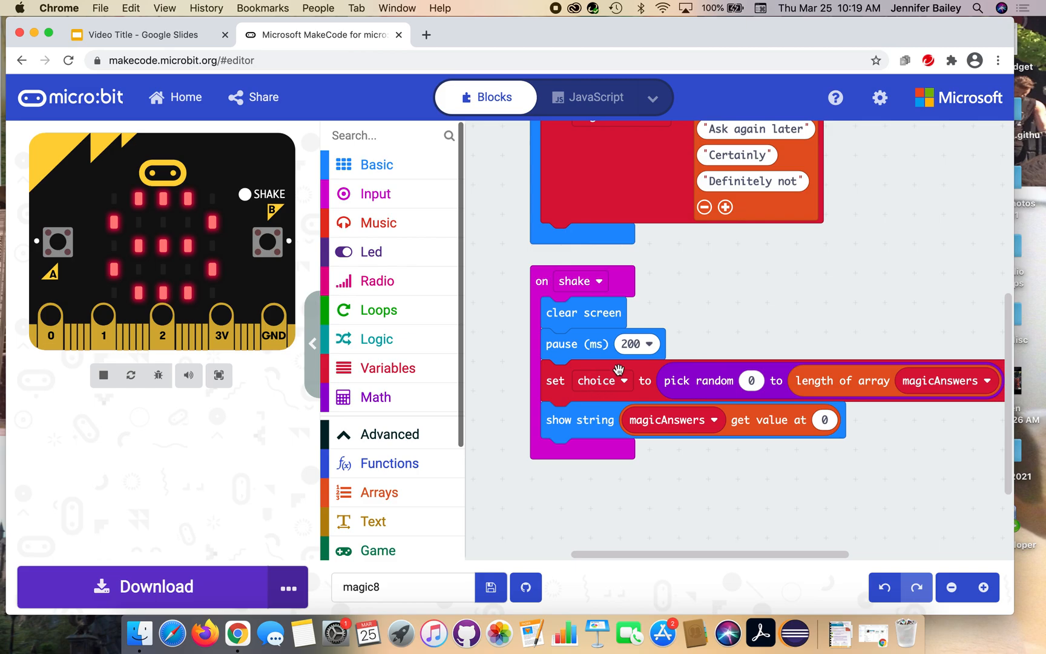
mouse_move(396, 377)
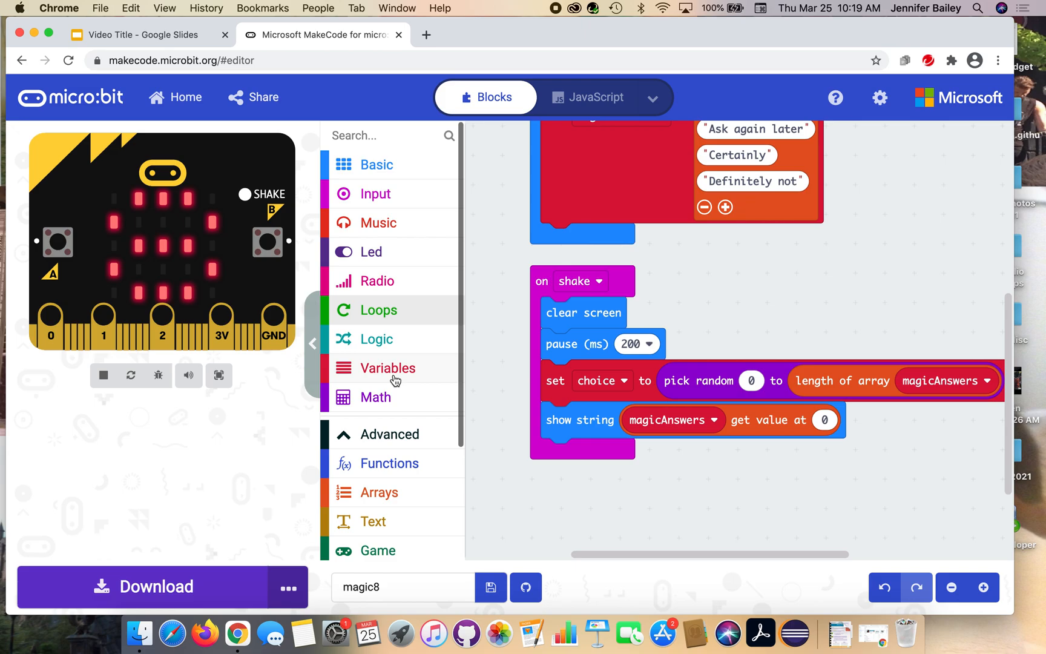
- Replace the index 0 with the choice variable
click(387, 367)
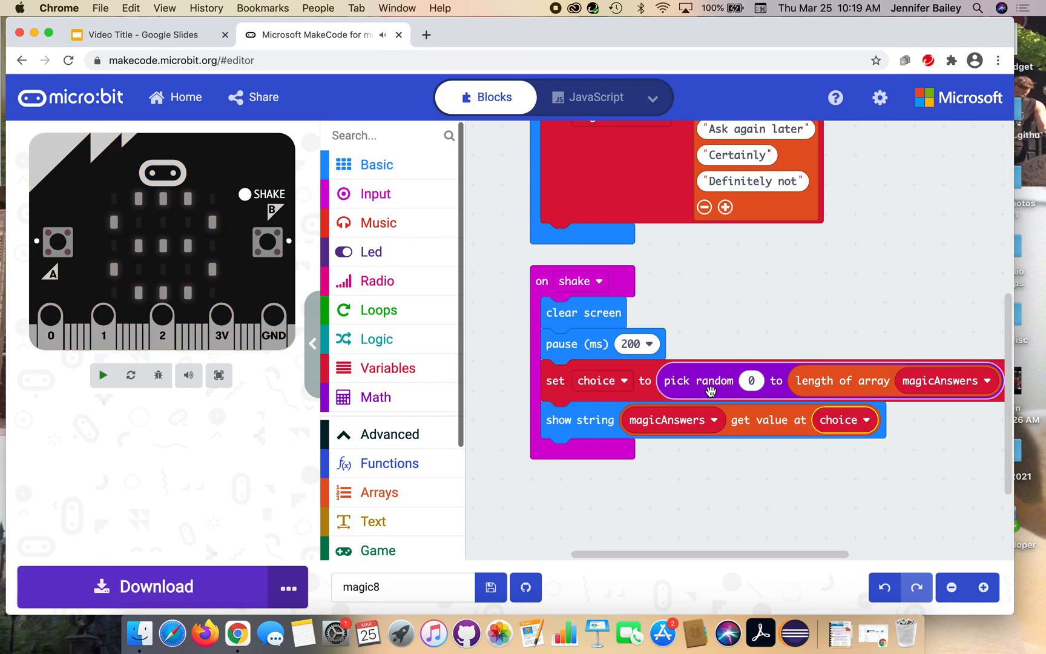
click(103, 374)
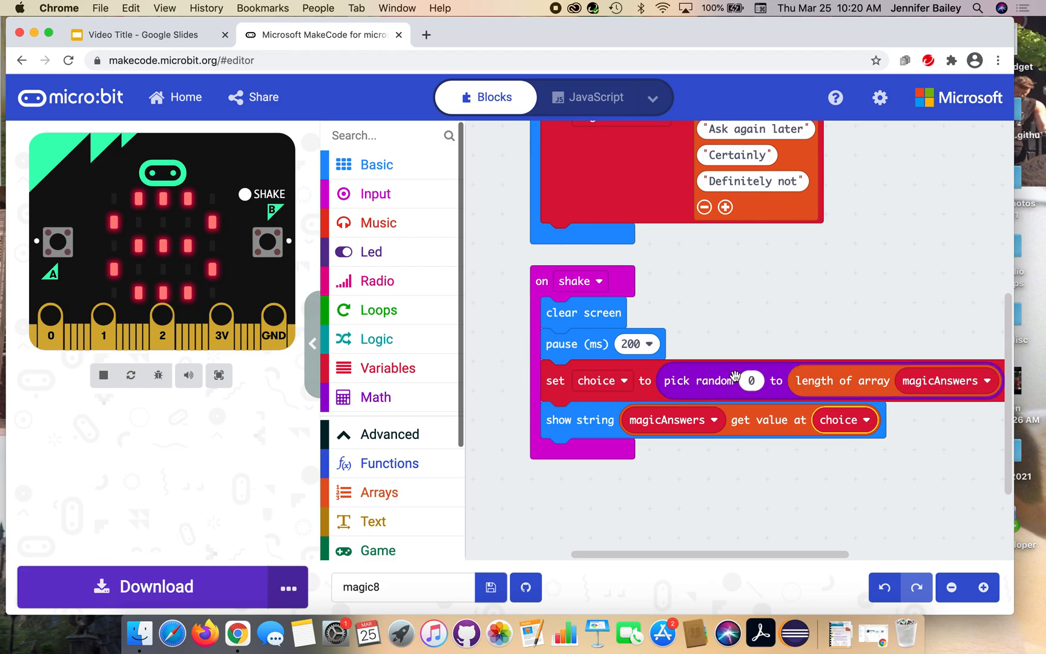
mouse_move(758, 374)
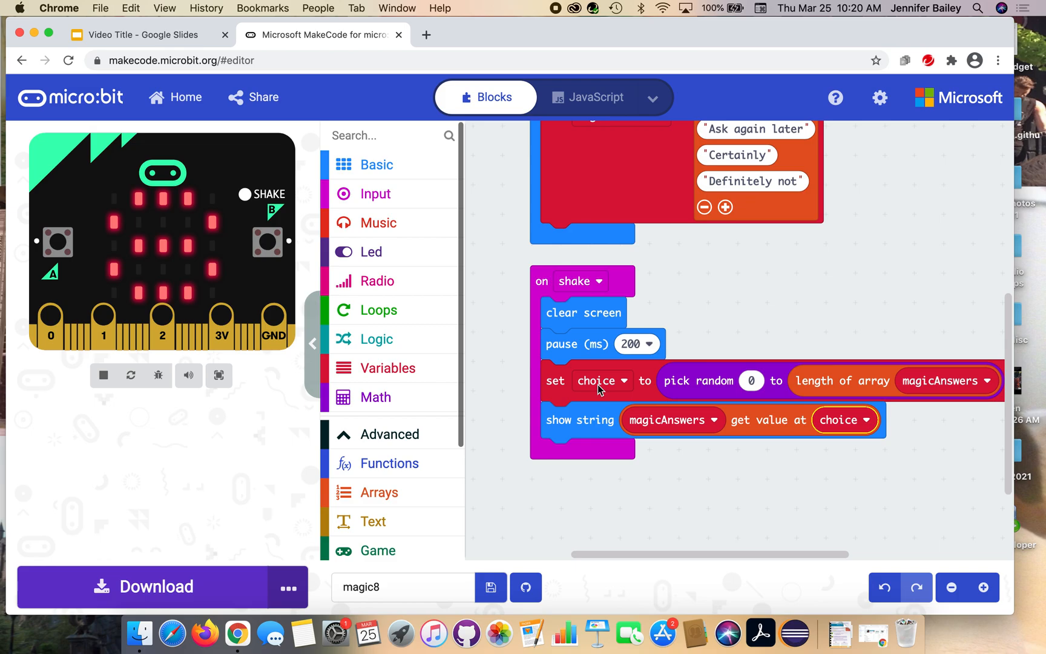
mouse_move(795, 453)
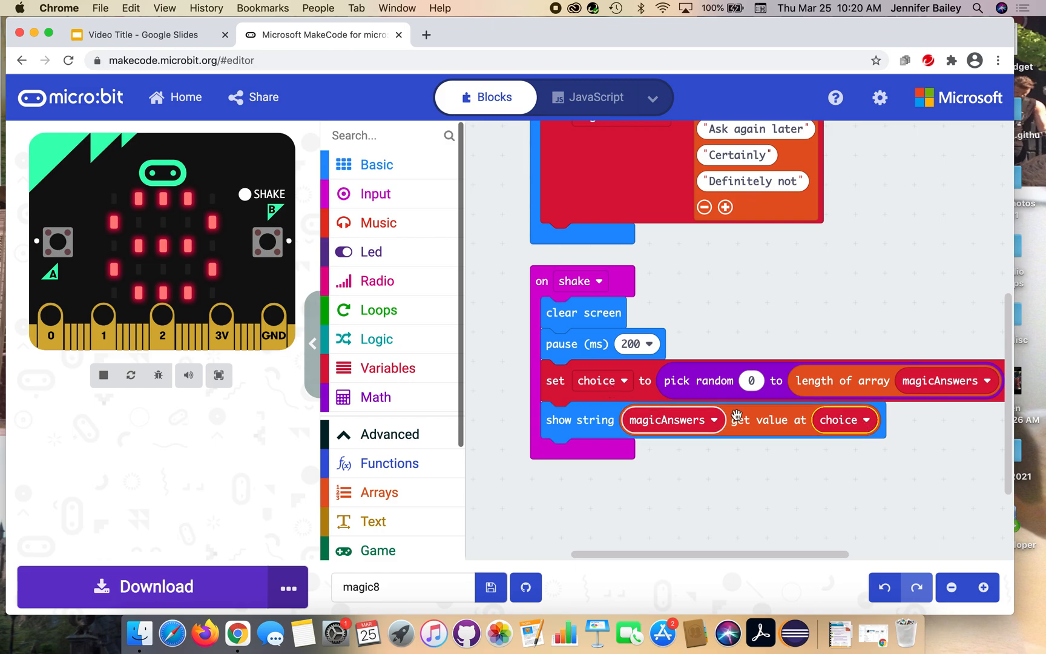
mouse_move(766, 418)
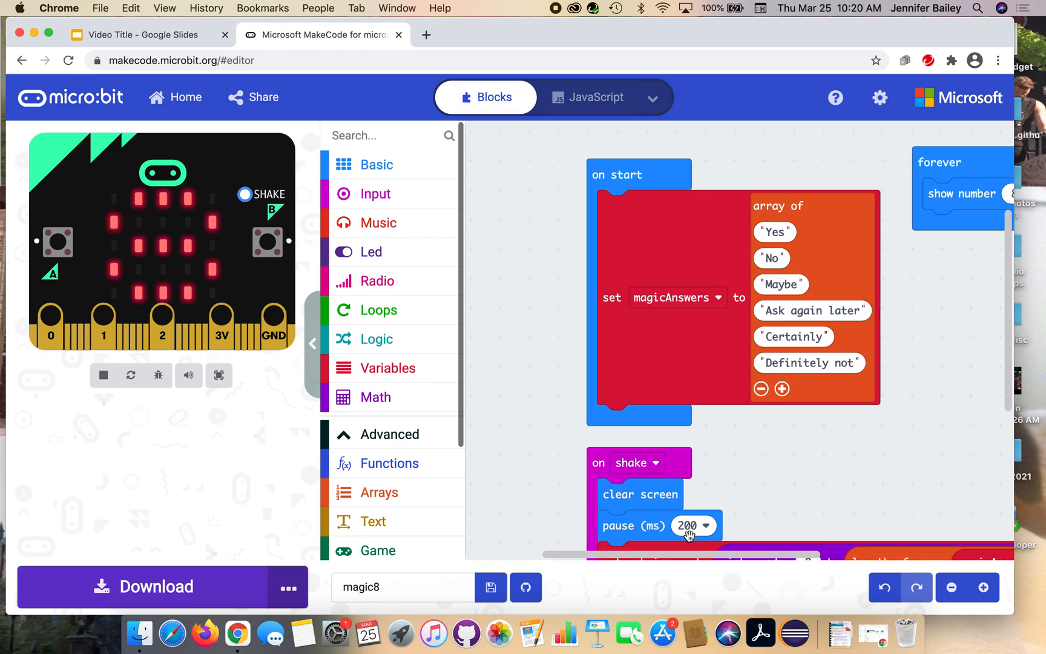
scroll(down, 3)
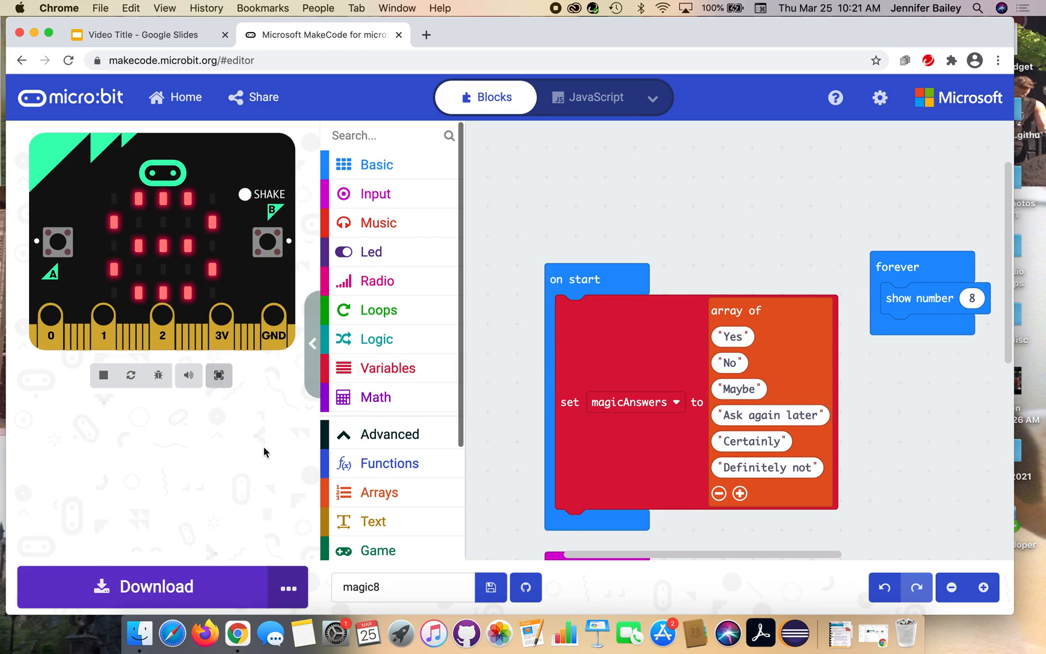
scroll(down, 3)
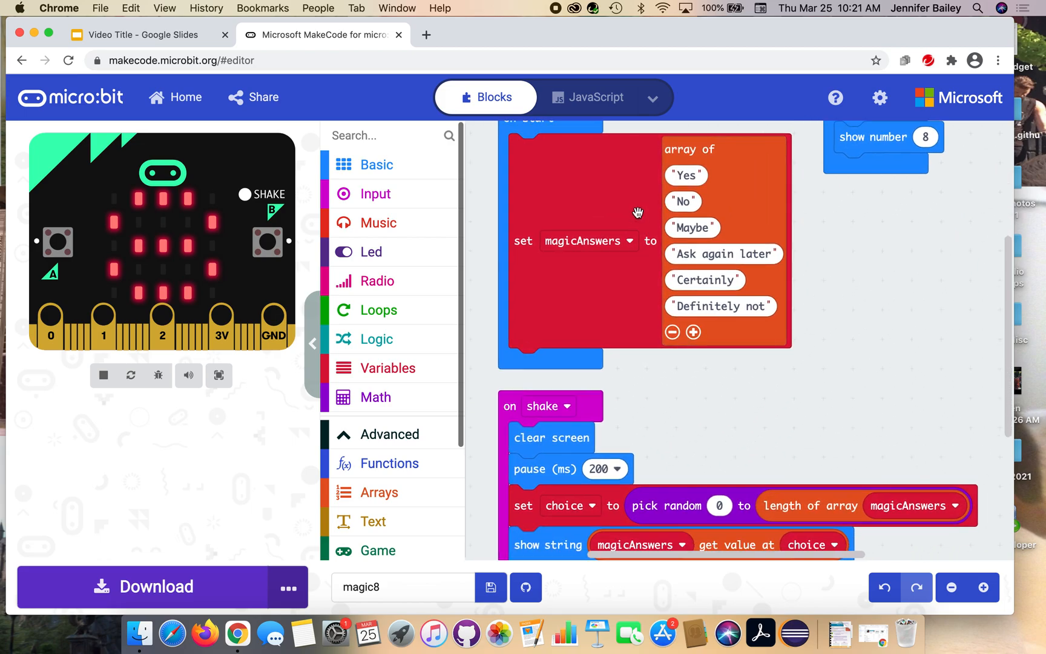
scroll(down, 3)
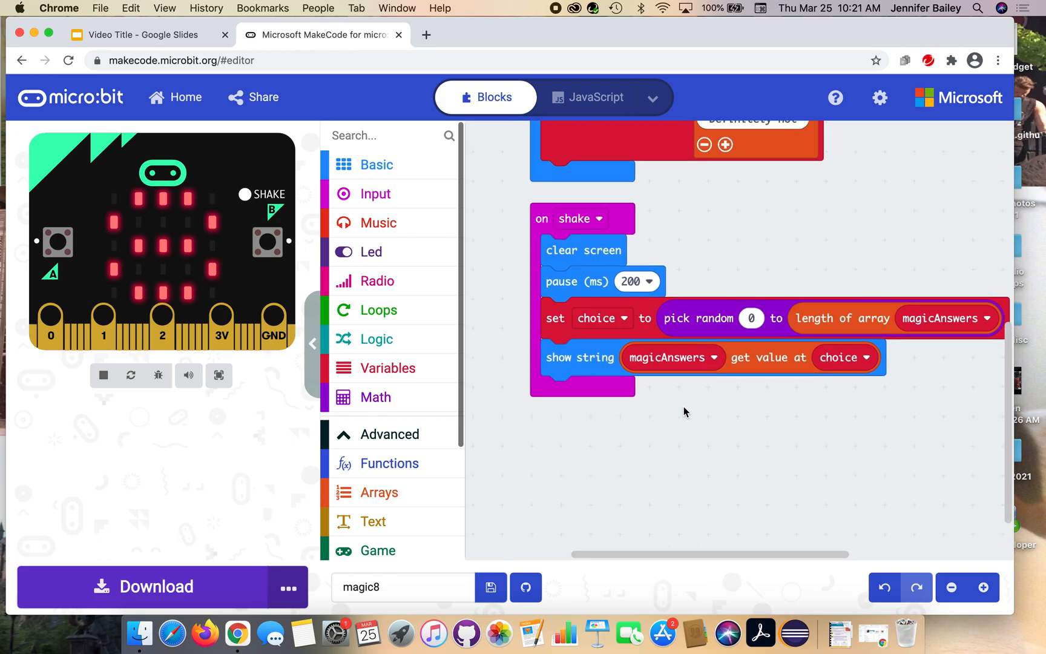
mouse_move(540, 384)
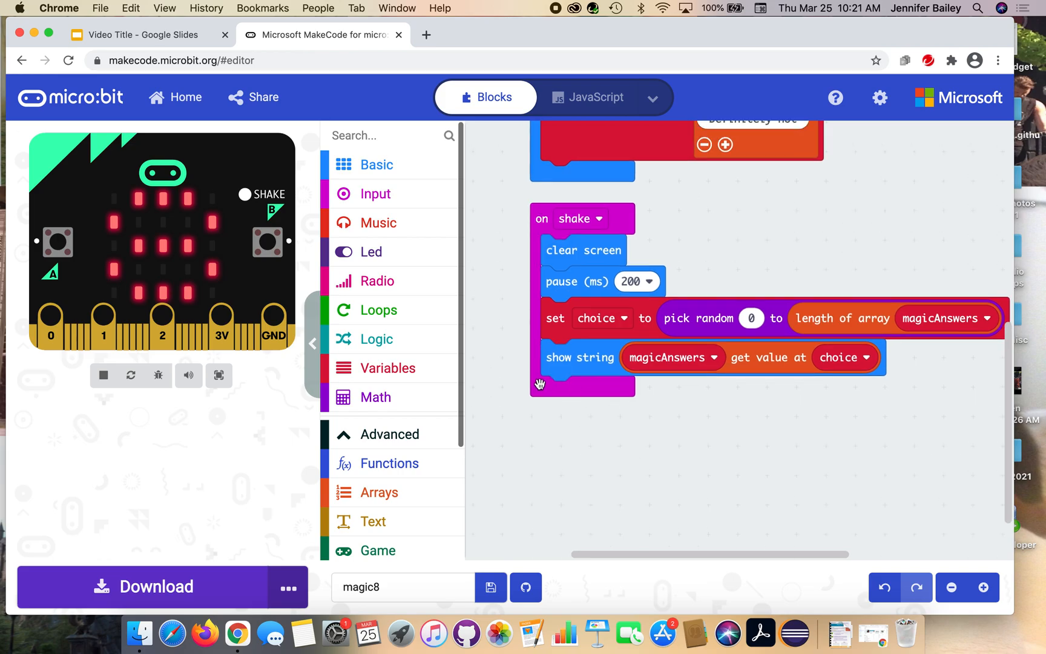